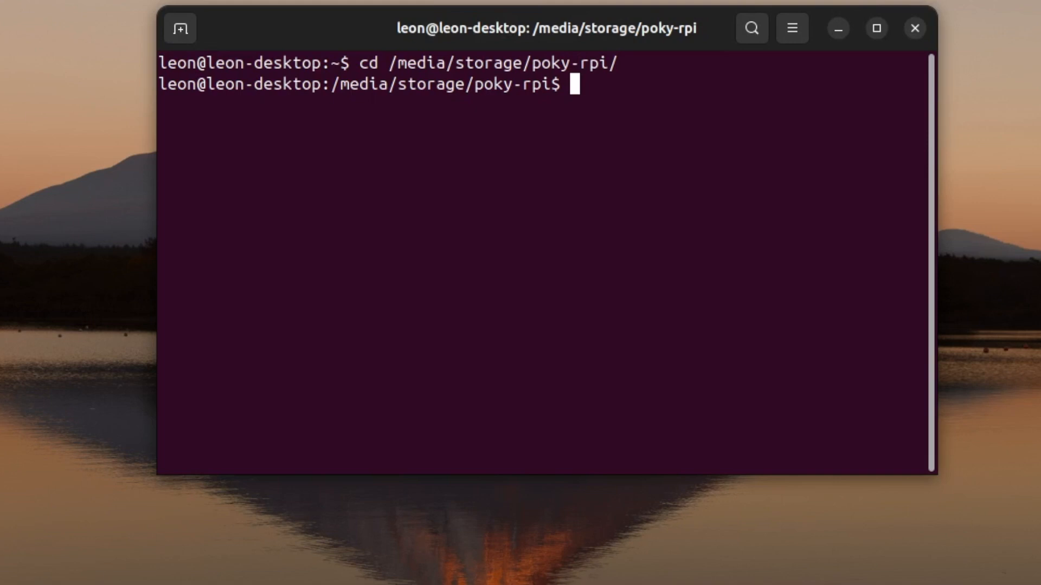
Source oe-init-build-env, create the ../meta-leon layer, and add it to the build.
type("source")
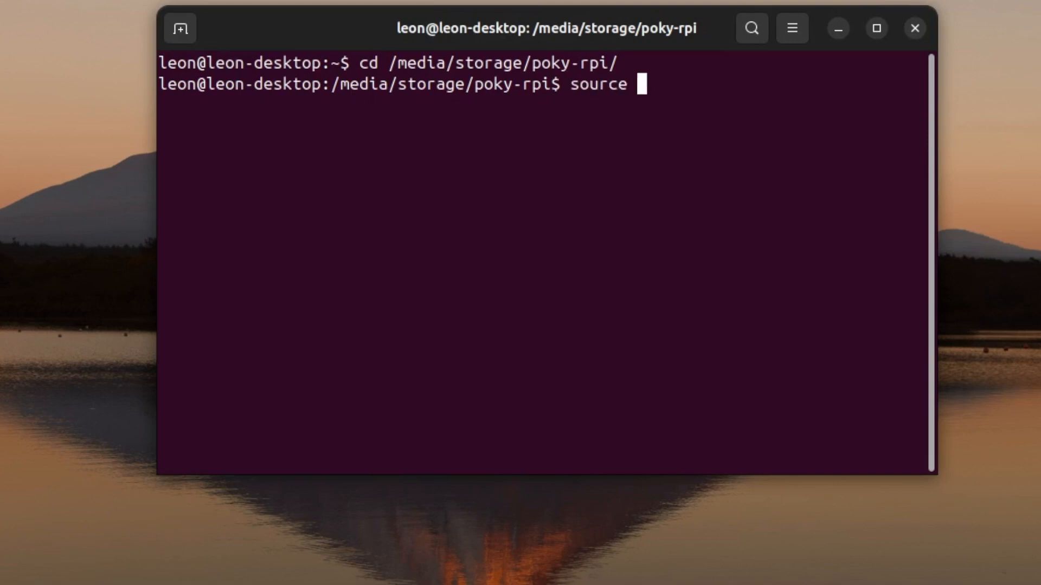
key("Return")
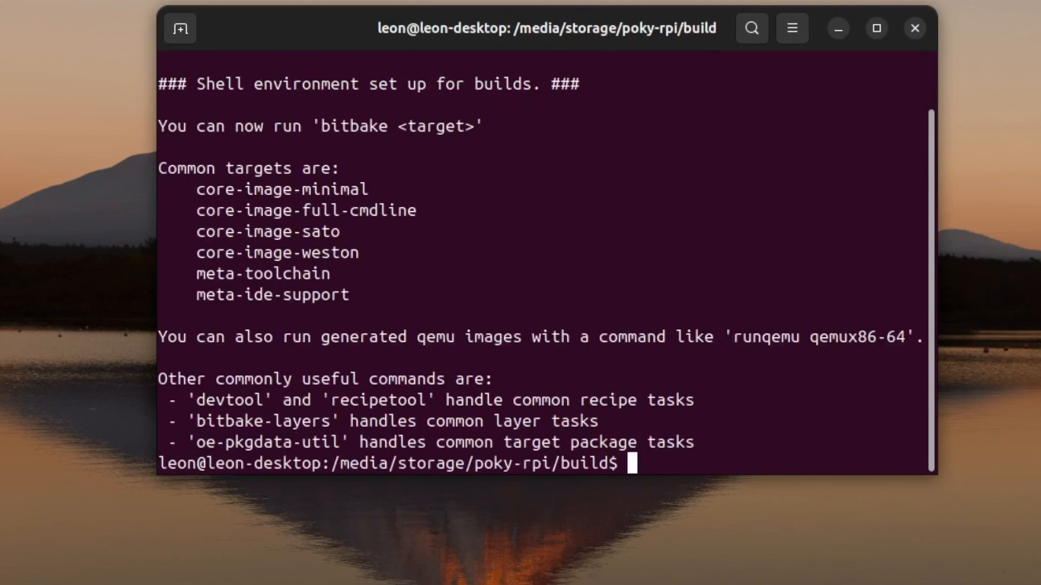
type("b")
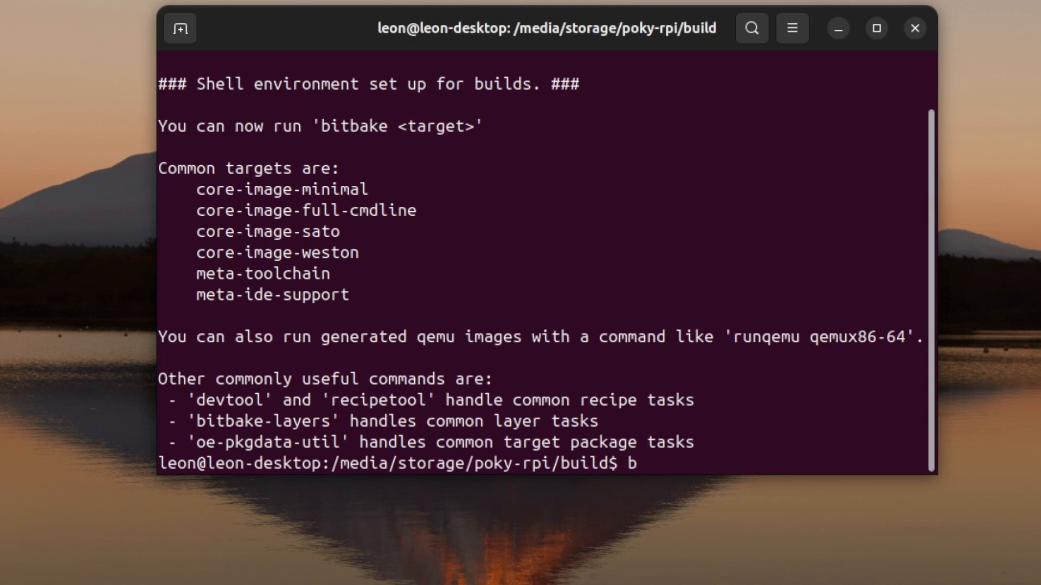
type("itbake-")
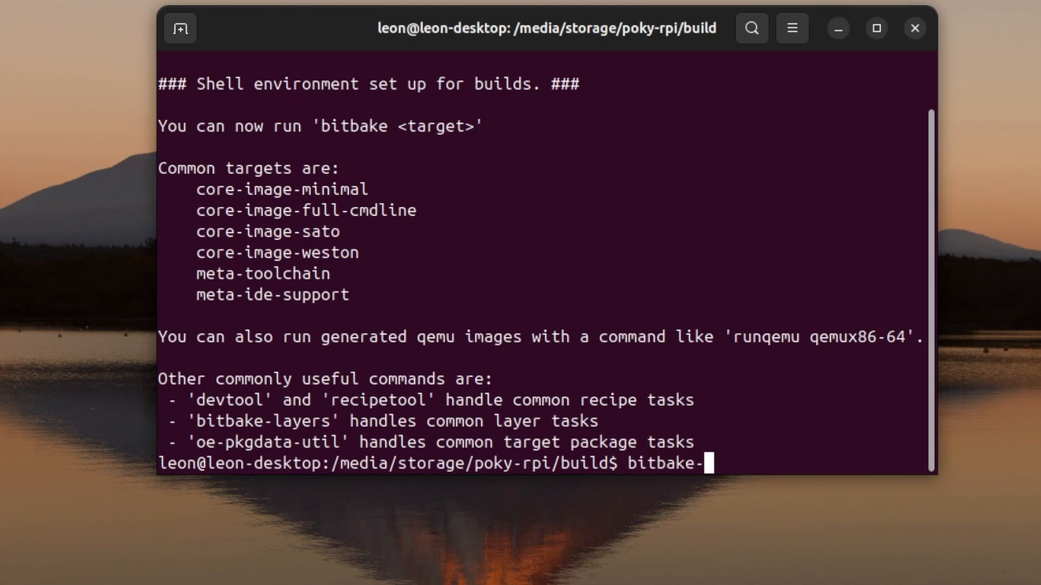
type("layers create")
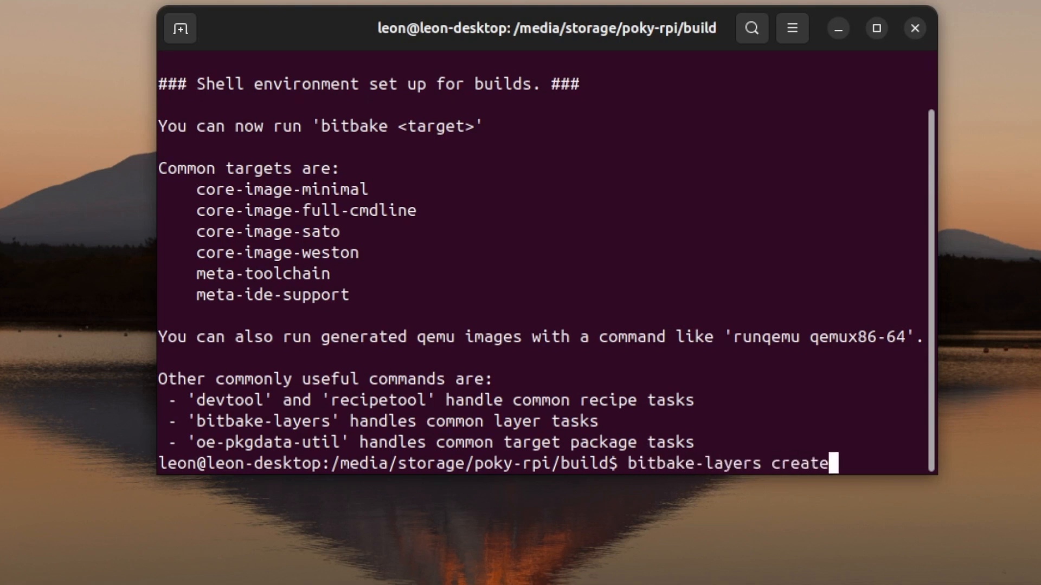
type("-layer")
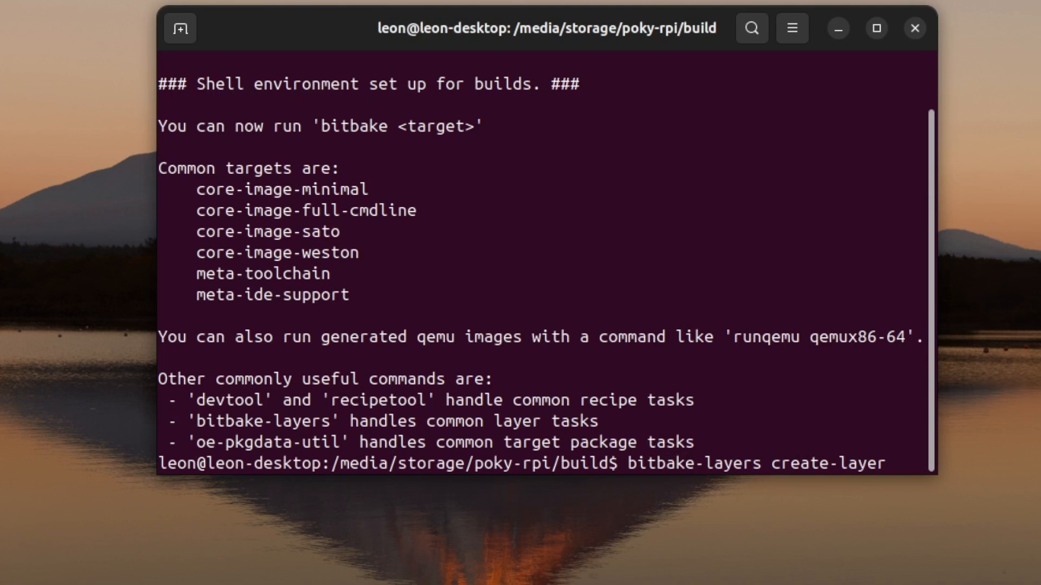
type("../")
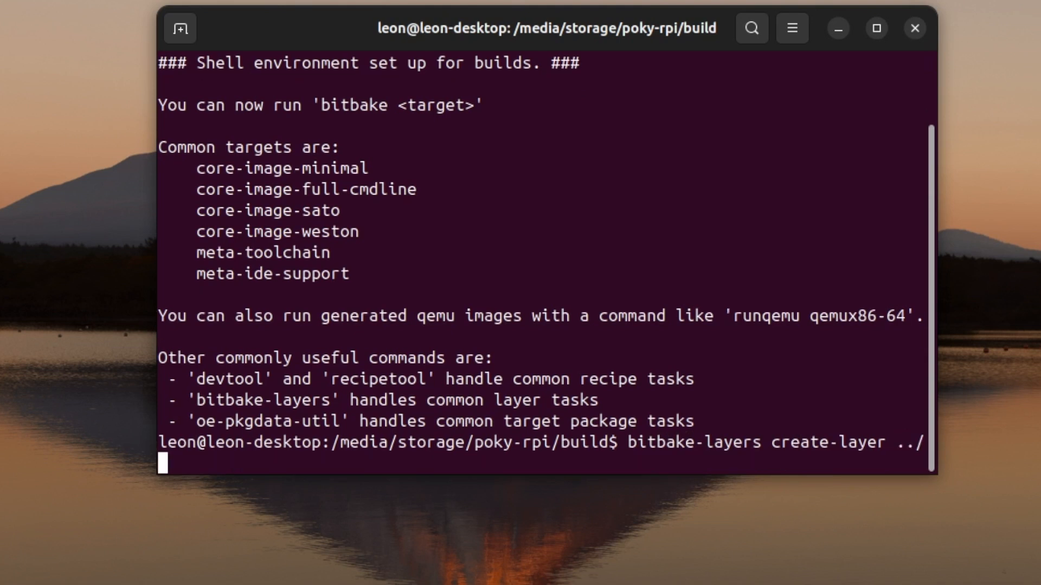
type("meta-leon")
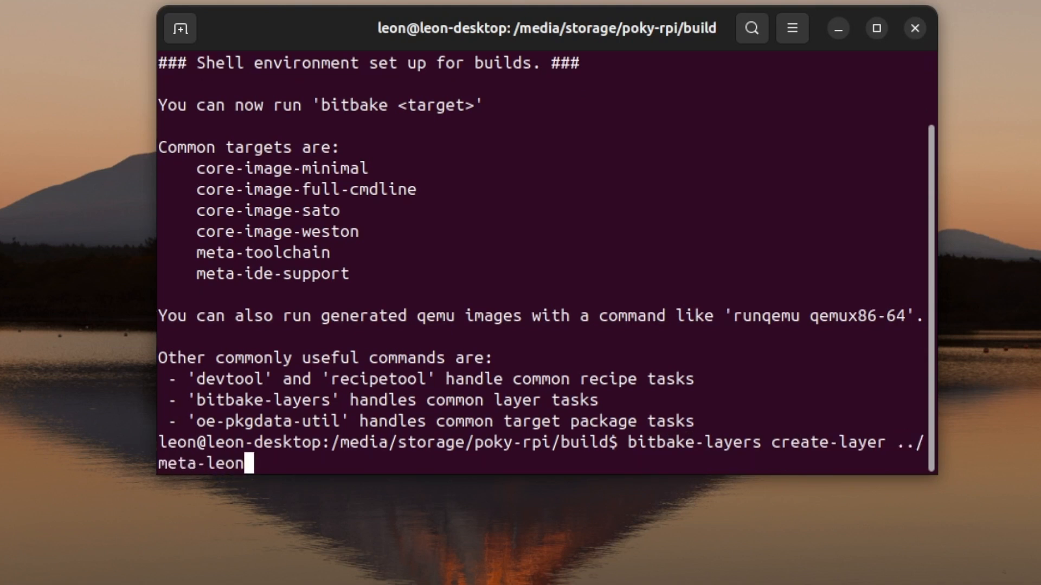
key("Return")
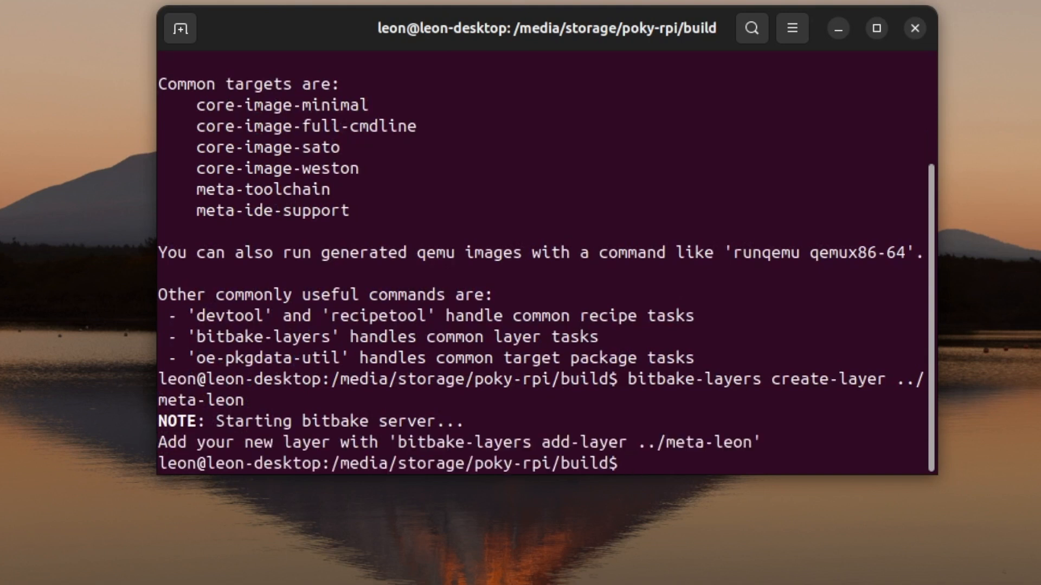
type("bitbake-layers")
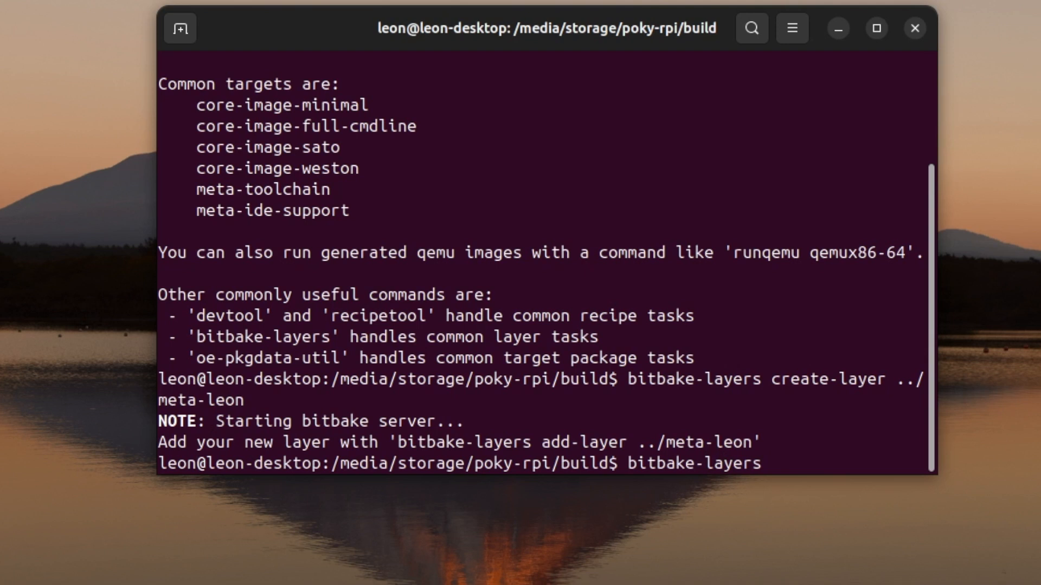
type("add-laye")
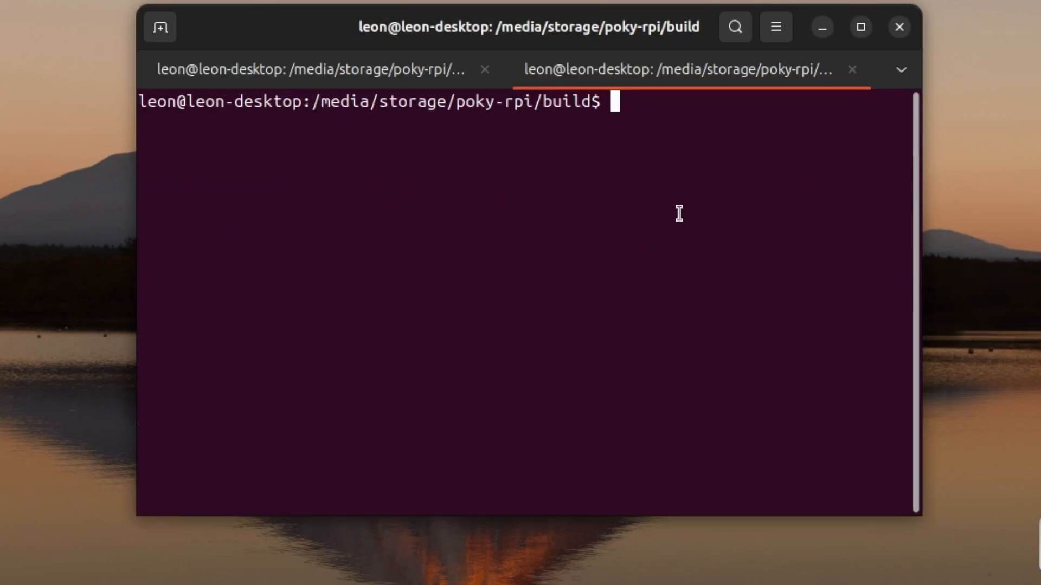
In the new tab, enter meta-leon, list its tree, and display conf/layer.conf.
type("cd ..")
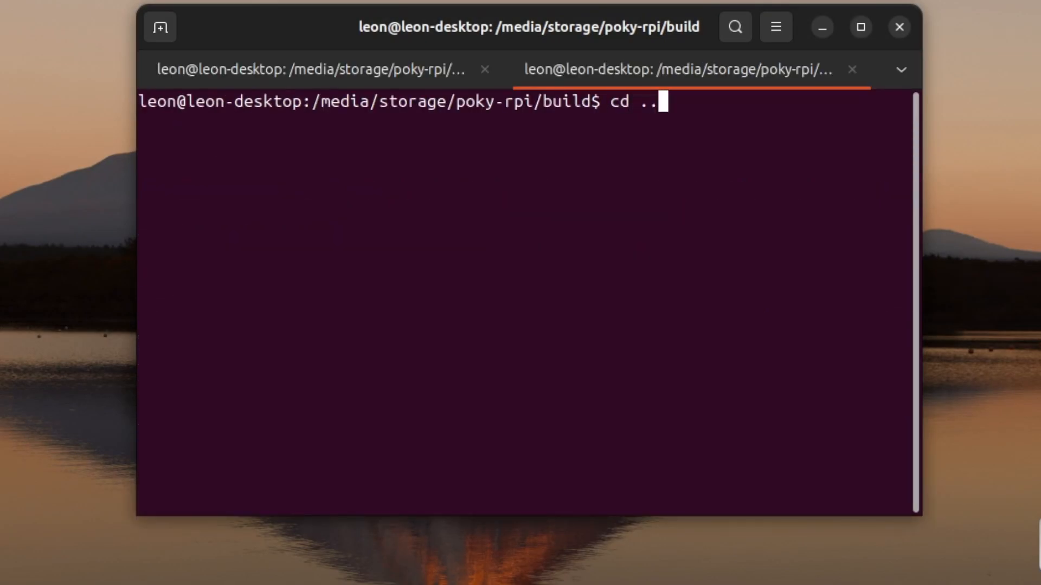
type("cd meta-leon/")
type("tree")
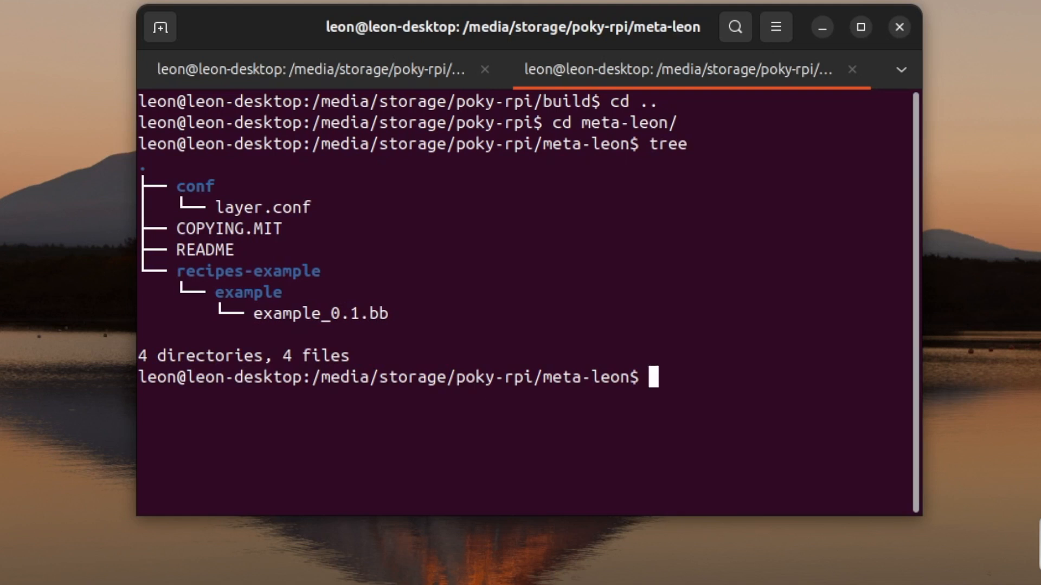
type("cat la")
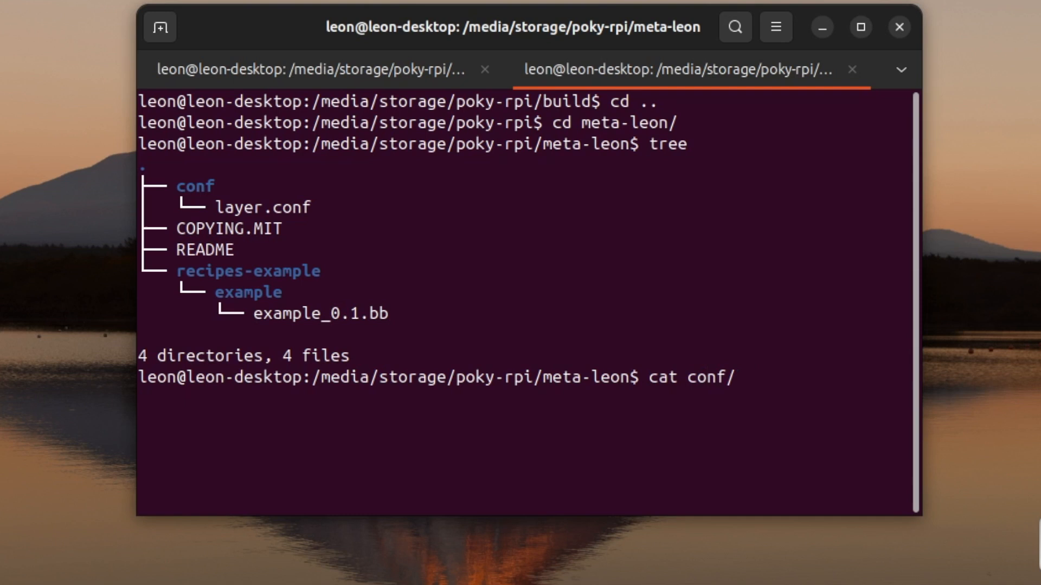
key("Return")
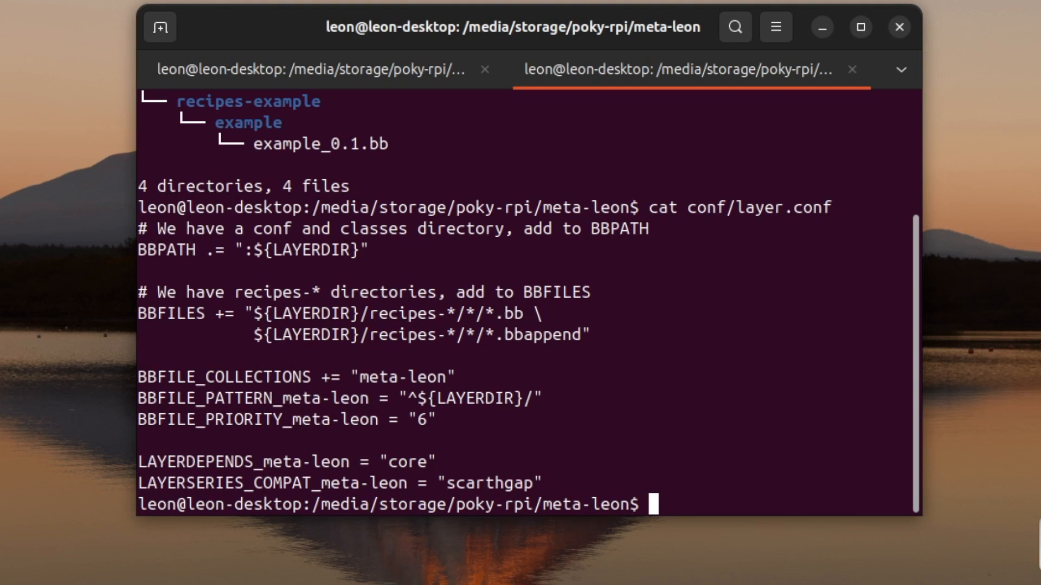
Build the example recipe with bitbake example in the build tab.
left_click(313, 69)
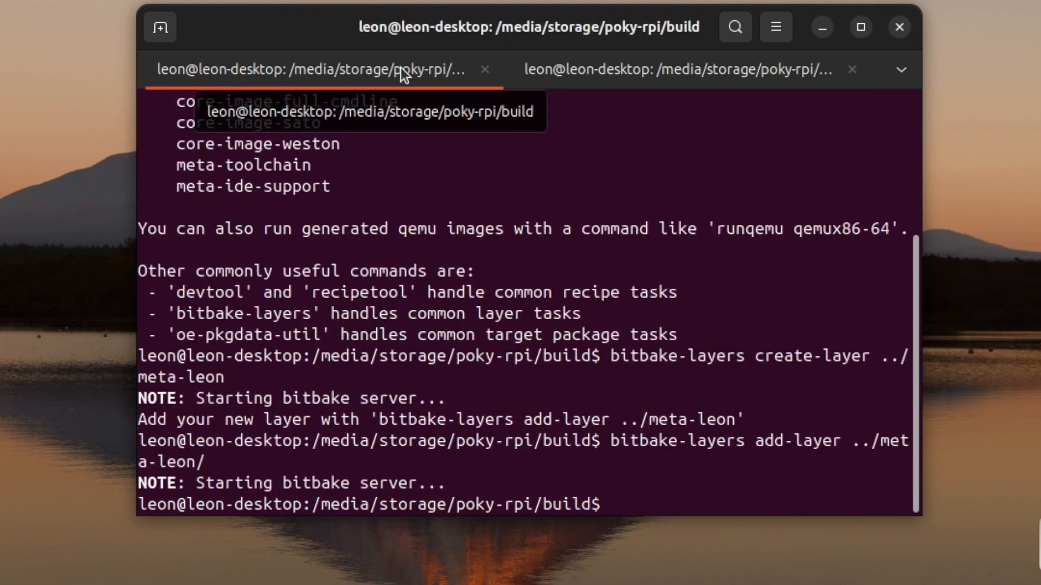
type("bitbake exam")
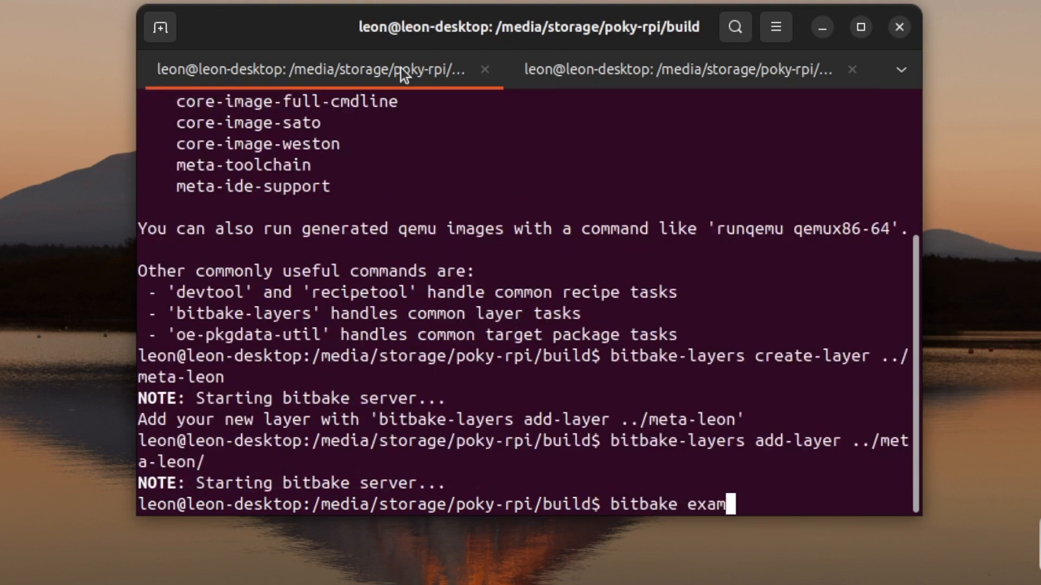
key("Return")
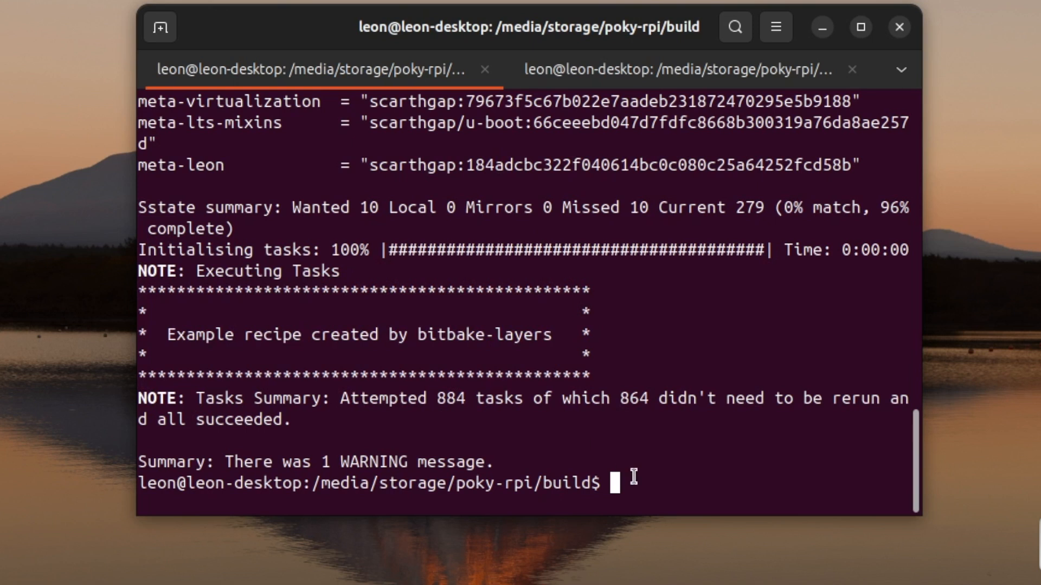
Display recipes-example/example/example_0.1.bb in the meta-leon tab.
left_click(677, 69)
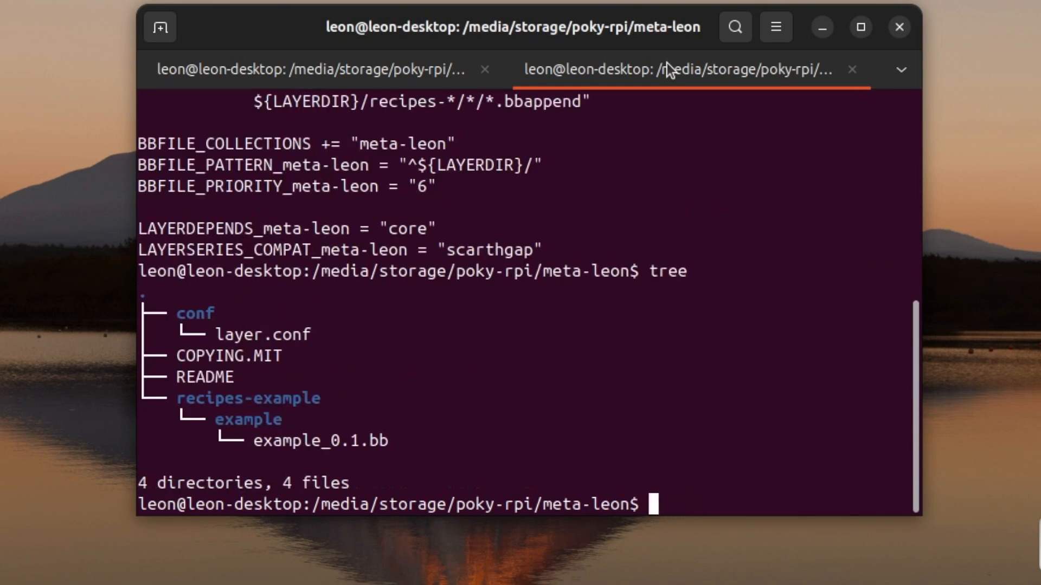
type("cat recipes-example/example/")
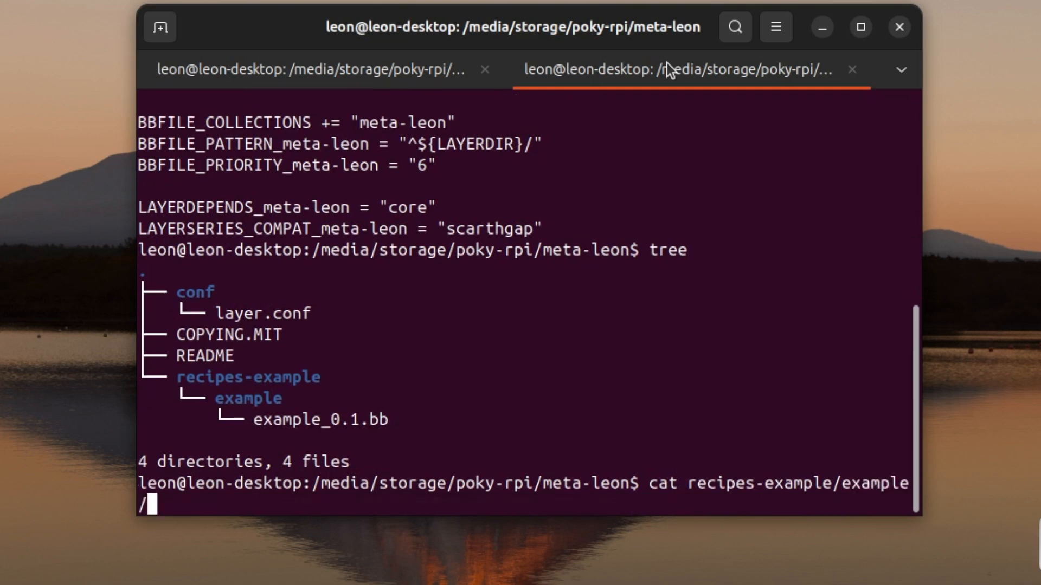
key("Return")
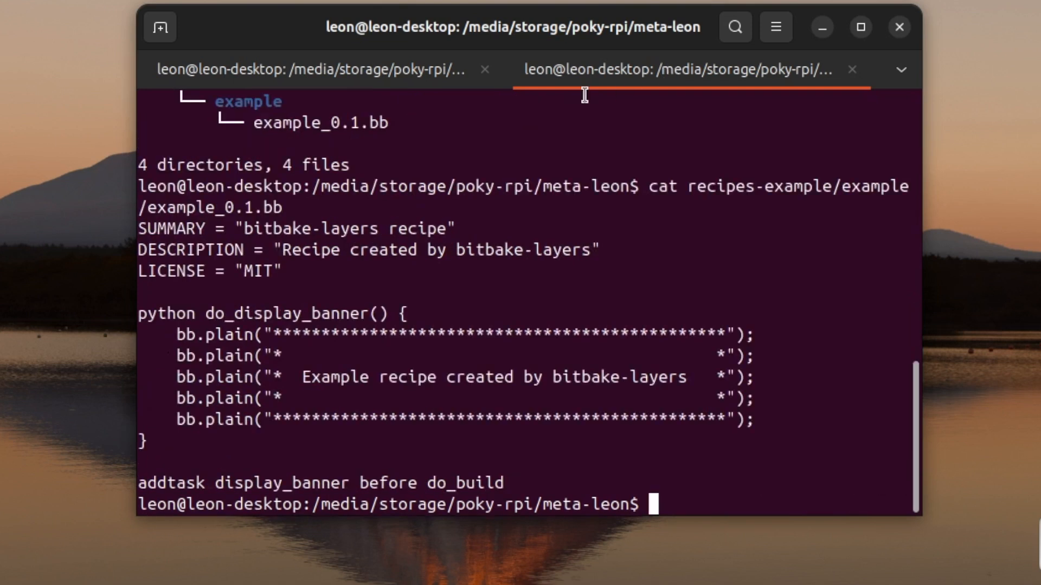
mouse_move(157, 440)
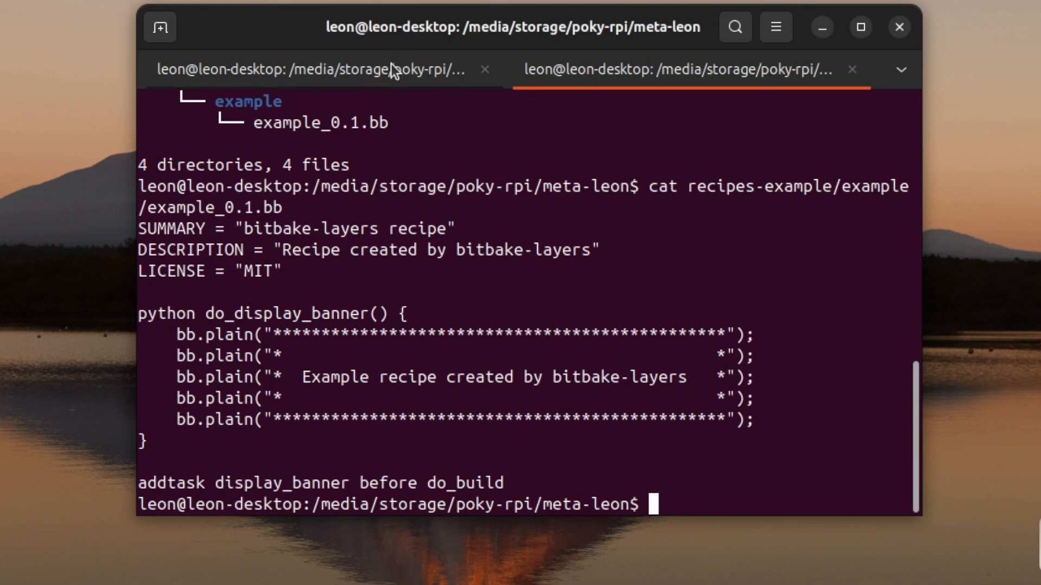
left_click(312, 70)
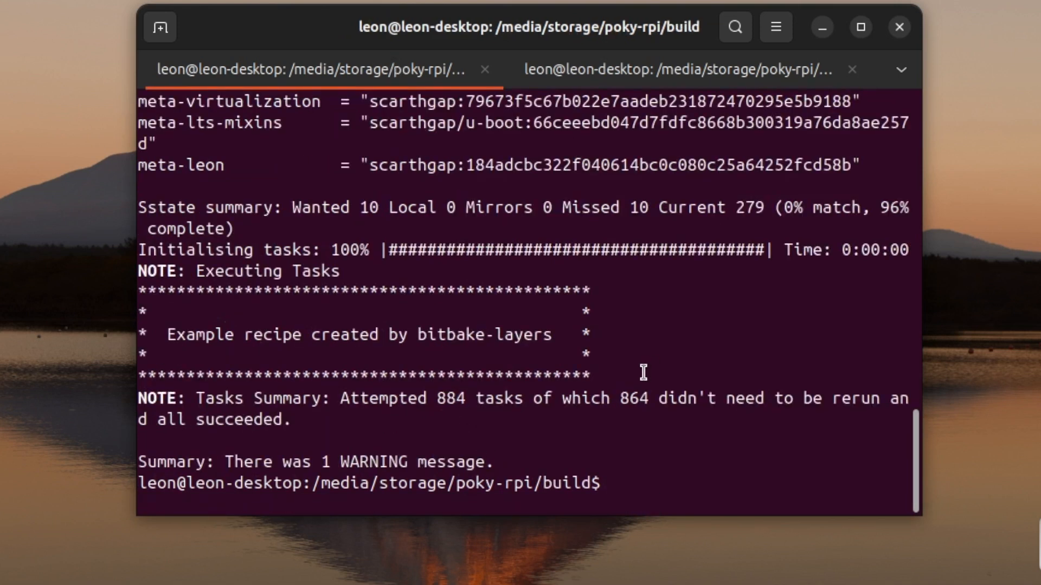
mouse_move(838, 375)
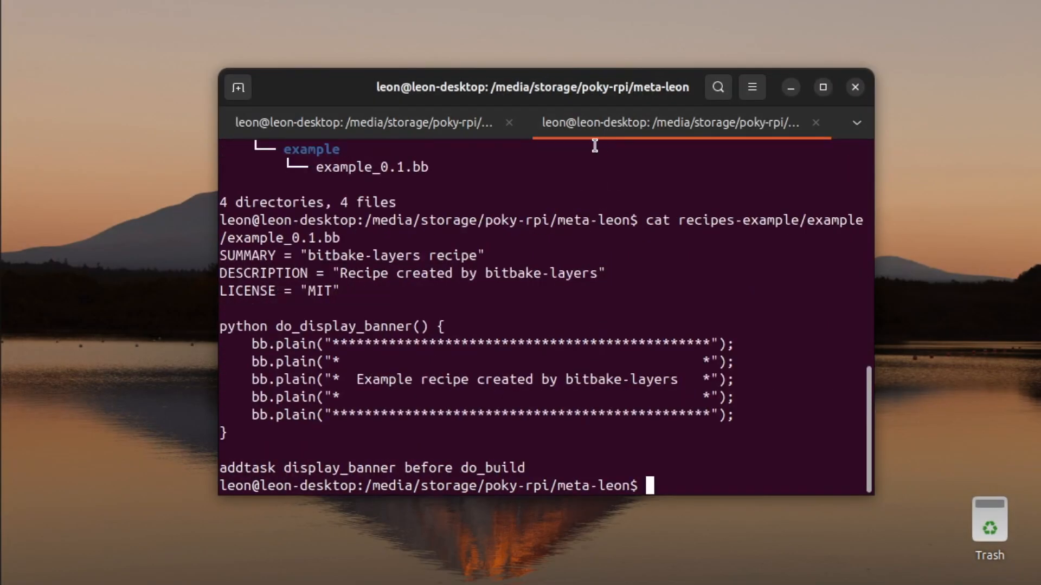
Create the recipes-apps/hello directory with mkdir -p.
type("mk")
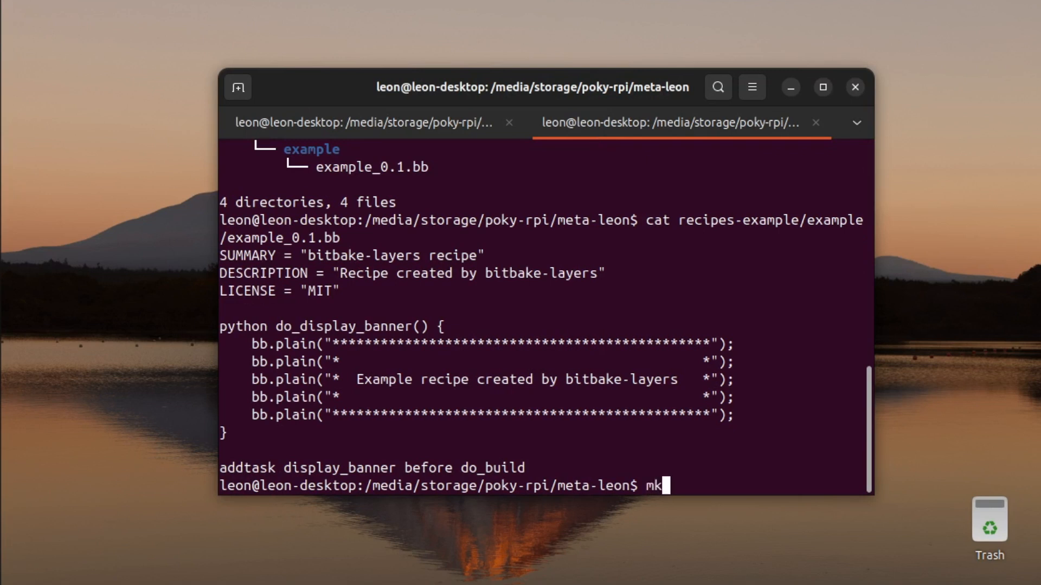
type("dir")
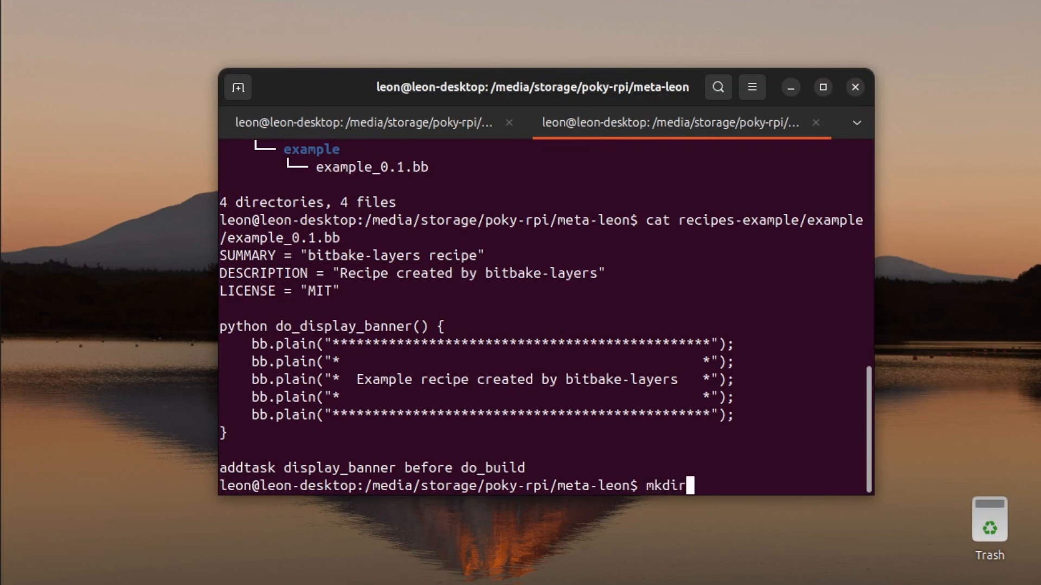
type("-p")
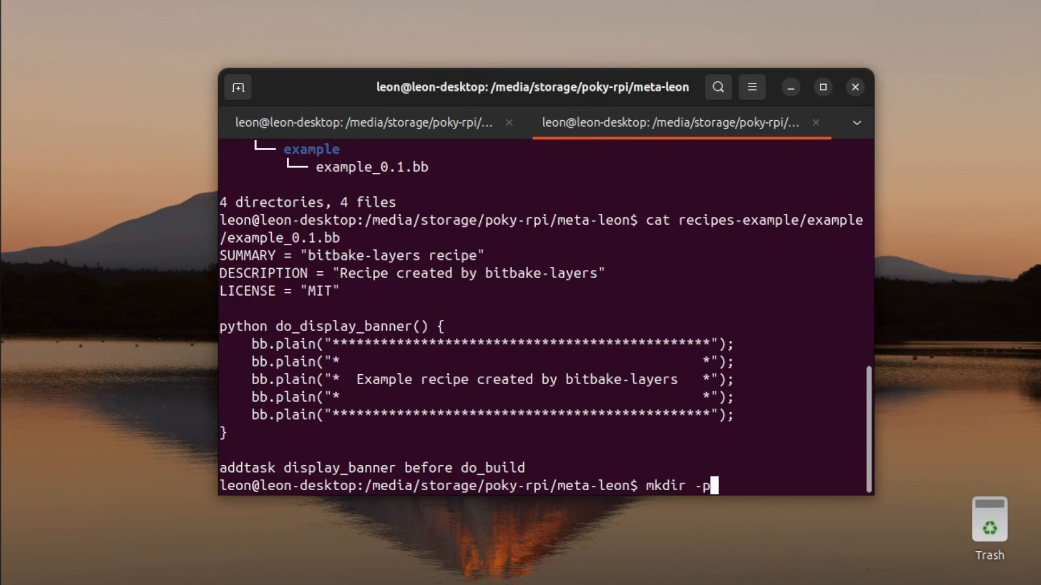
type("recip")
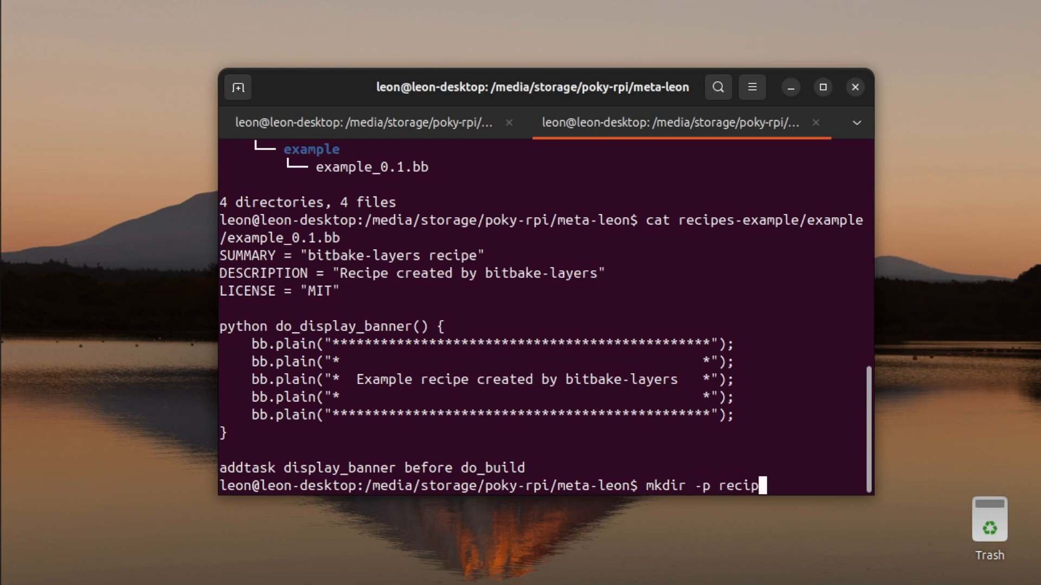
type("es-apps/")
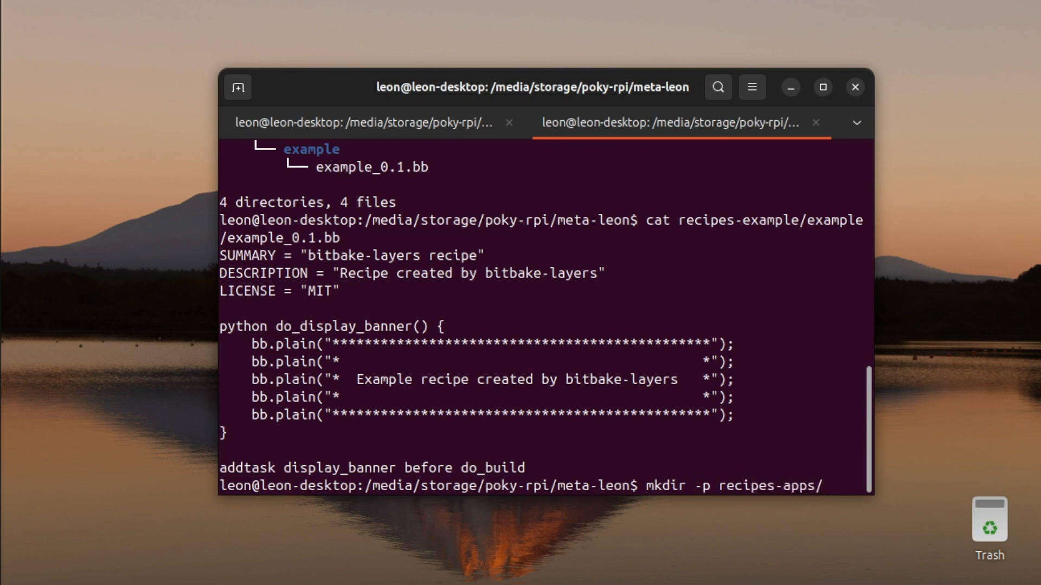
key("Return")
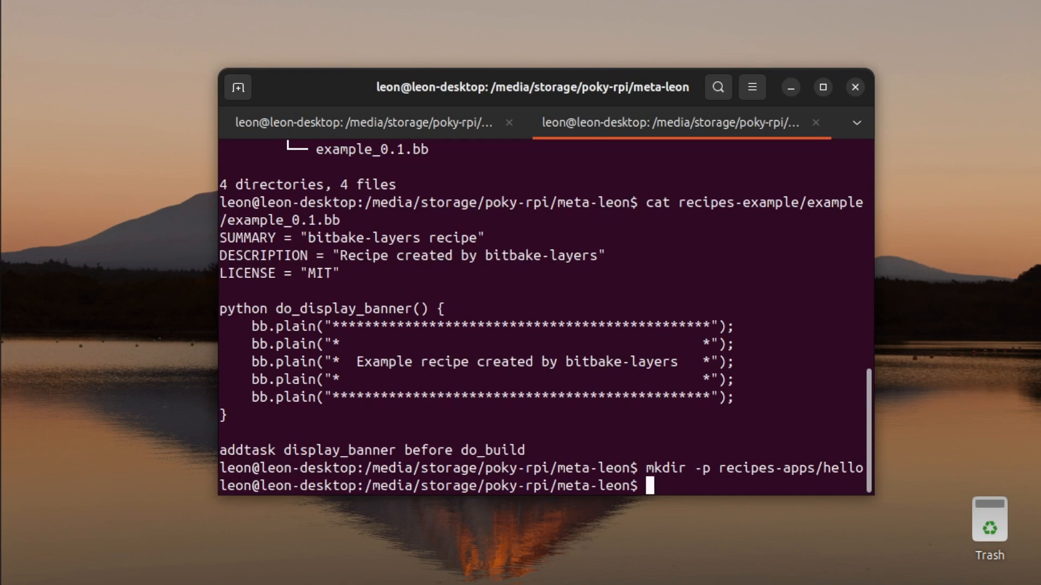
Open a new recipes-apps/hello/hello_git.bb file in vim.
type("vim recipes-ap")
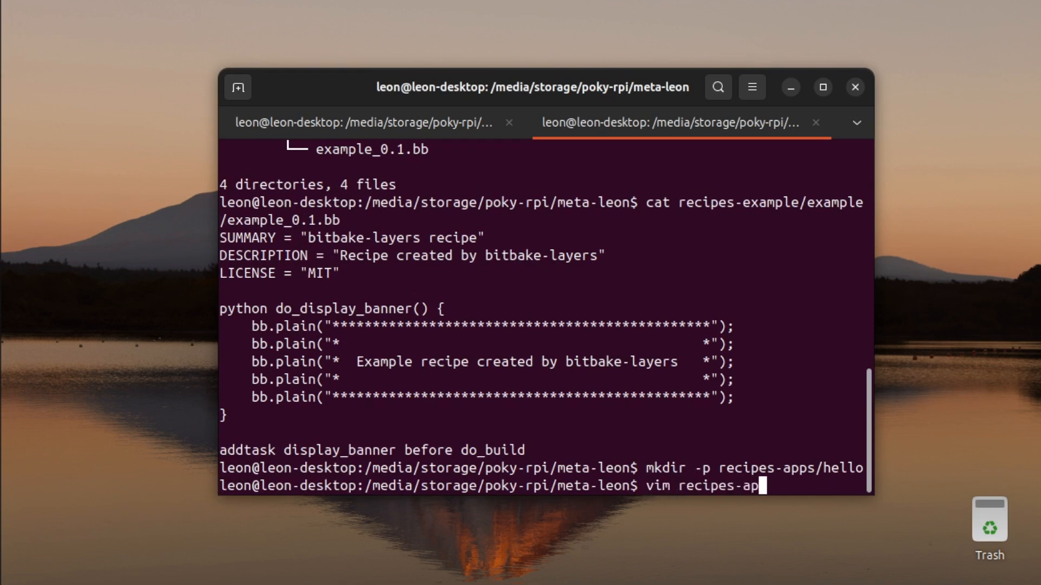
type("ps/hello/")
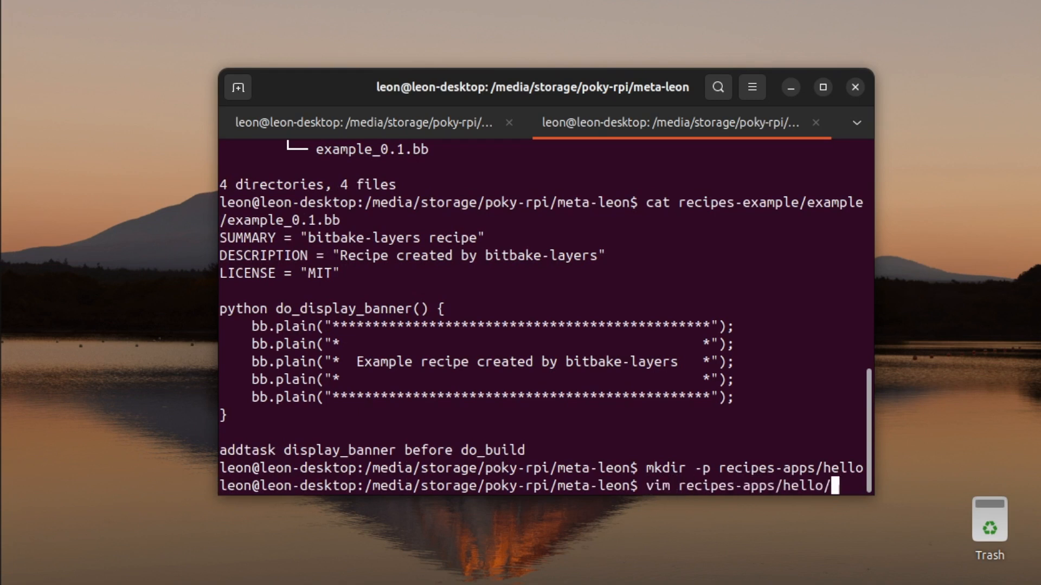
type("hello")
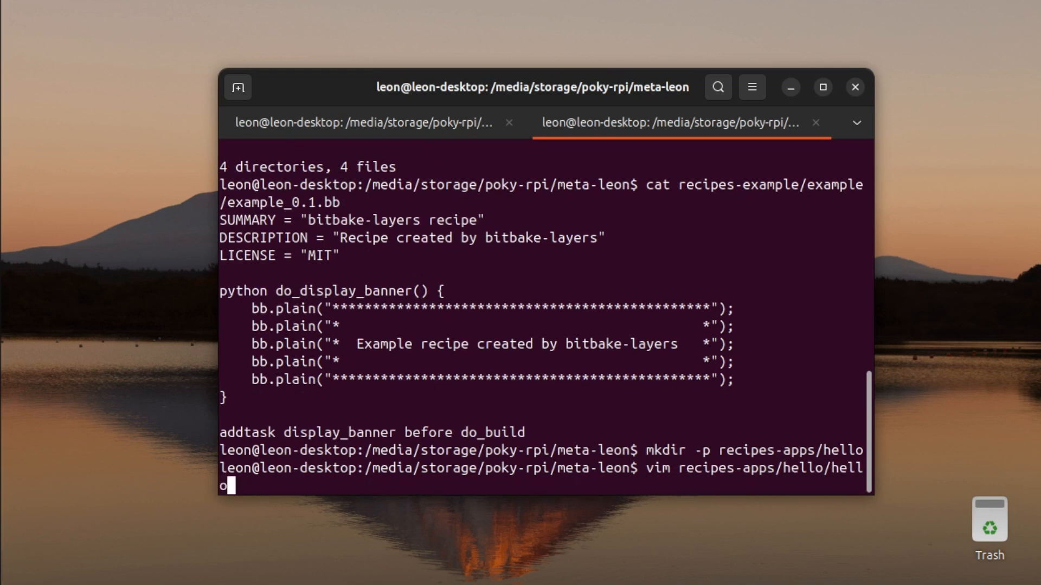
type("_git.bb")
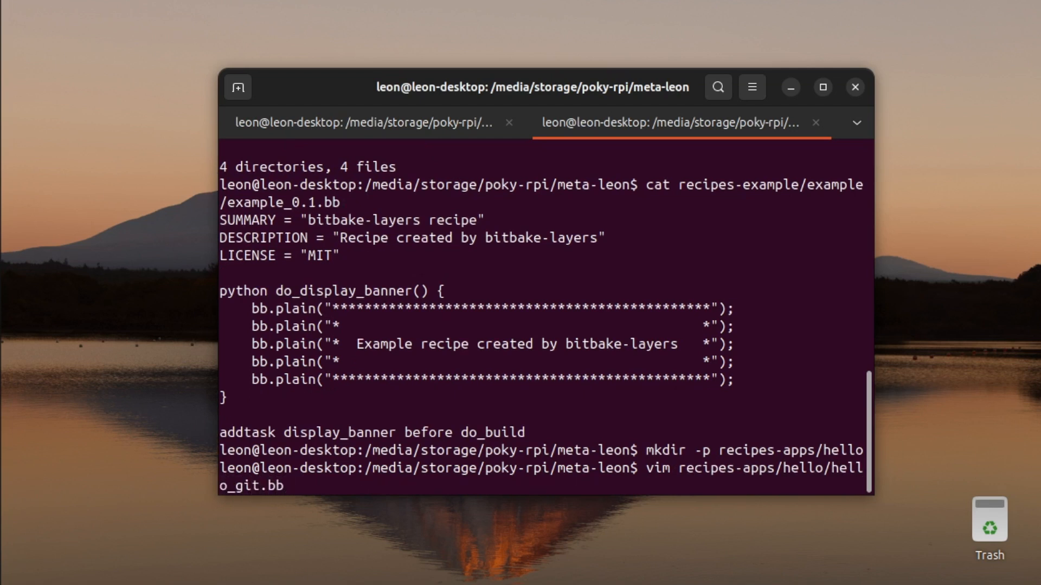
key("Return")
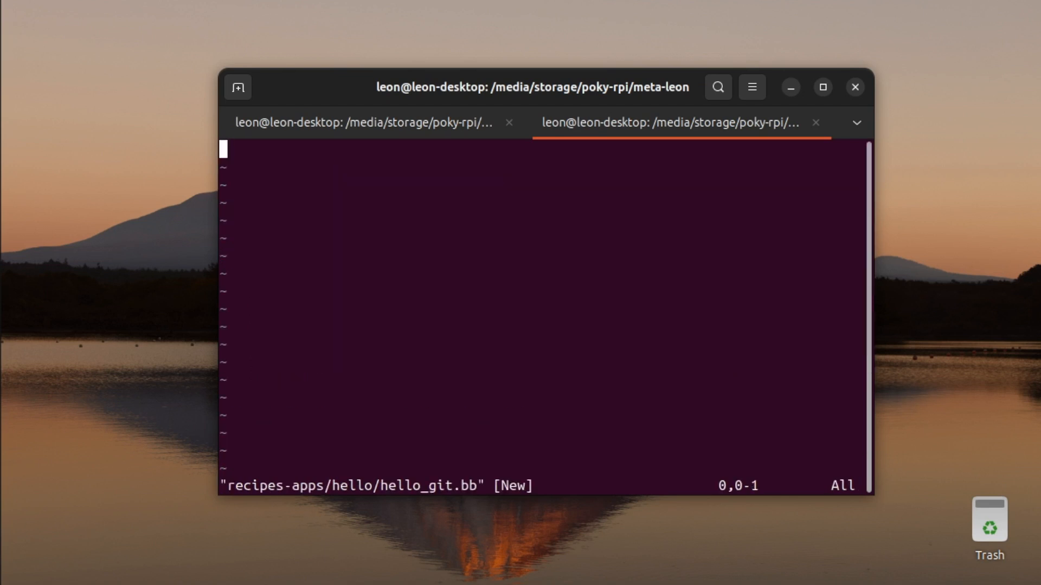
Type DESCRIPTION = "Hello World" and HOMEPAGE = "", then copy the hello-world repo address.
key("i")
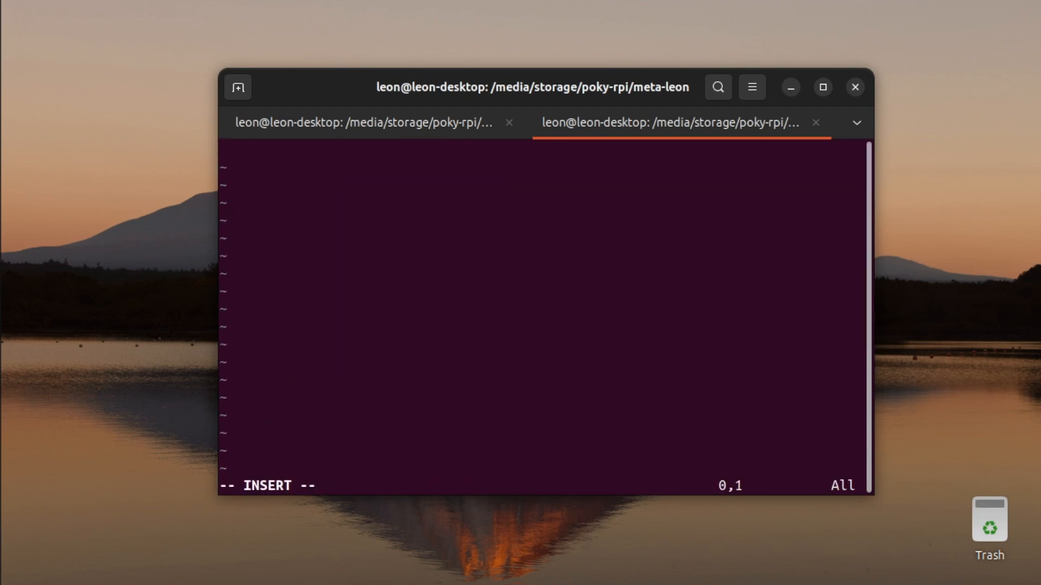
type("DESCRIP")
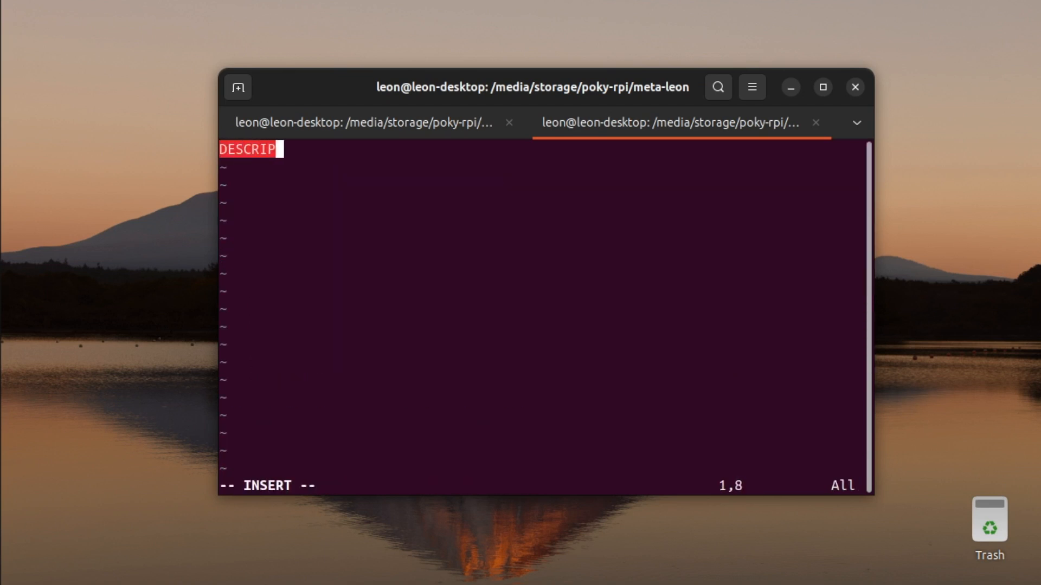
type("TION =")
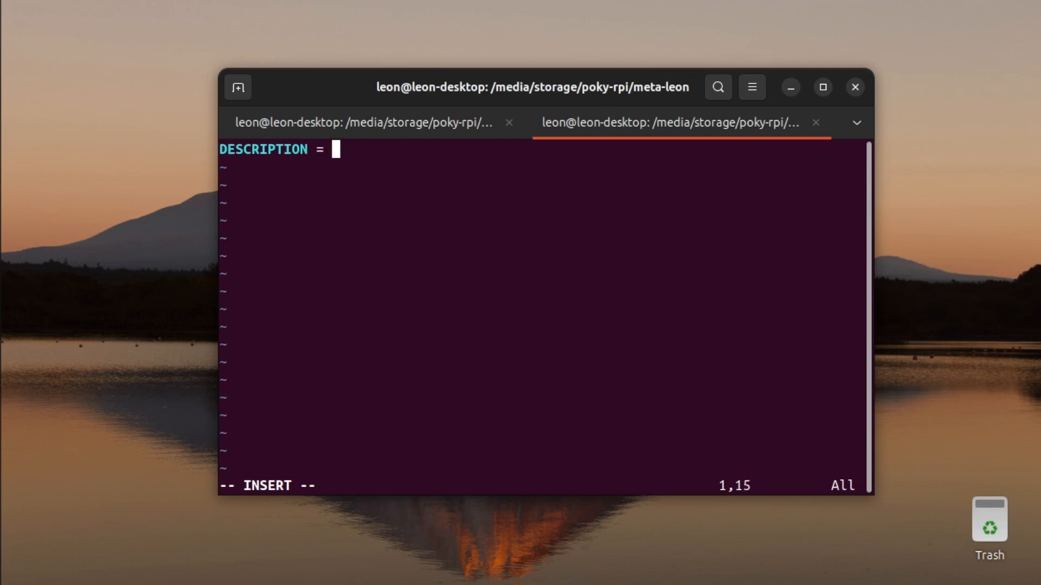
type("\"Hello")
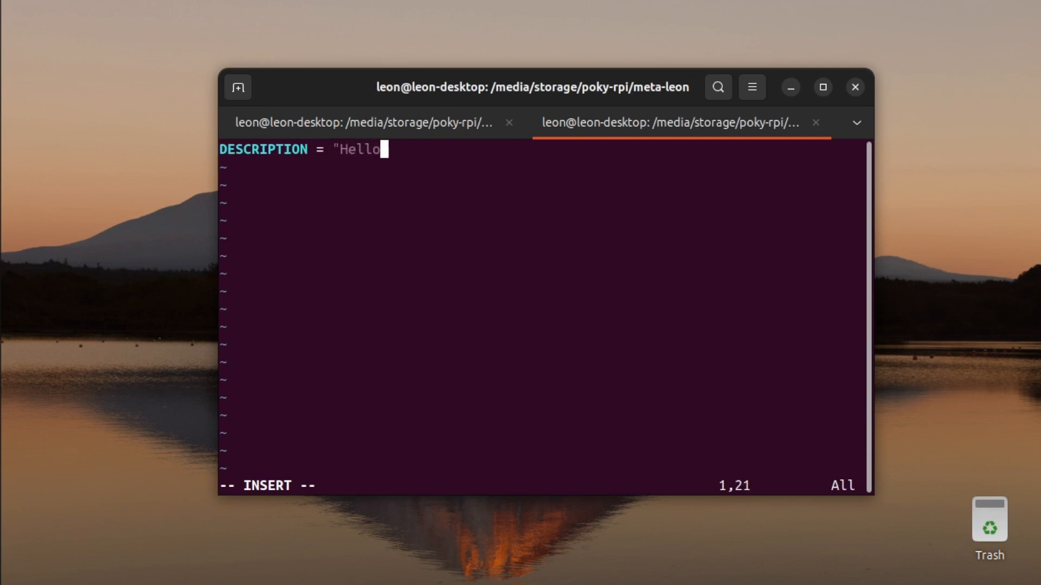
type("World\"")
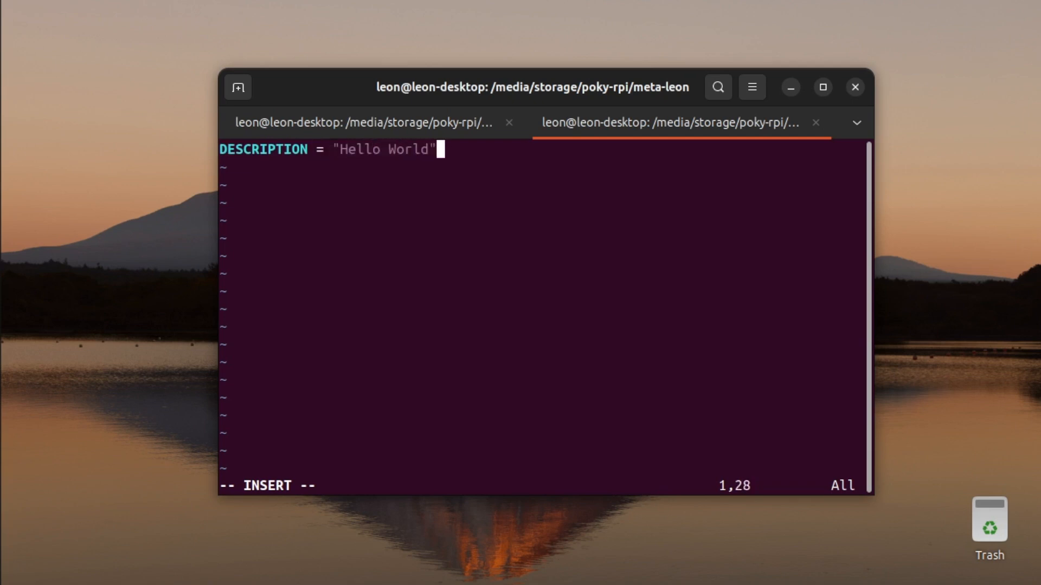
key("Return")
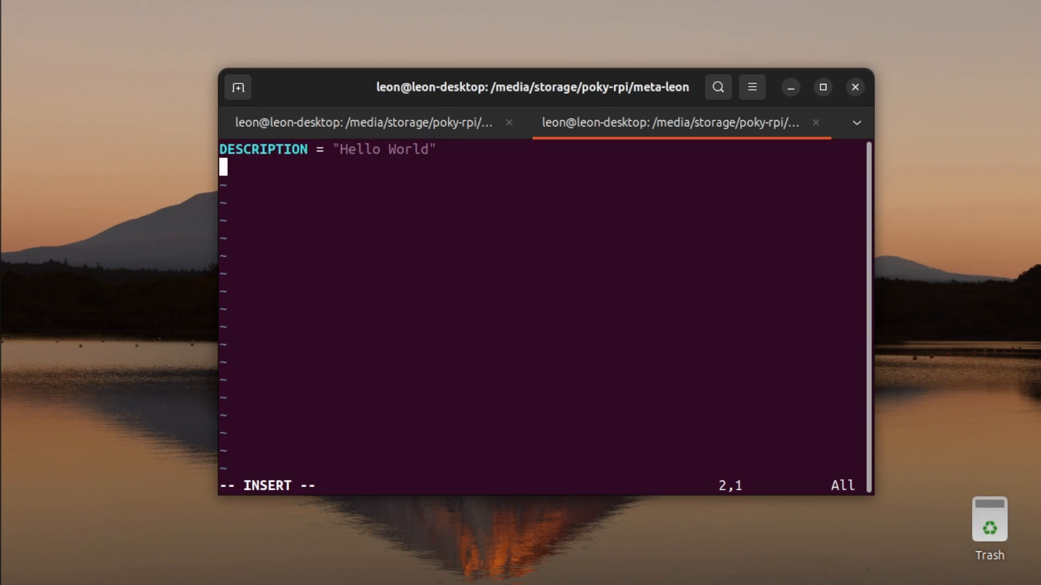
type("HOMEP")
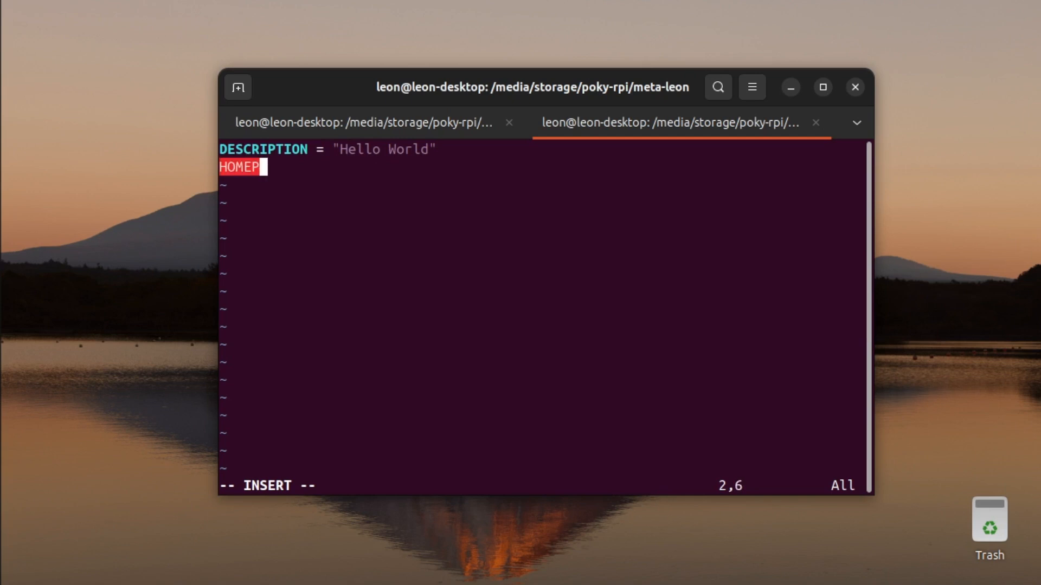
type("AGE = \"\"")
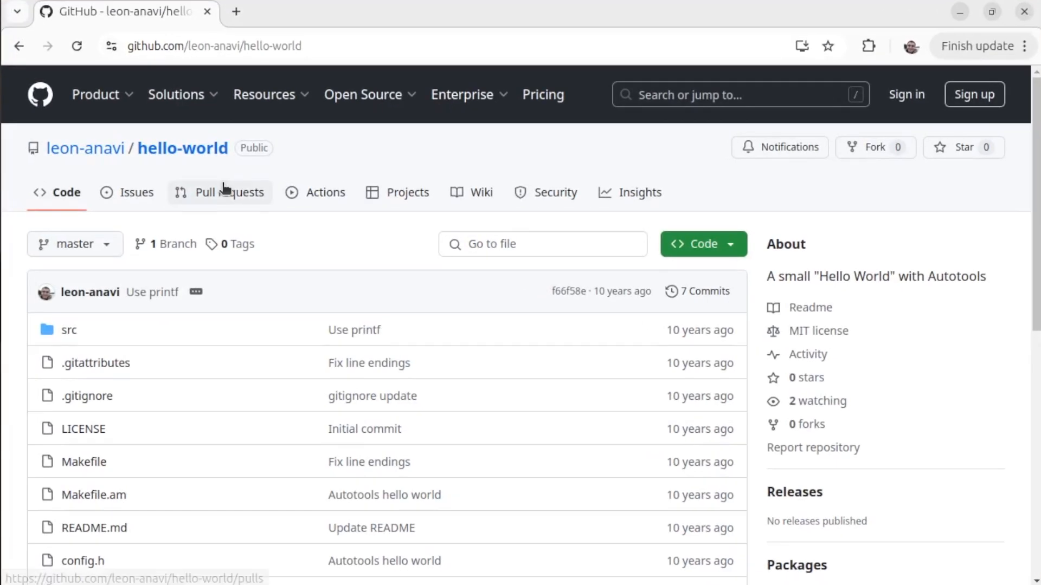
right_click(212, 46)
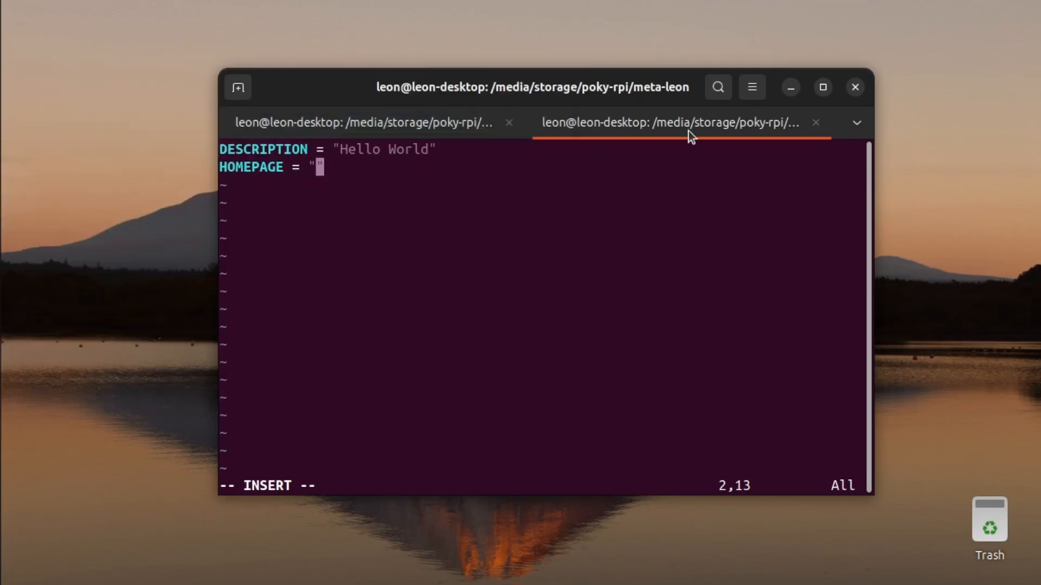
Paste the repository URL as HOMEPAGE and add SECTION = "console/utils".
right_click(319, 166)
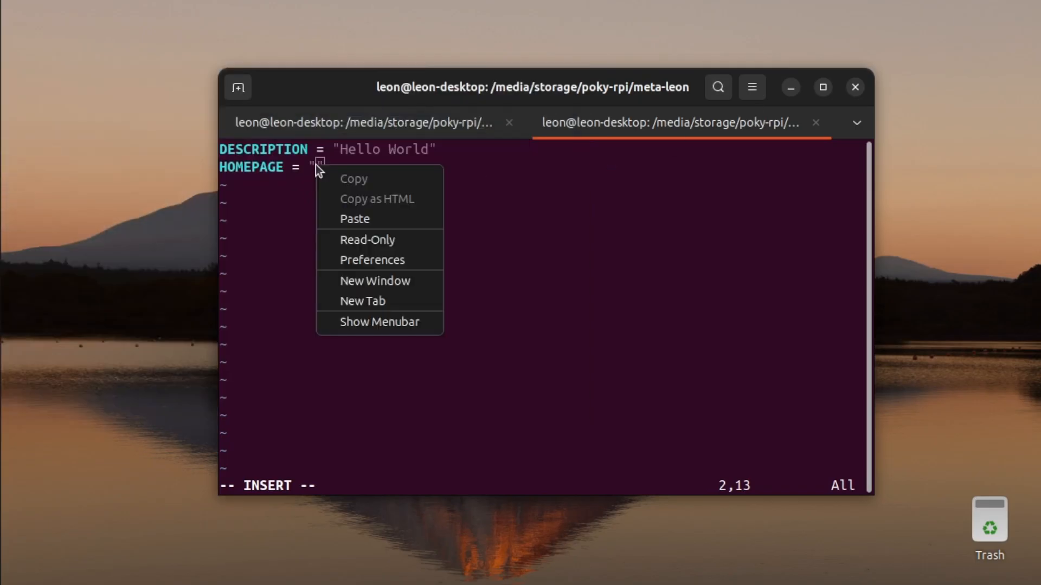
left_click(354, 219)
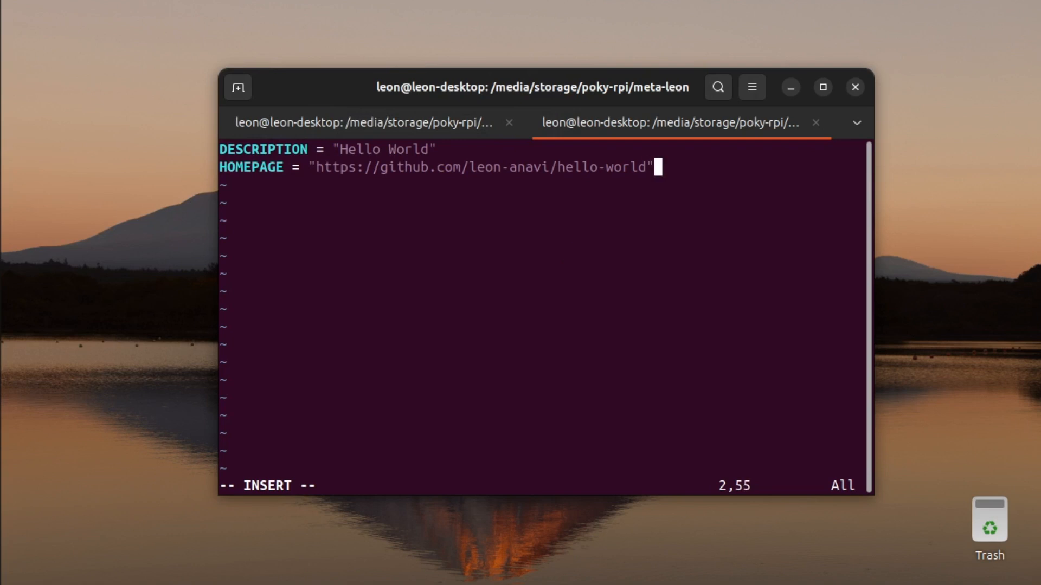
key("Return")
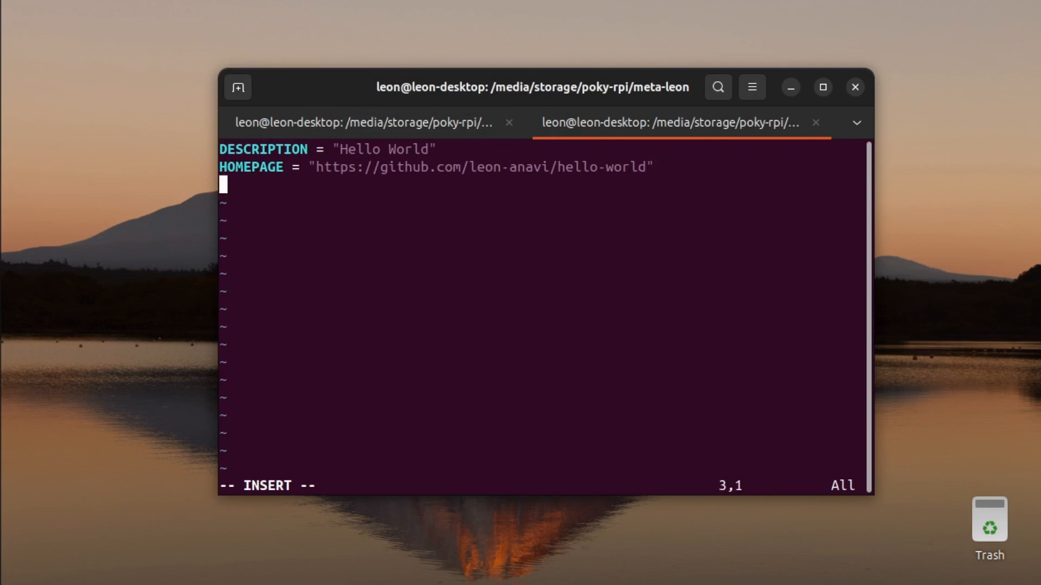
type("SECTI")
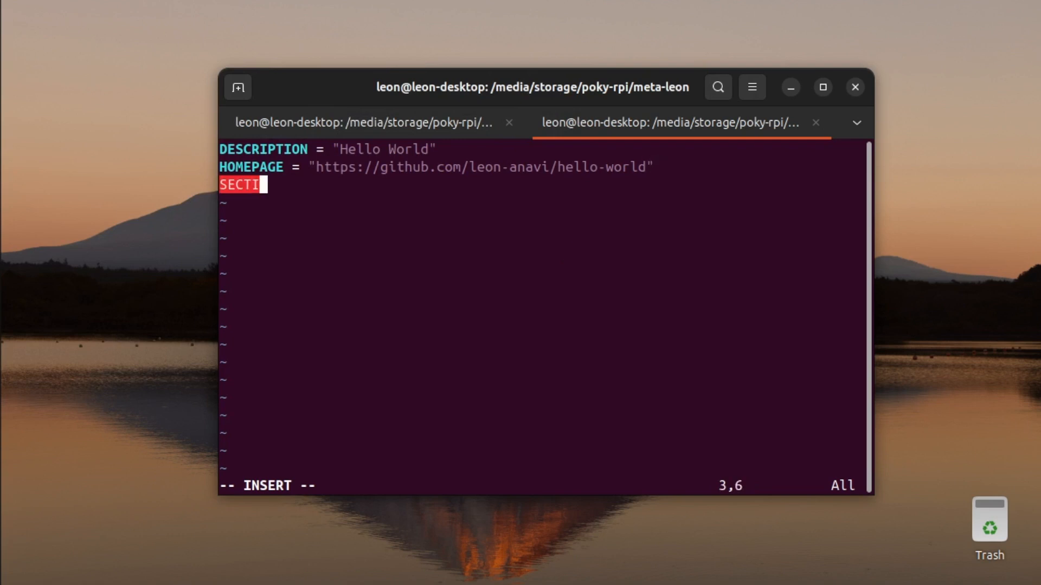
type("ON =")
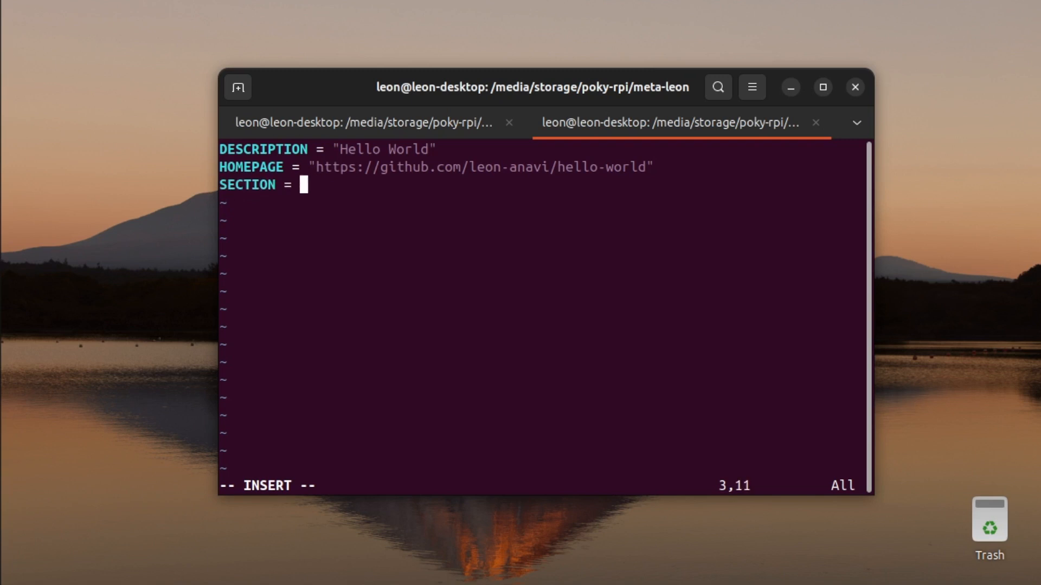
type("\"console\"")
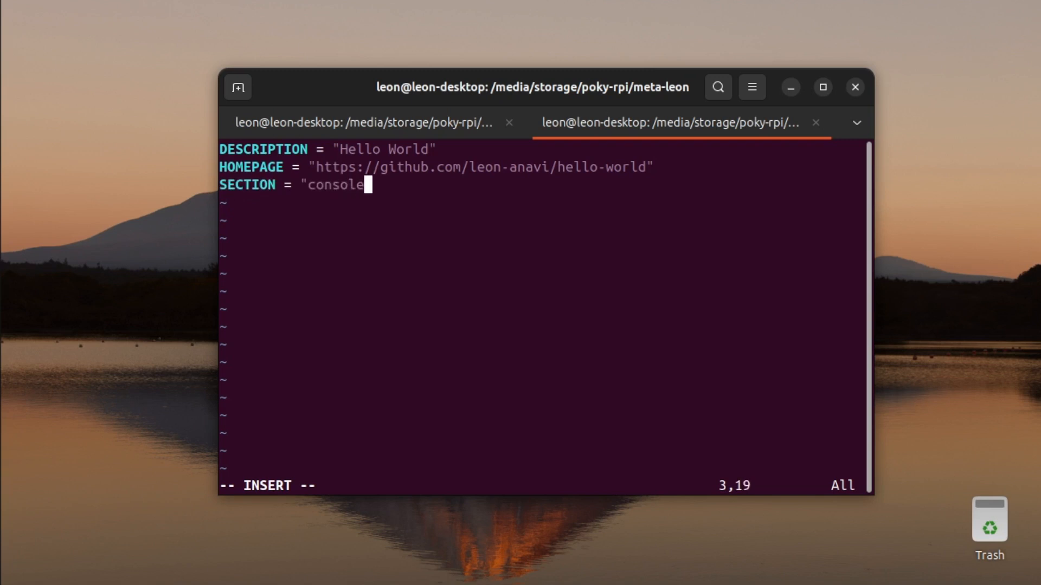
type("/")
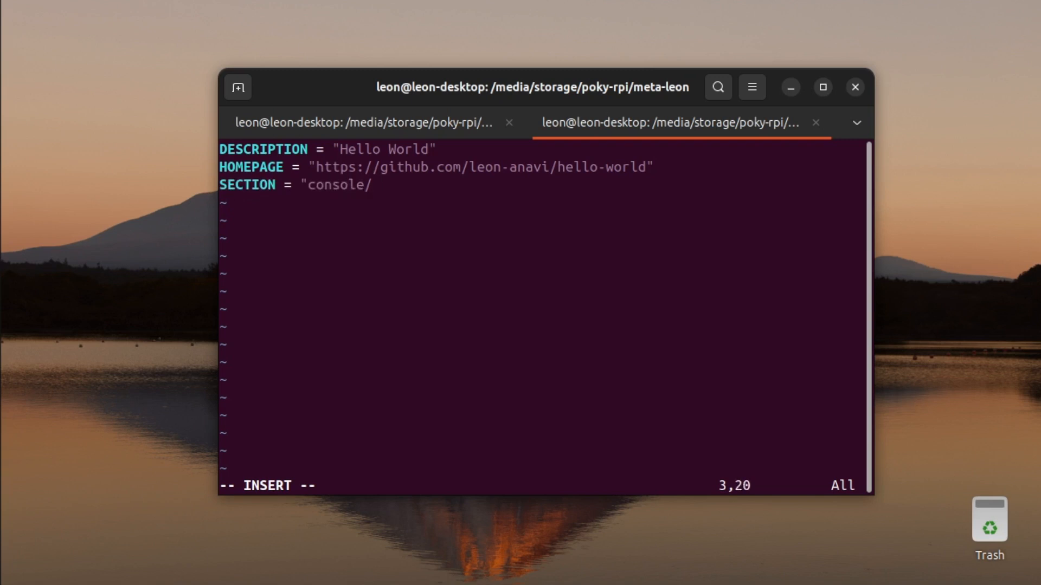
type("utils|")
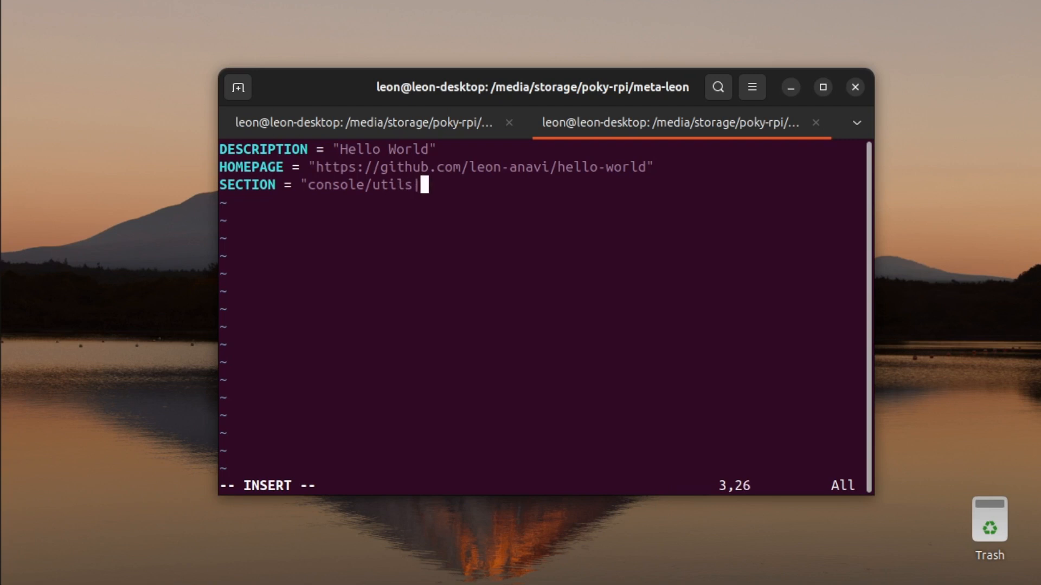
key("Return")
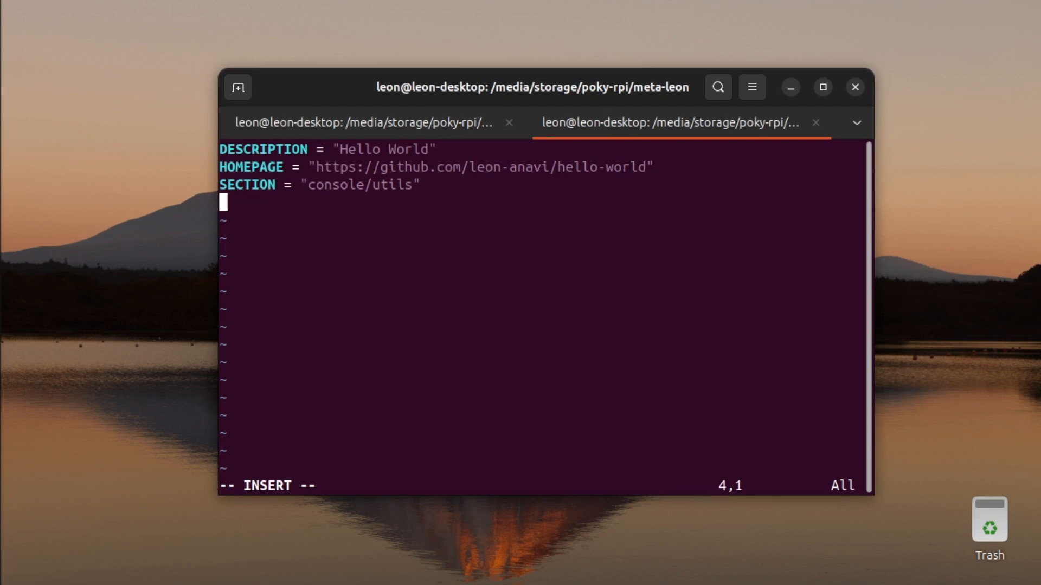
Add LICENSE = "MIT" and LIC_FILES_CHKSUM = "file://LICENSE;md5=", then copy the repo URL.
type("LICE")
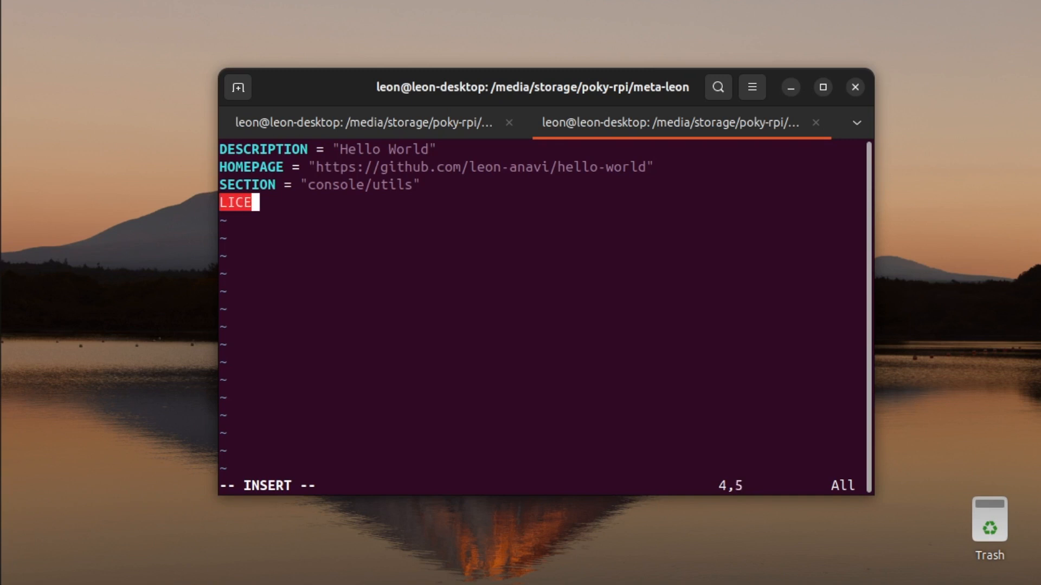
type("NSE =")
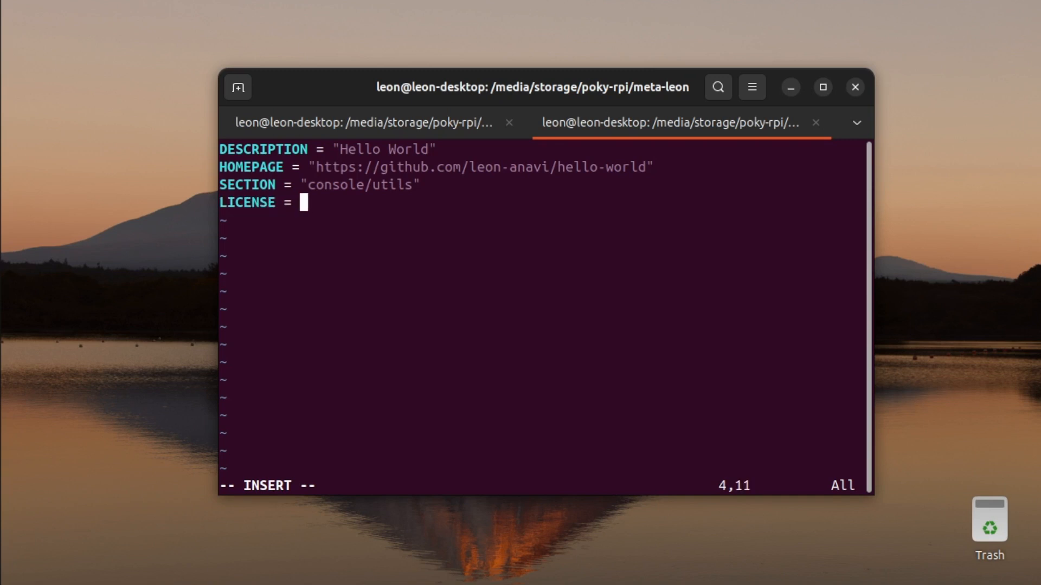
type("\"MIT\"")
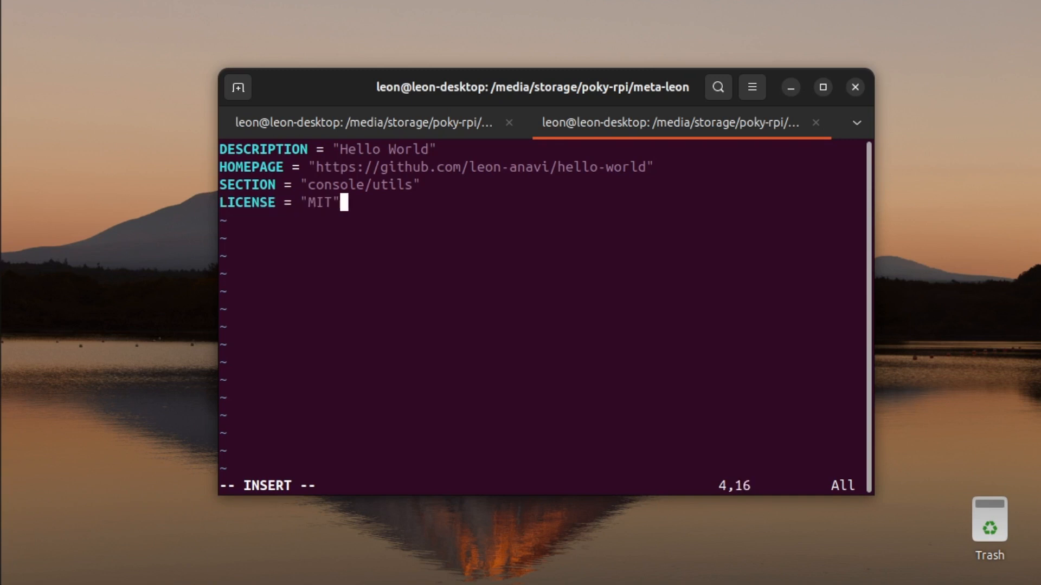
type("LIC")
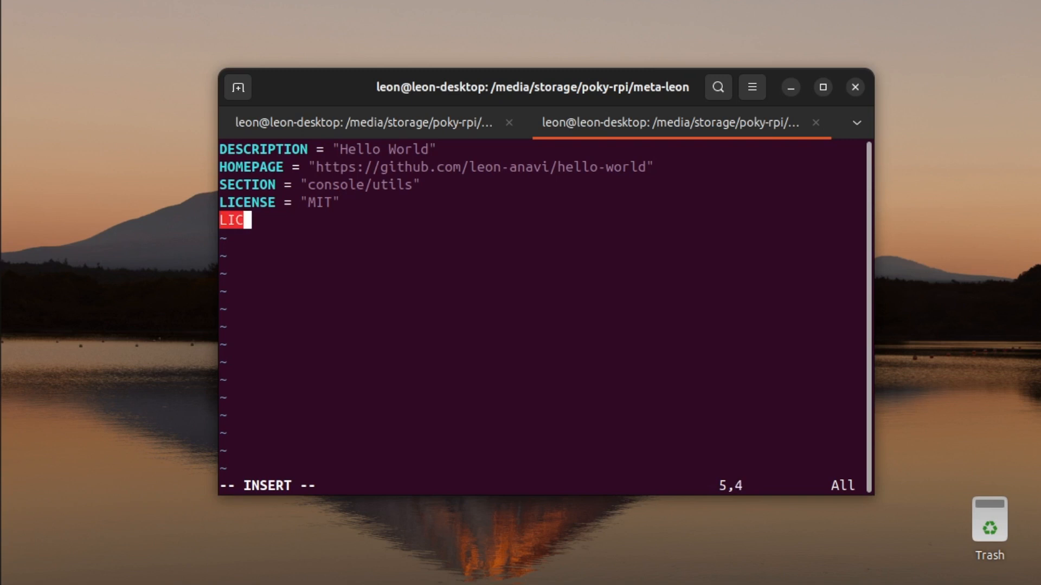
type("_FILES")
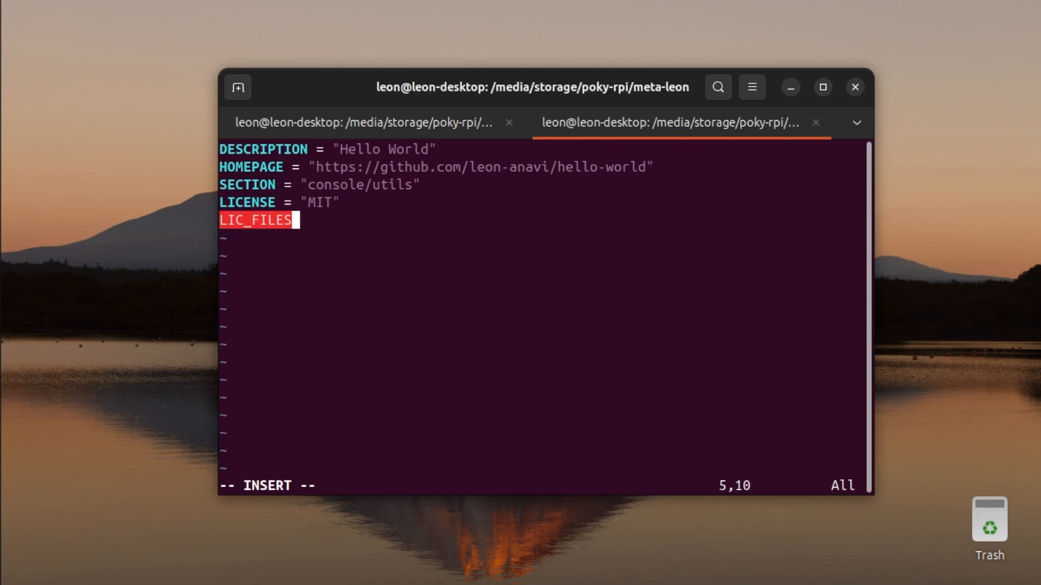
type("_CH")
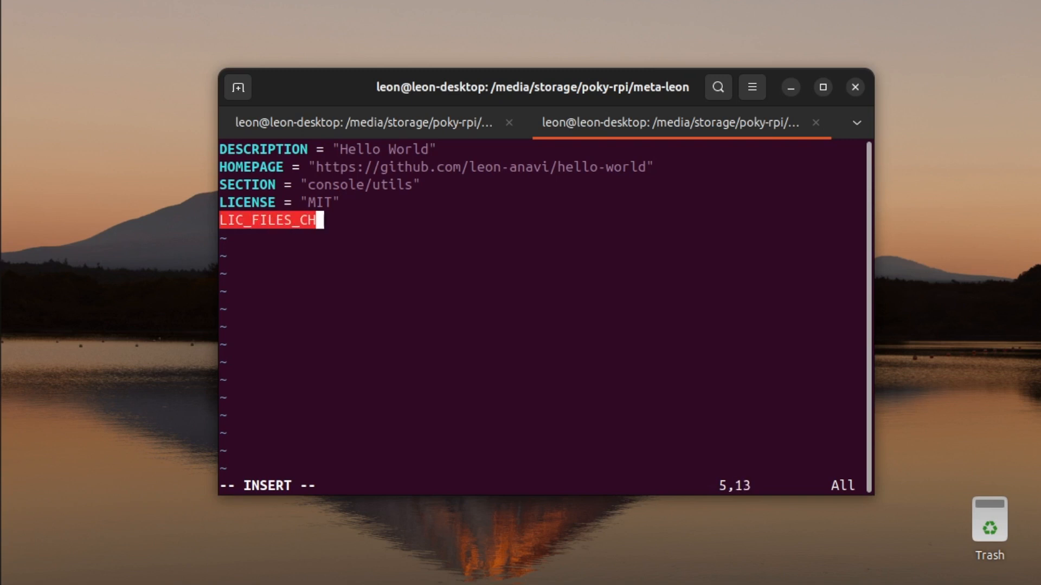
type("KSUM")
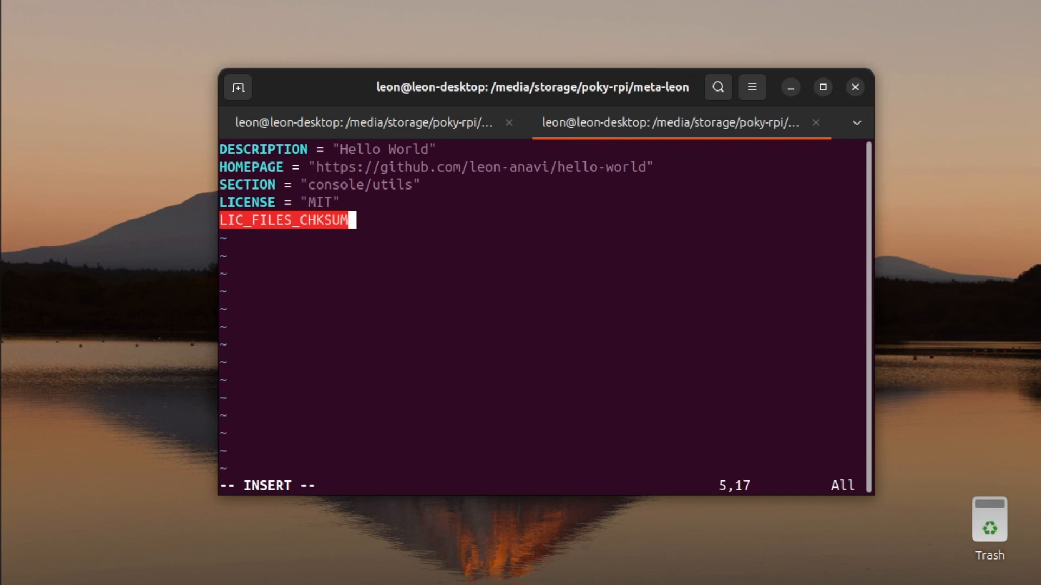
type("= \"")
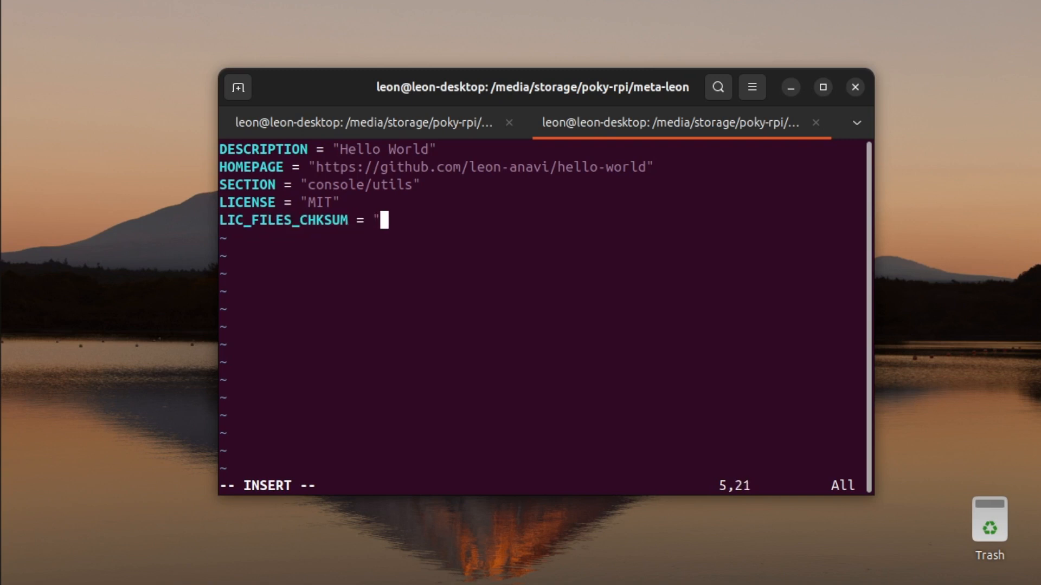
type("file")
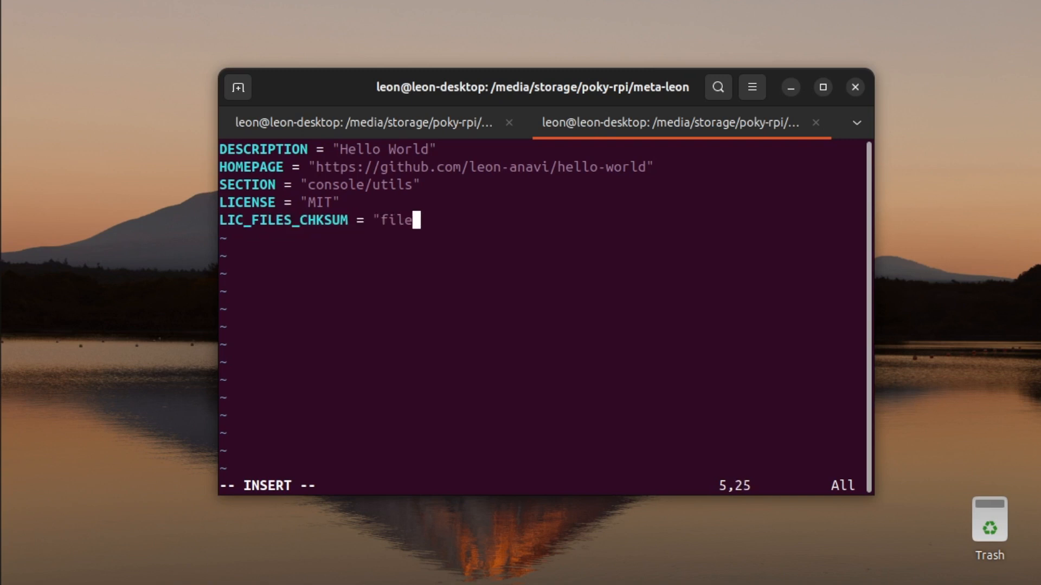
type(":")
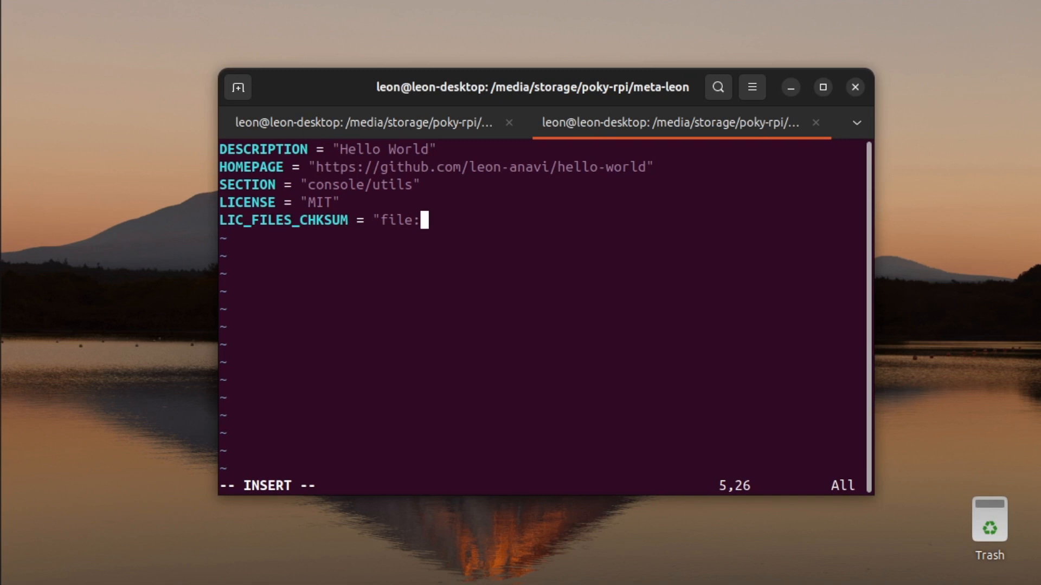
type("//LICENSE;md")
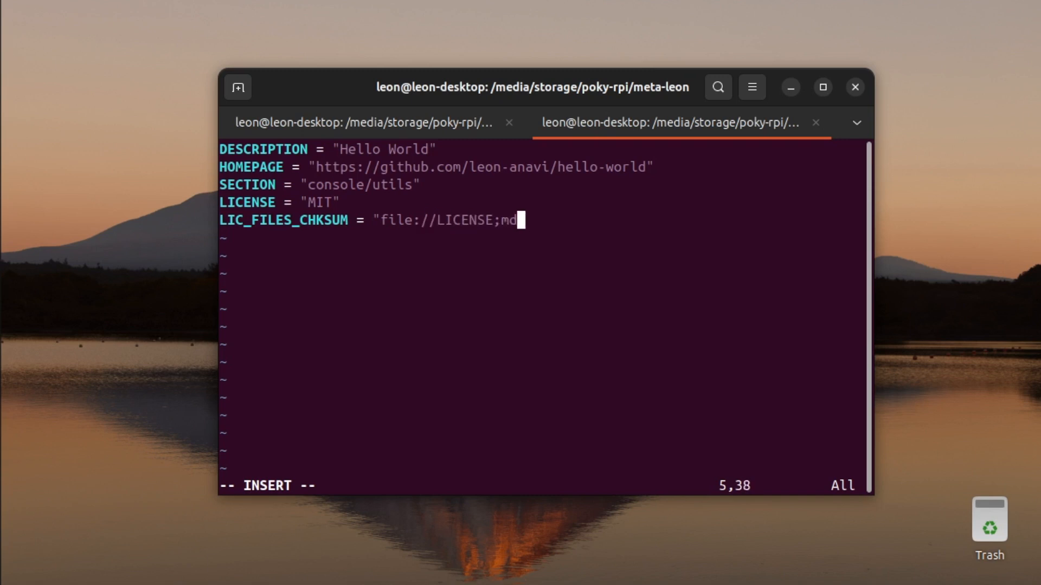
type("5=")
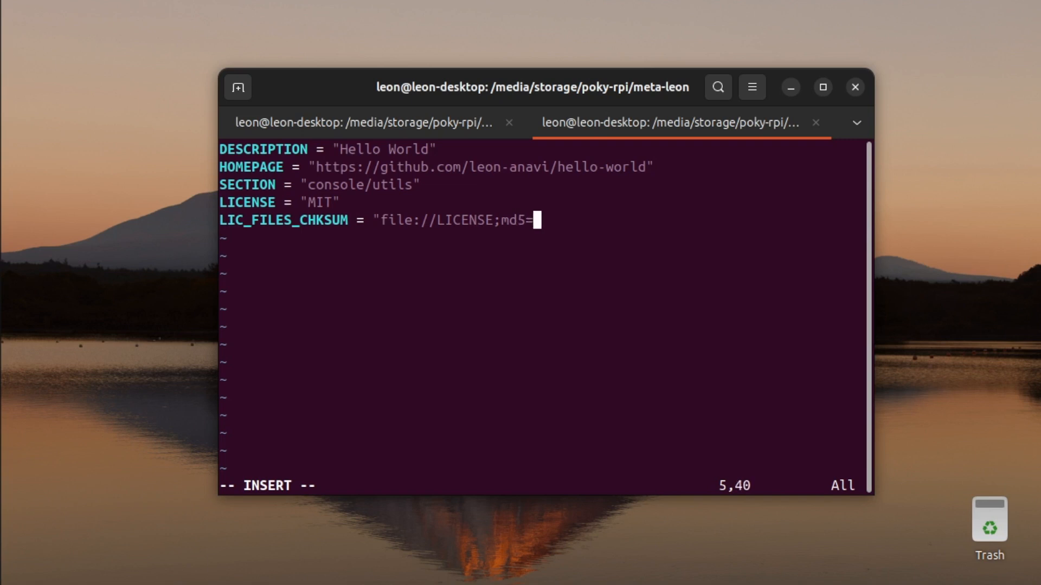
type("\"")
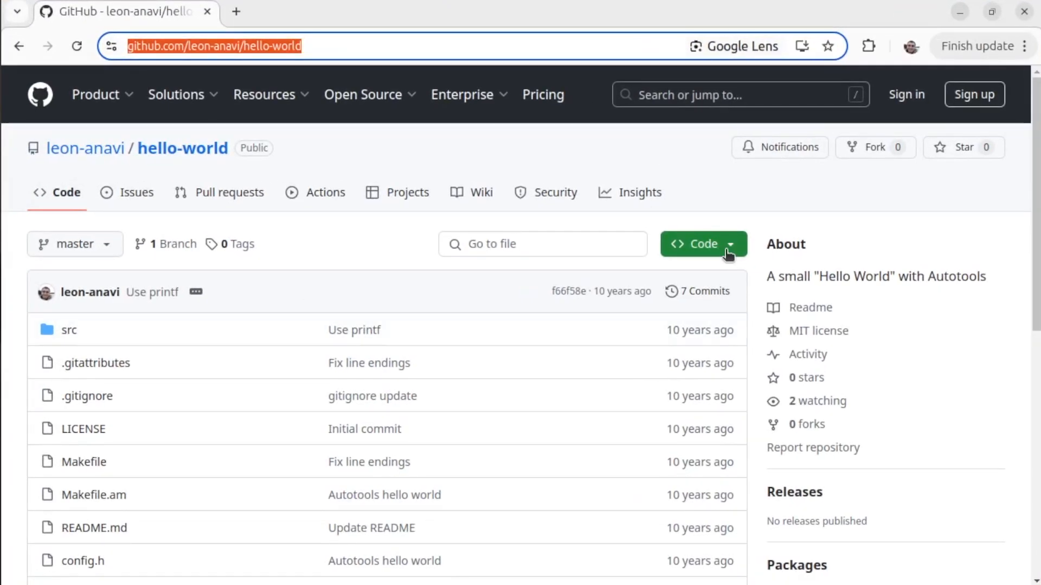
right_click(571, 353)
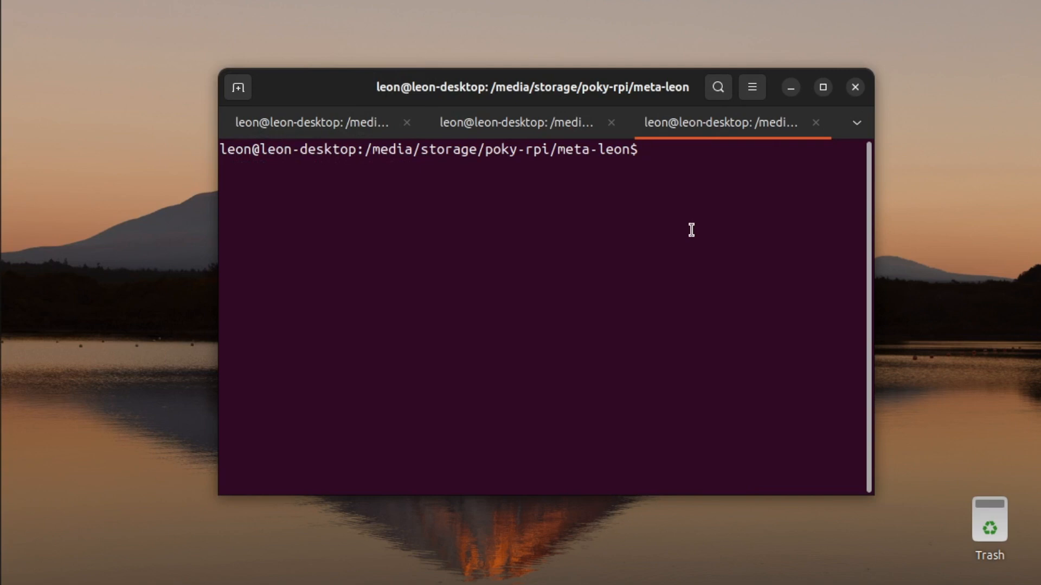
Clone hello-world into home, run md5sum on its LICENSE, and return to Vim.
type("cd~")
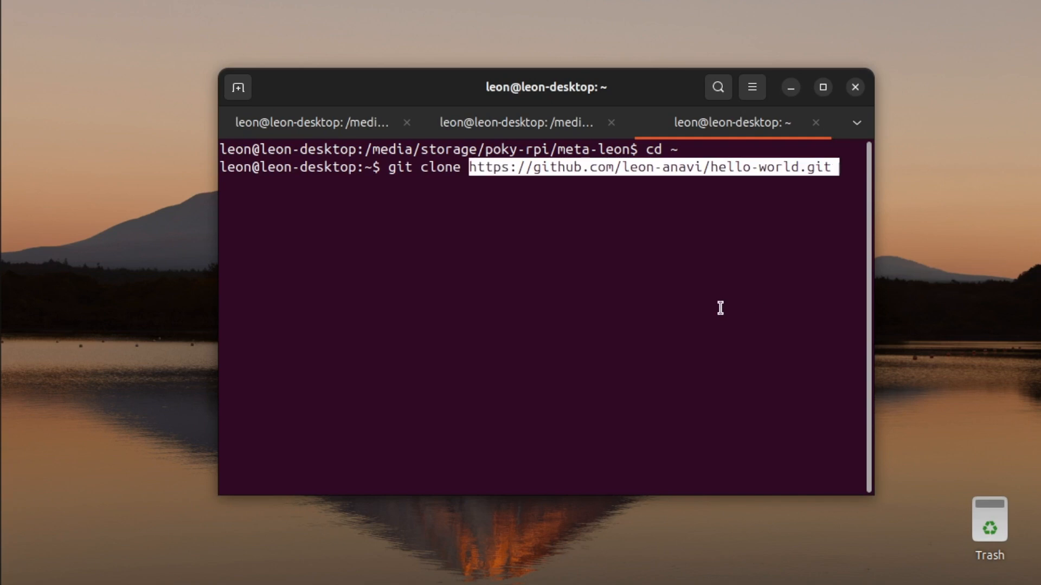
key("Return")
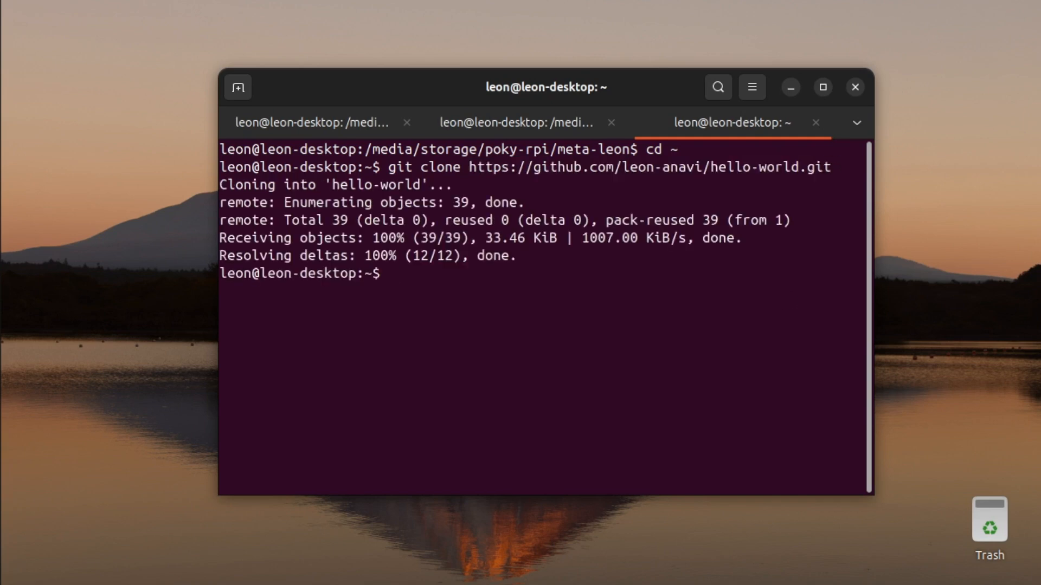
type("cd hello-world/")
type("md5sum LICENSE")
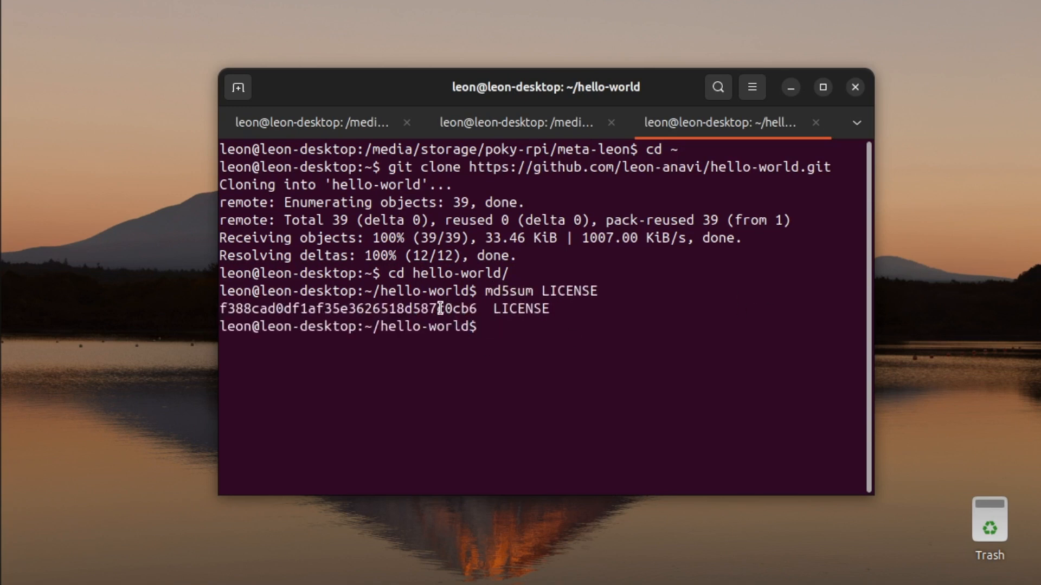
left_click(517, 122)
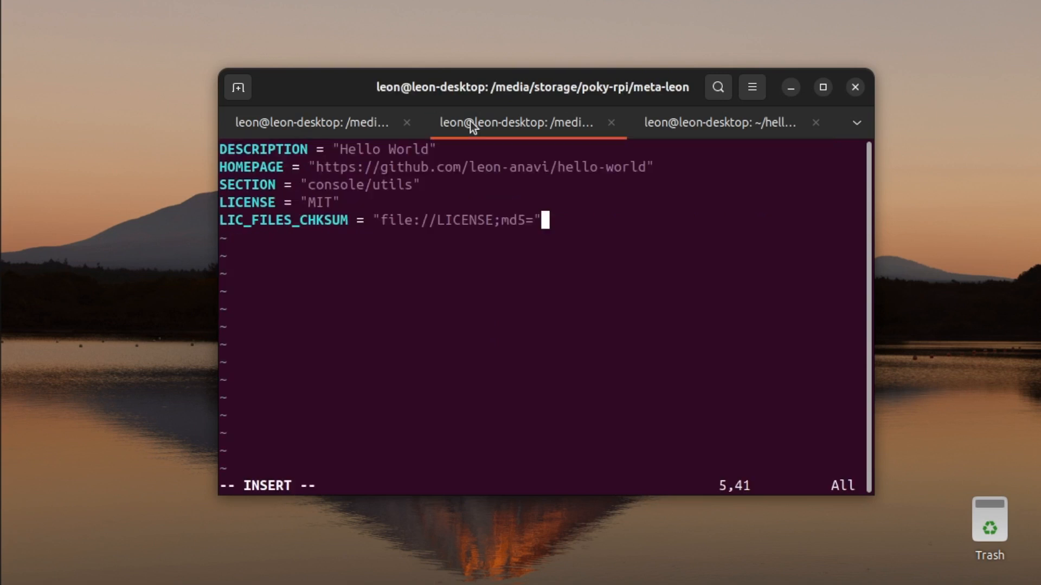
mouse_move(522, 244)
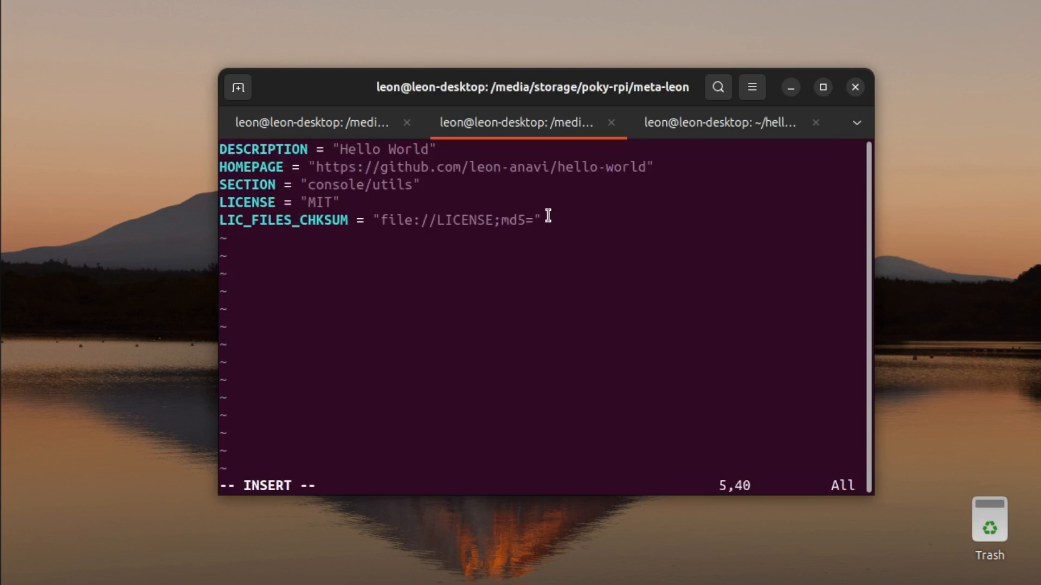
Fill md5 f388cad0df1af35e3626518d587c0cb6 and SRC_URI for hello-world.git with branch=master;protocol=https.
type("f388cad0df1af35e3626518d587c0cb6")
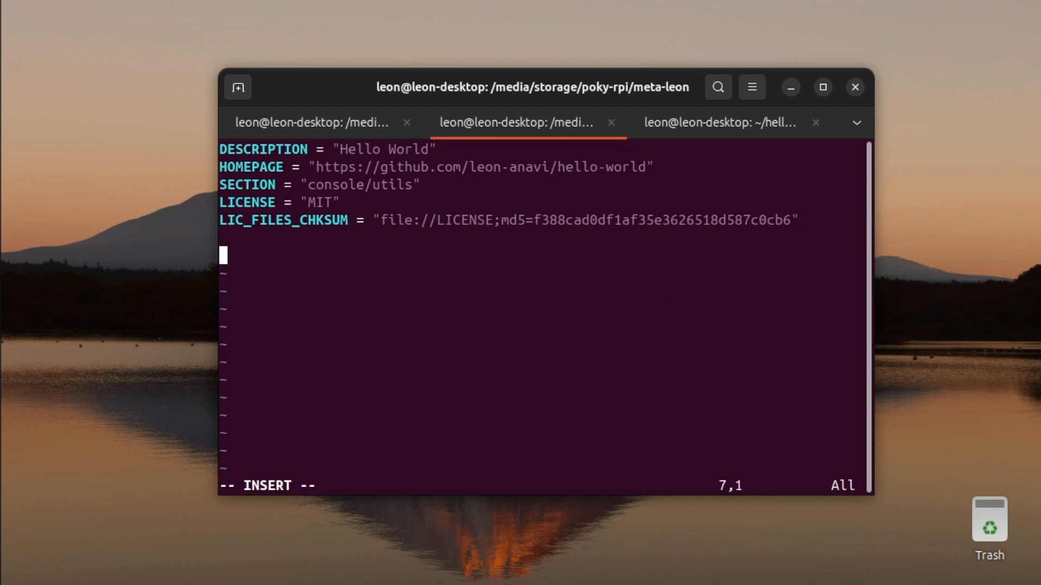
type("SRC_")
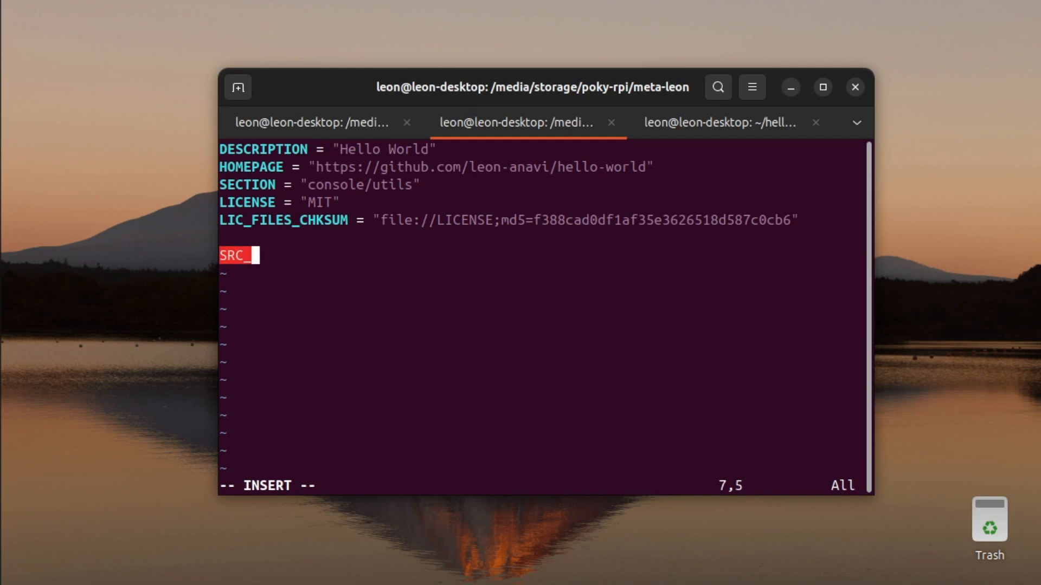
type("URI")
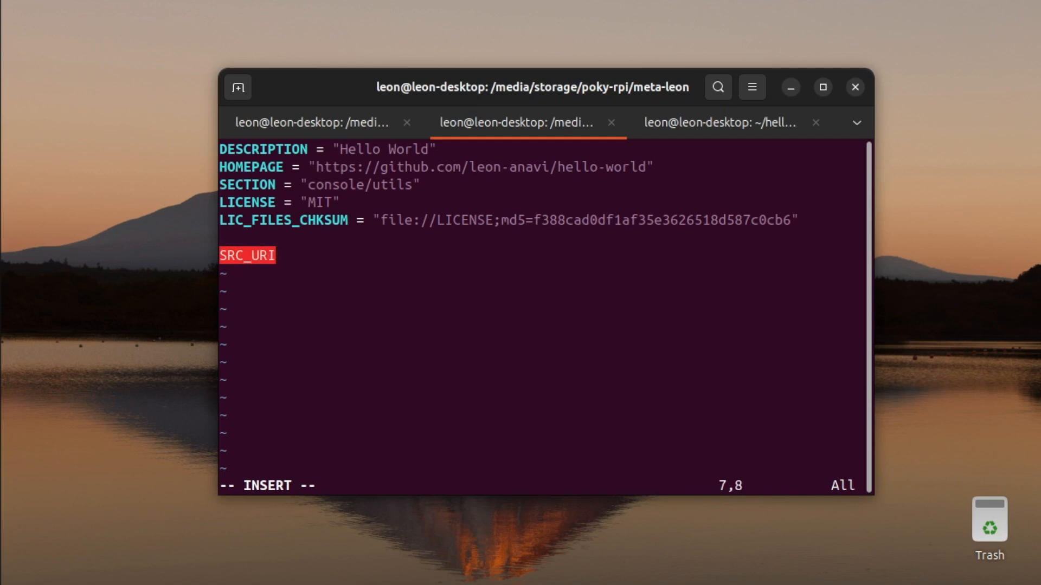
type("= \"git")
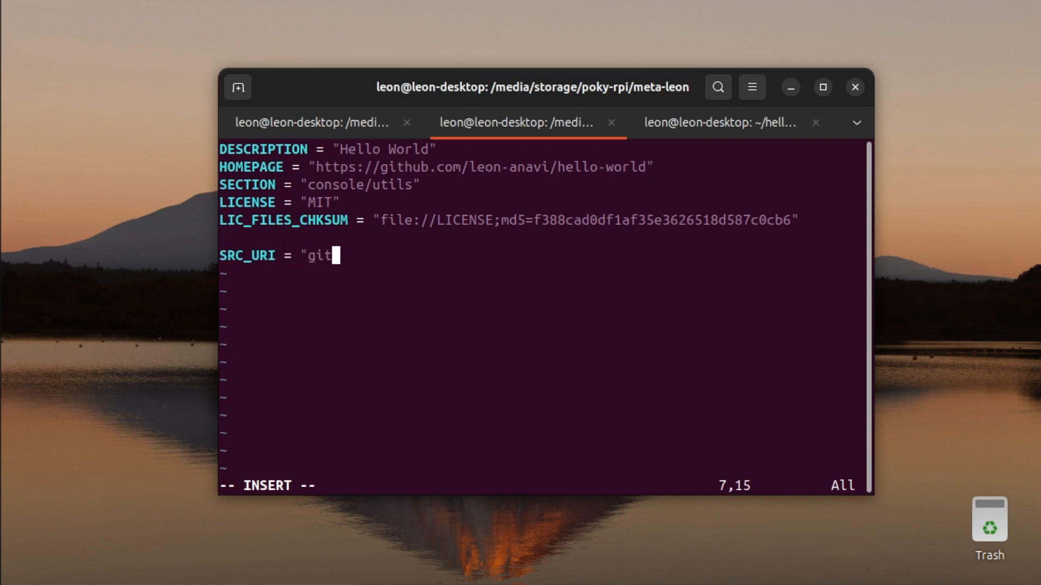
type("://github")
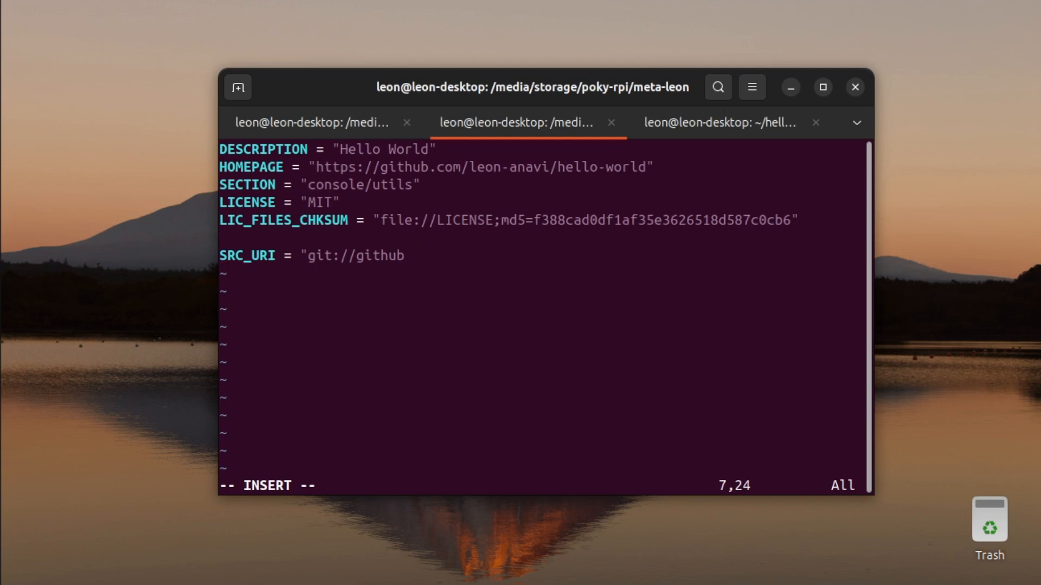
type(".com/leo")
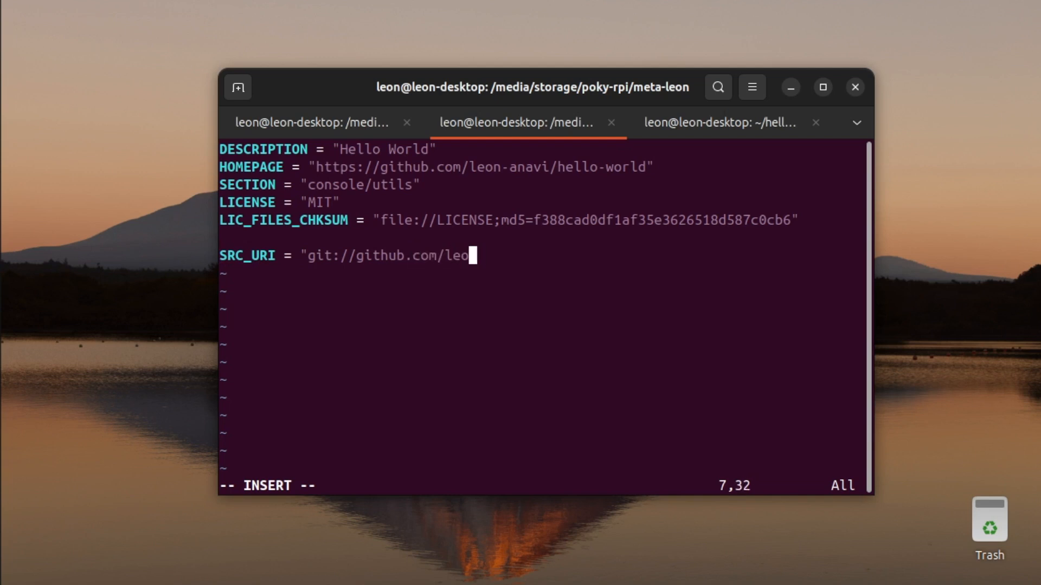
type("n-anavi/he")
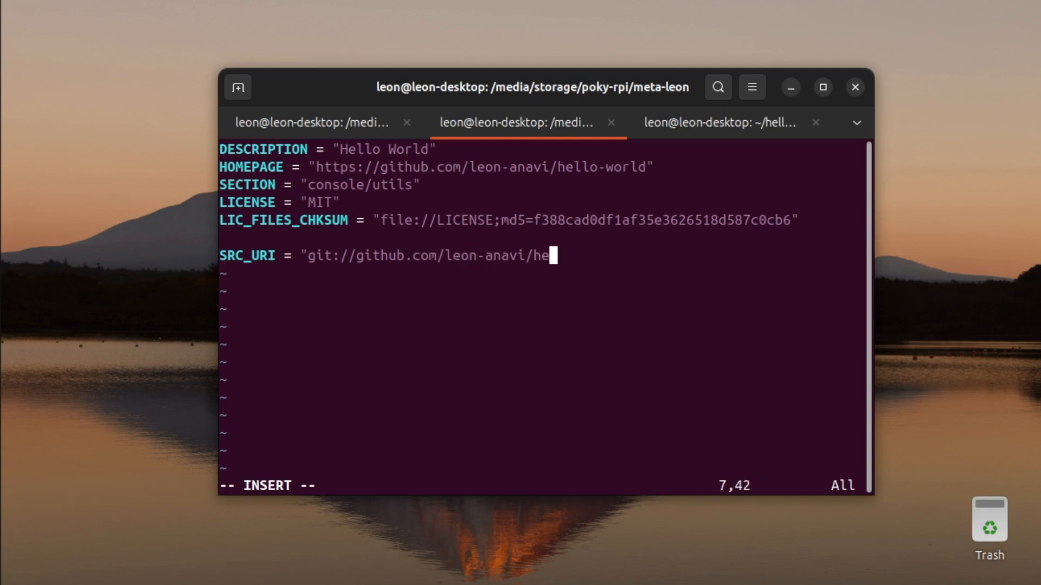
type("llo-wor")
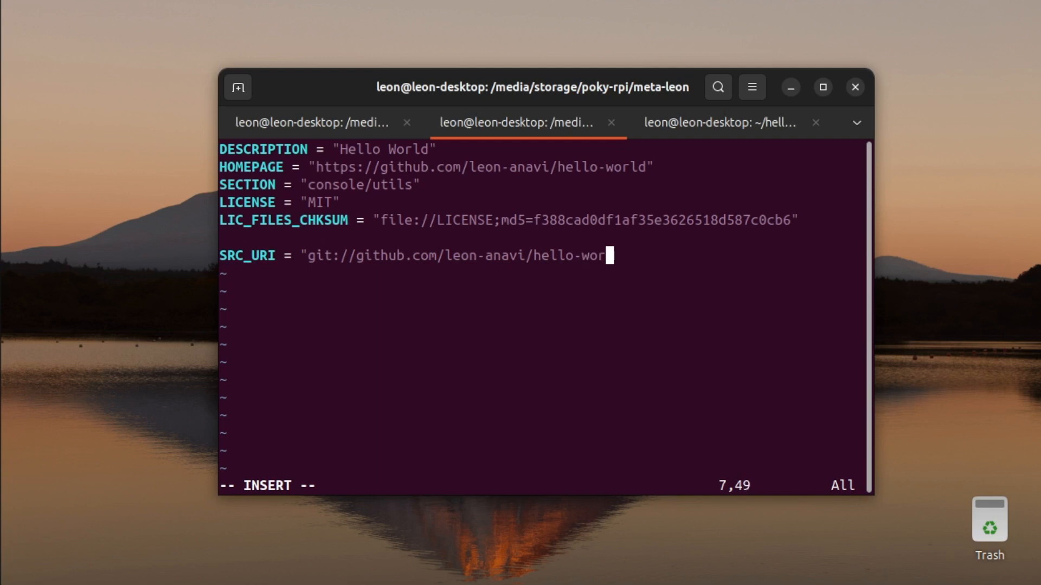
type("d.git;")
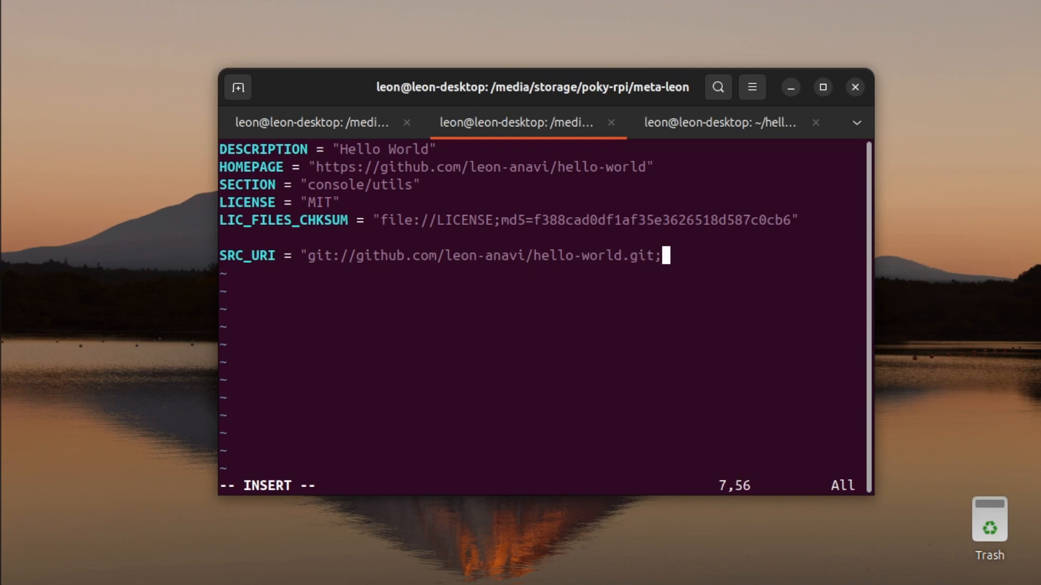
type("branc")
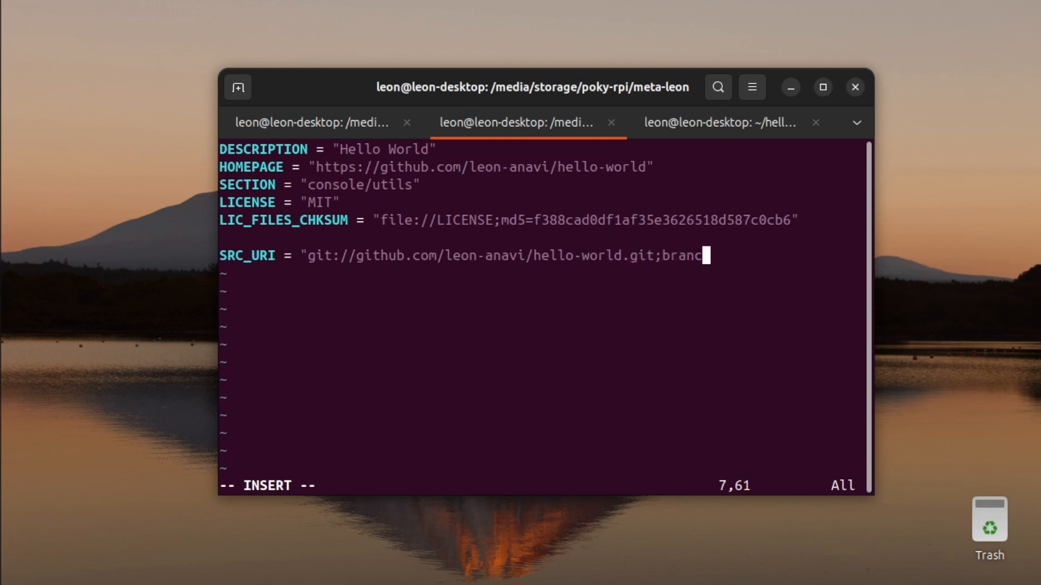
type("=master")
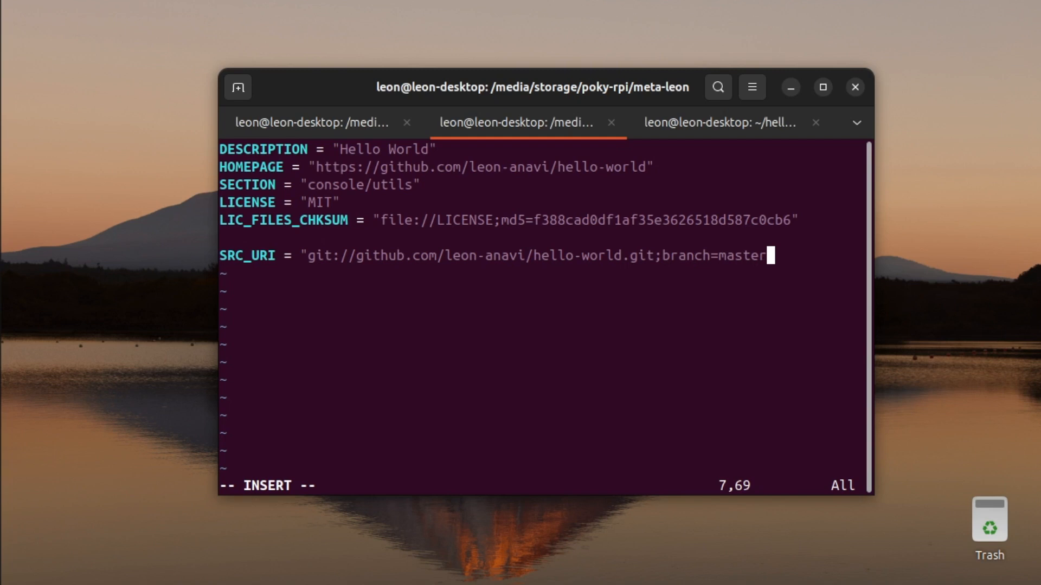
type(";proto")
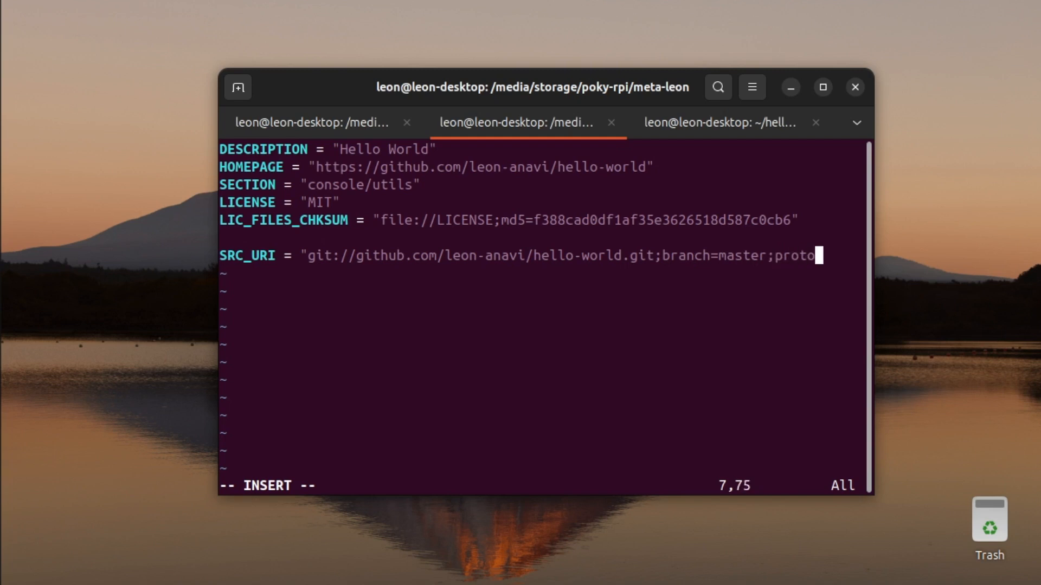
type("col=")
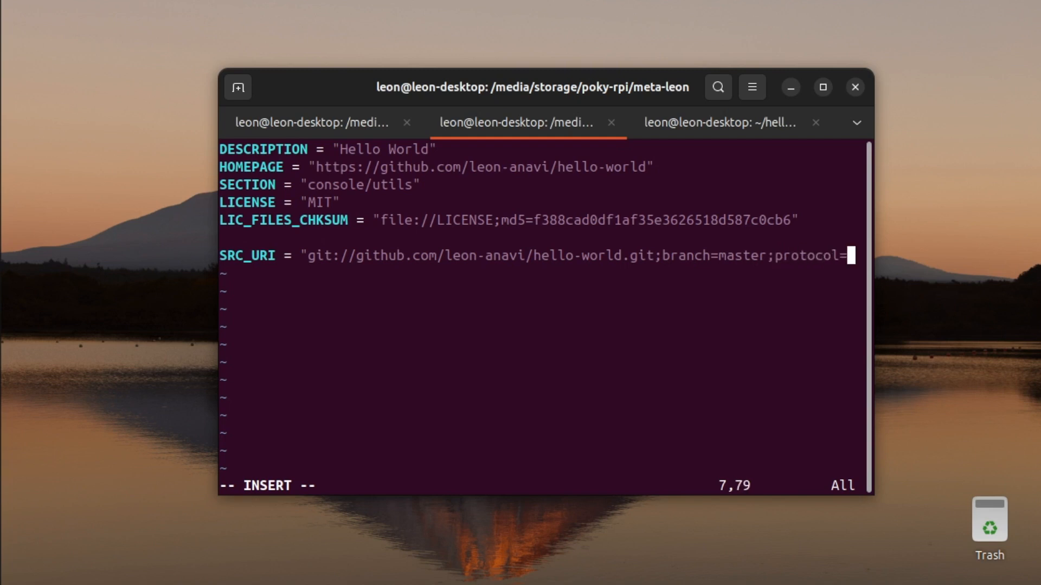
type("https")
left_click(541, 273)
type("SR")
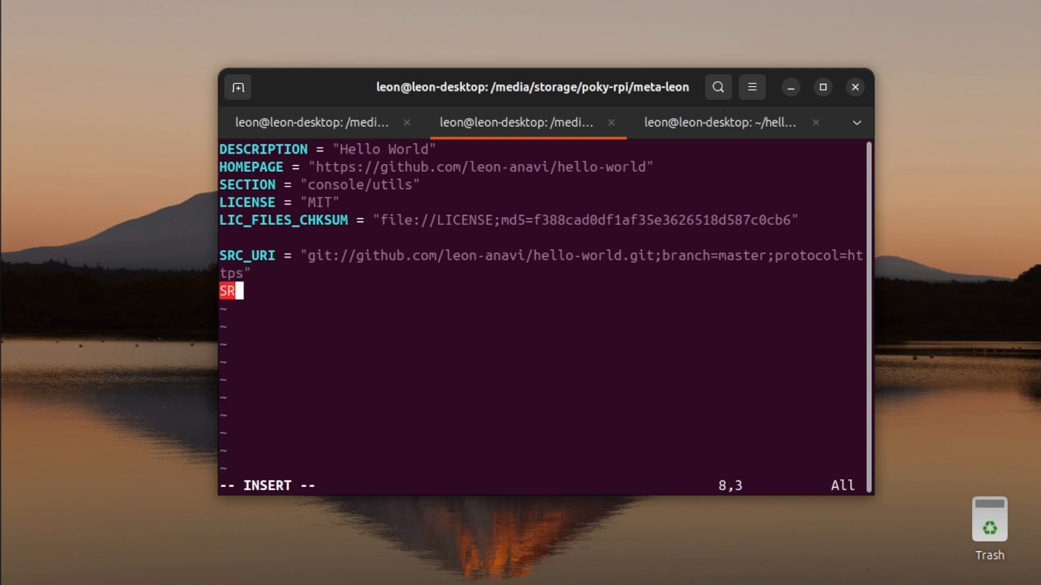
Set SRCREV to the newest commit hash copied from git log.
type("CREV")
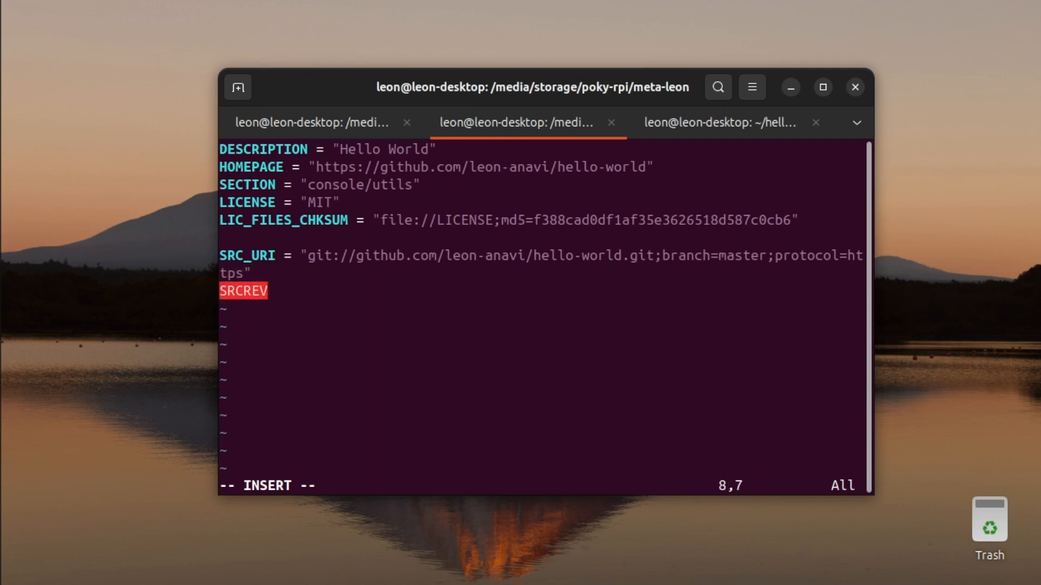
type("= \"")
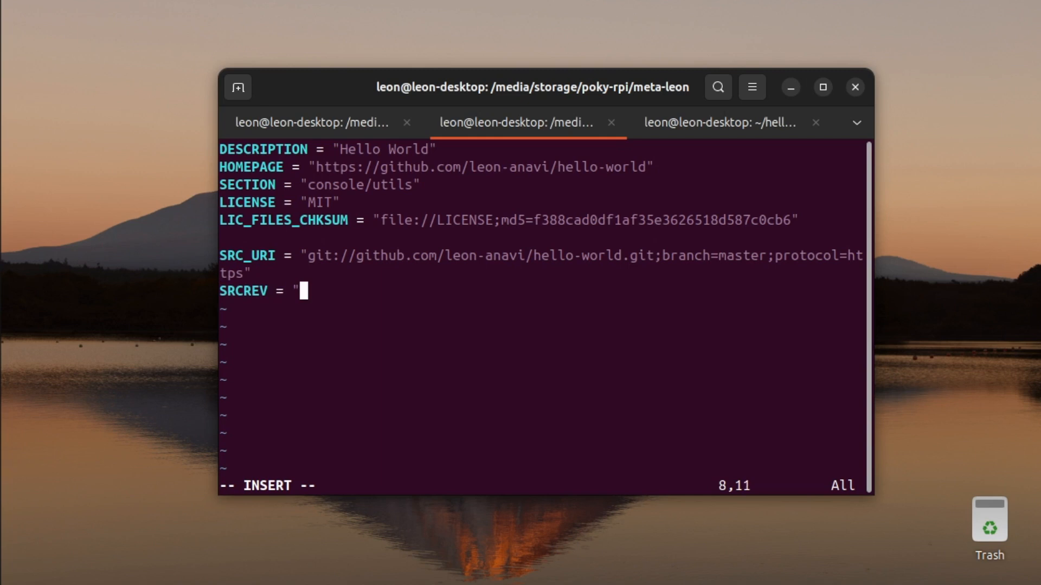
left_click(718, 122)
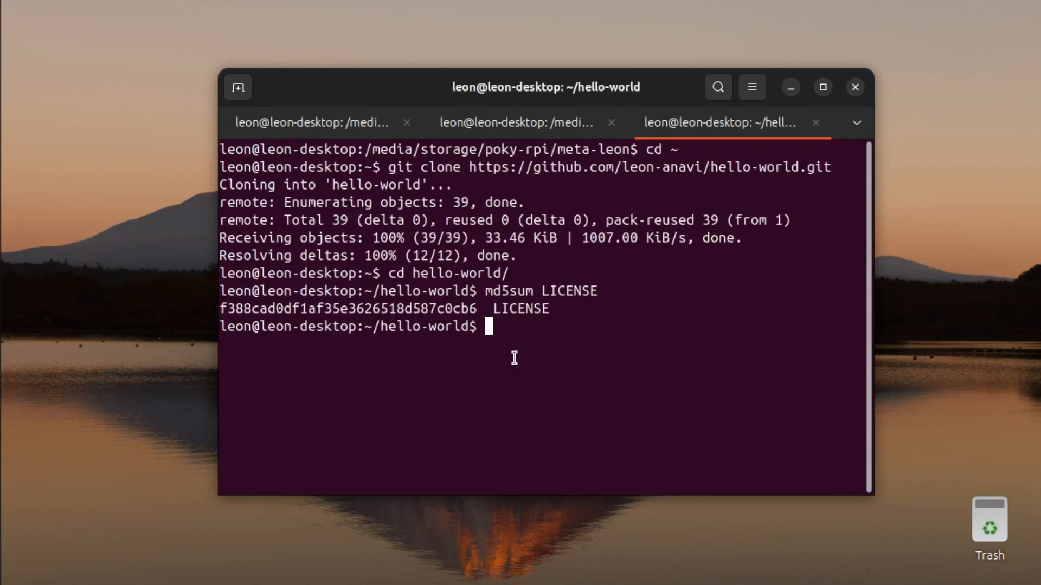
type("git log")
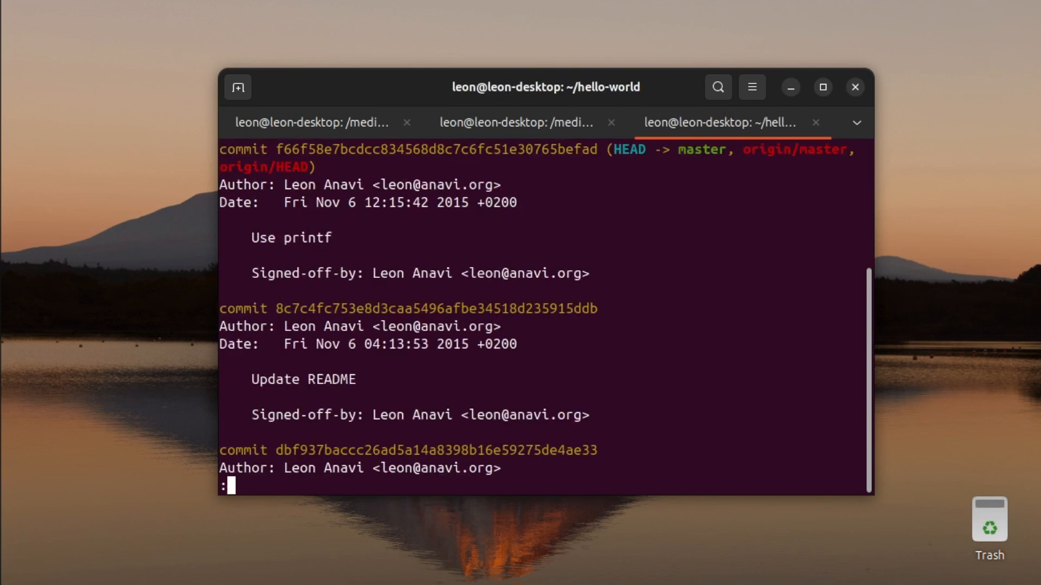
double_click(435, 149)
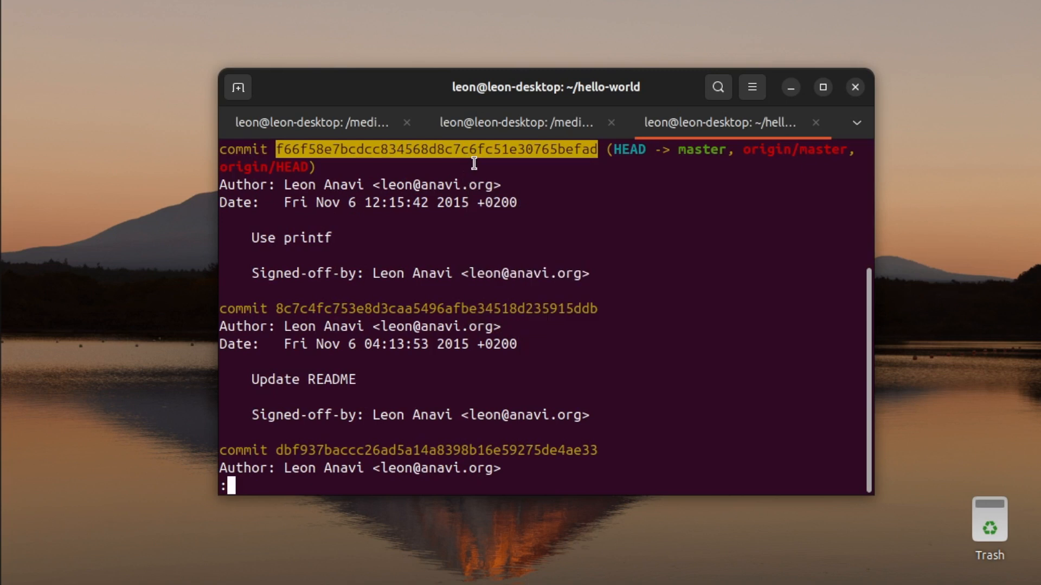
left_click(521, 122)
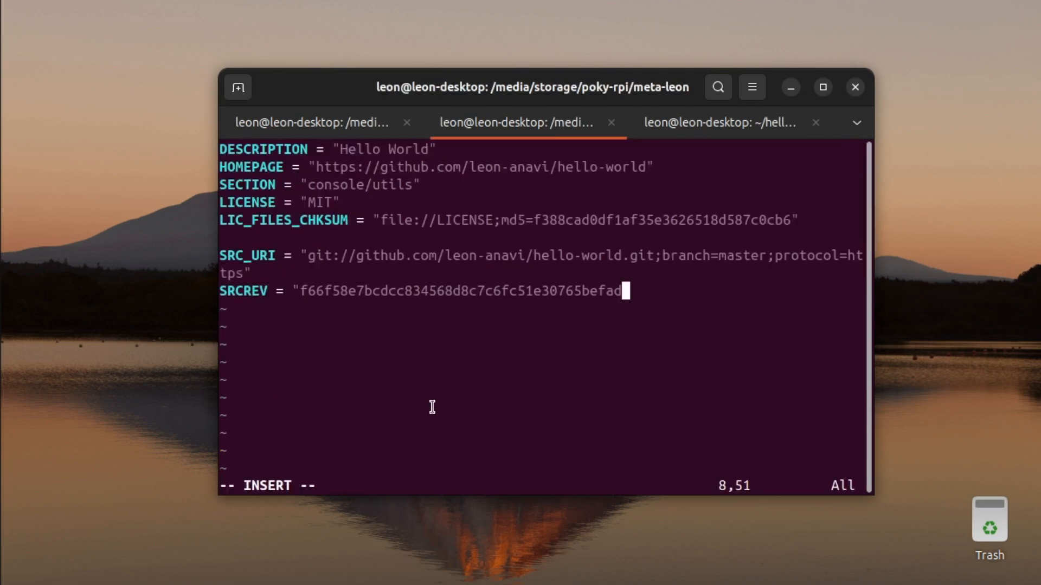
type("\"")
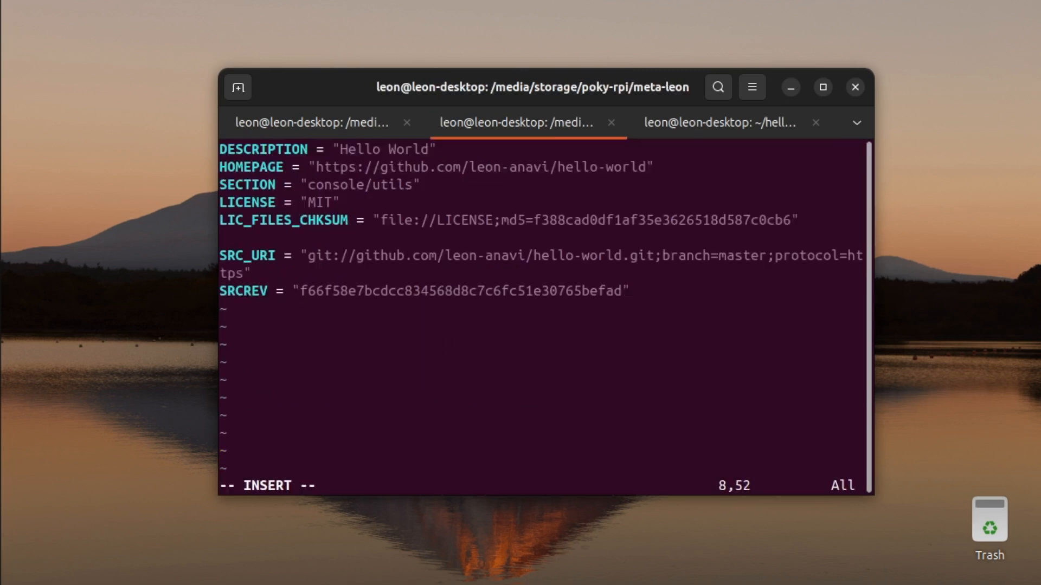
Add S = "${WORKDIR}/git" and inherit autotools, then save and quit.
type("S = \"")
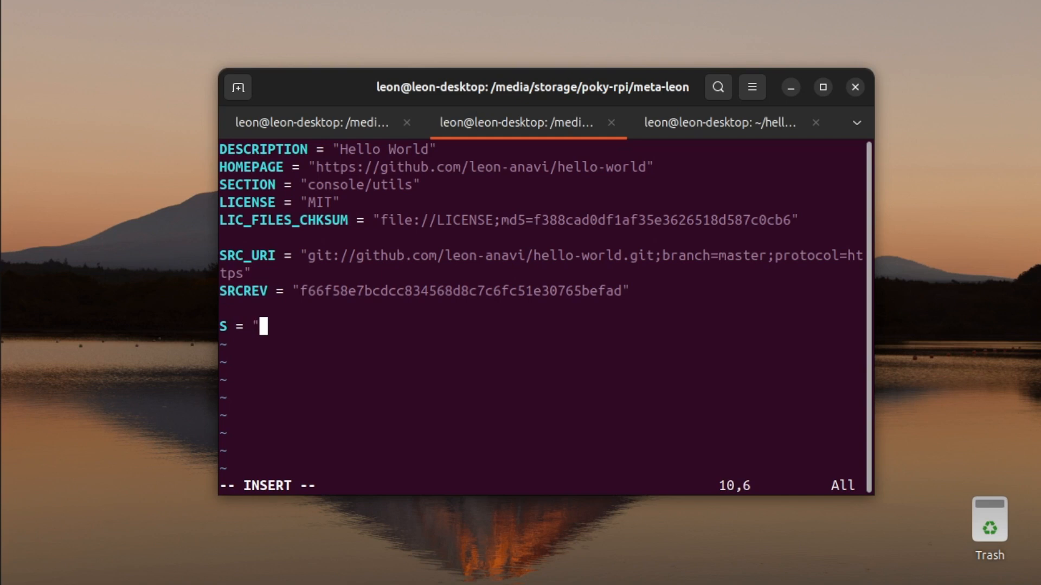
type("$")
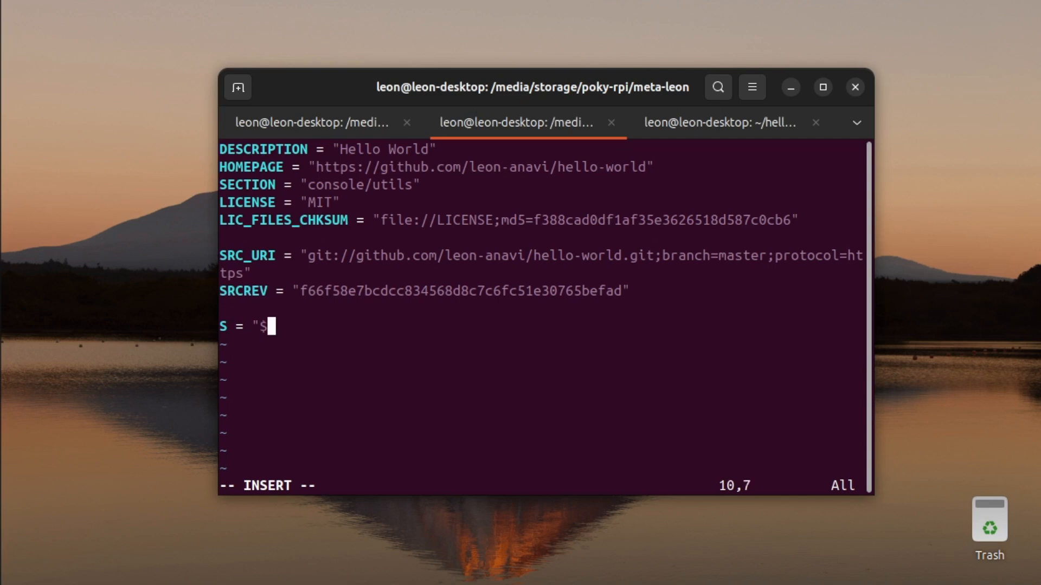
type("{WORKDIR")
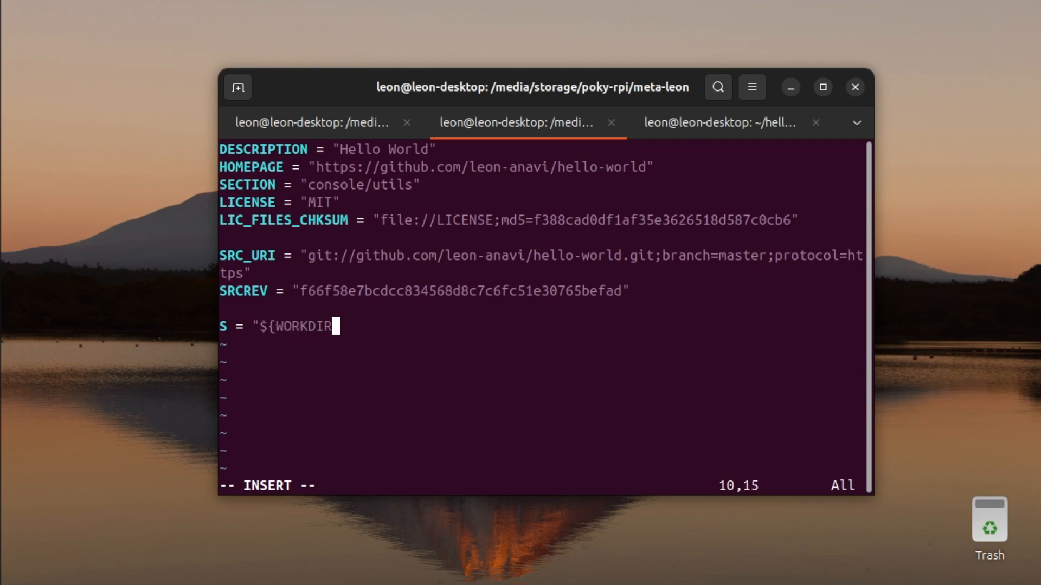
type("}/git")
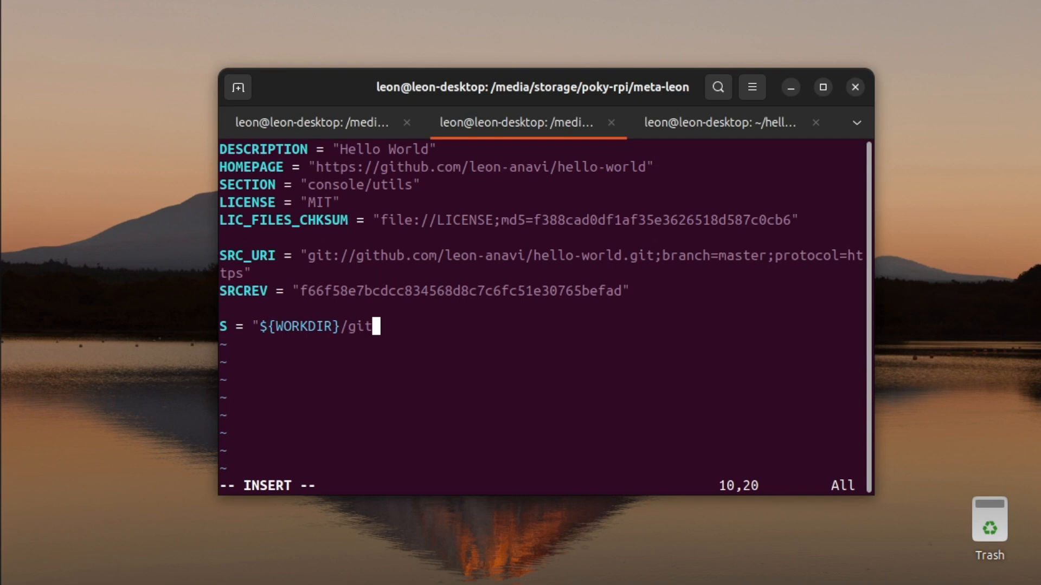
type("\"")
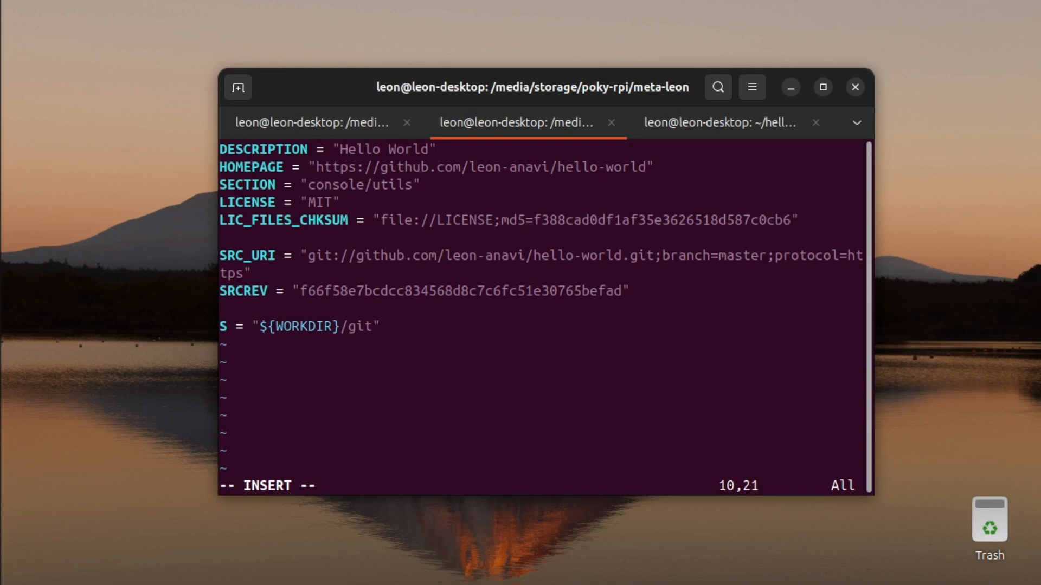
type("inhe")
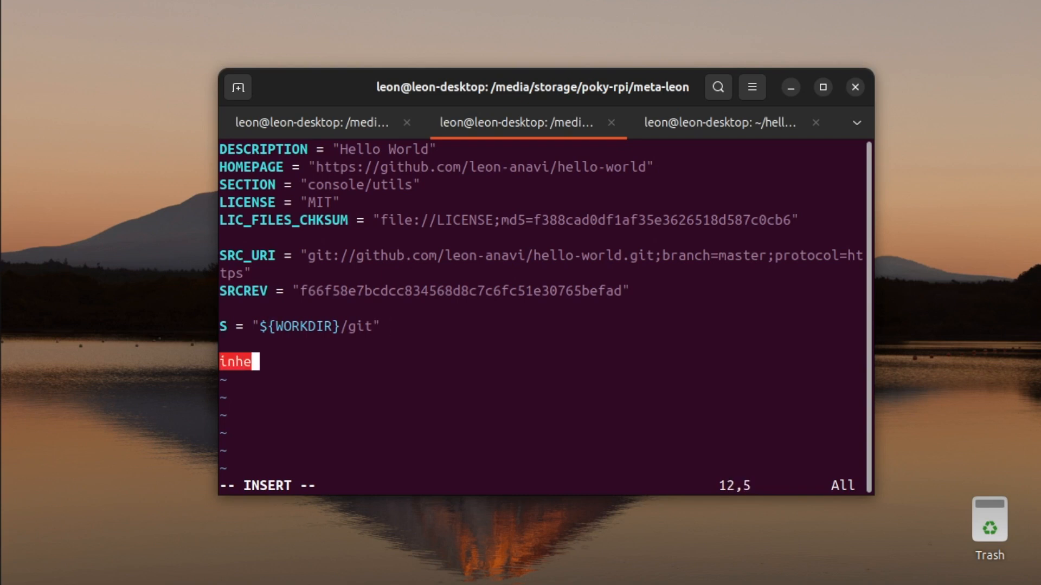
type("rit autotools")
left_click(544, 486)
type(":wq")
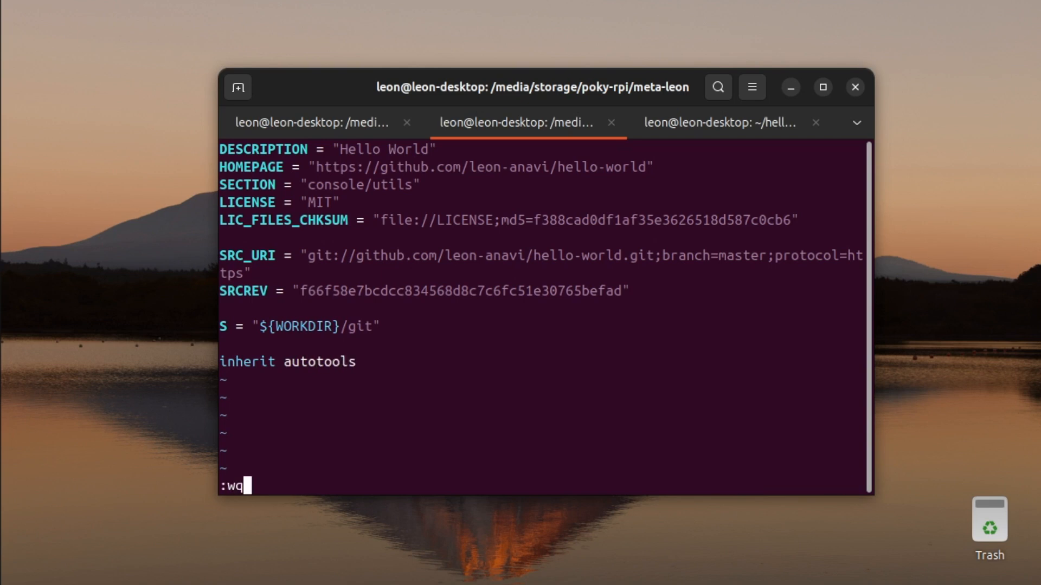
key("Return")
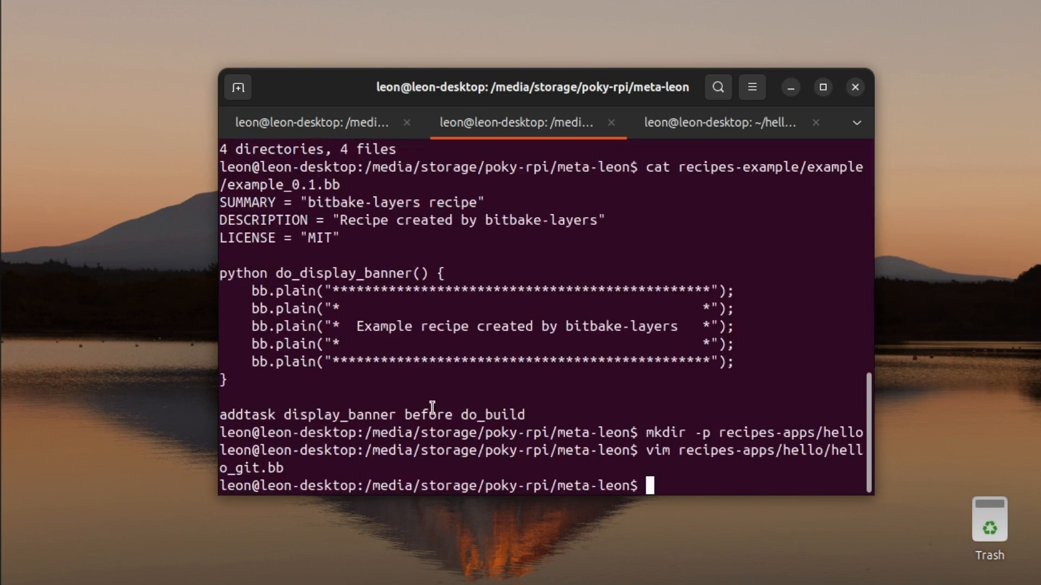
Run bitbake hello in the build tab until all 895 tasks succeed.
left_click(316, 122)
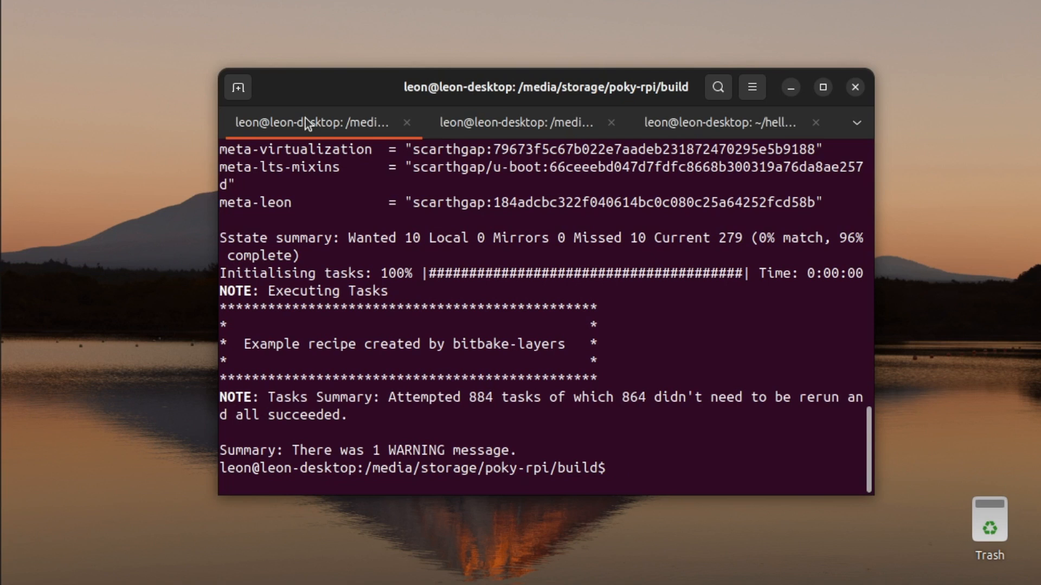
type("bitbake hel")
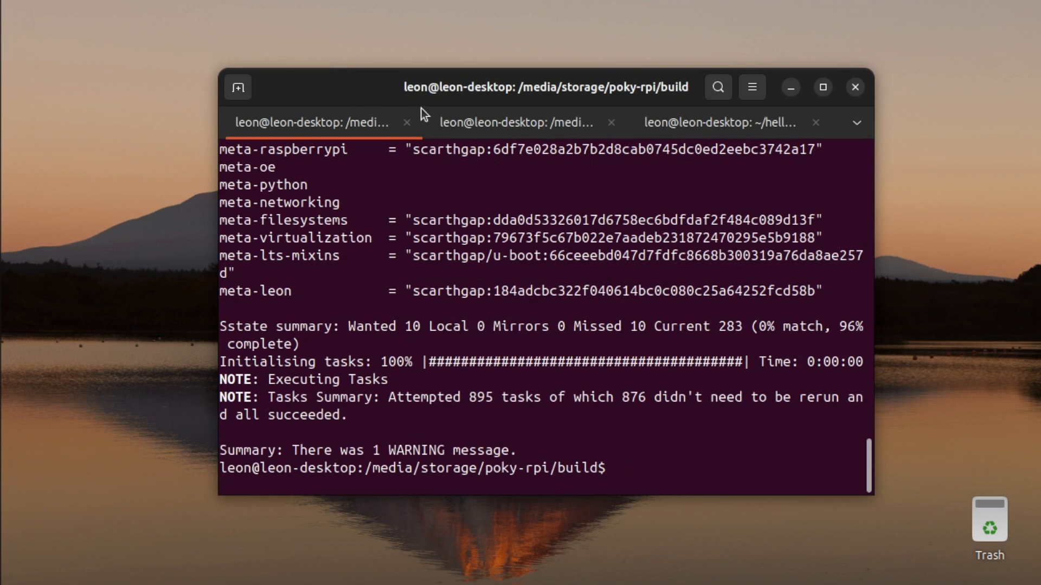
left_click(518, 122)
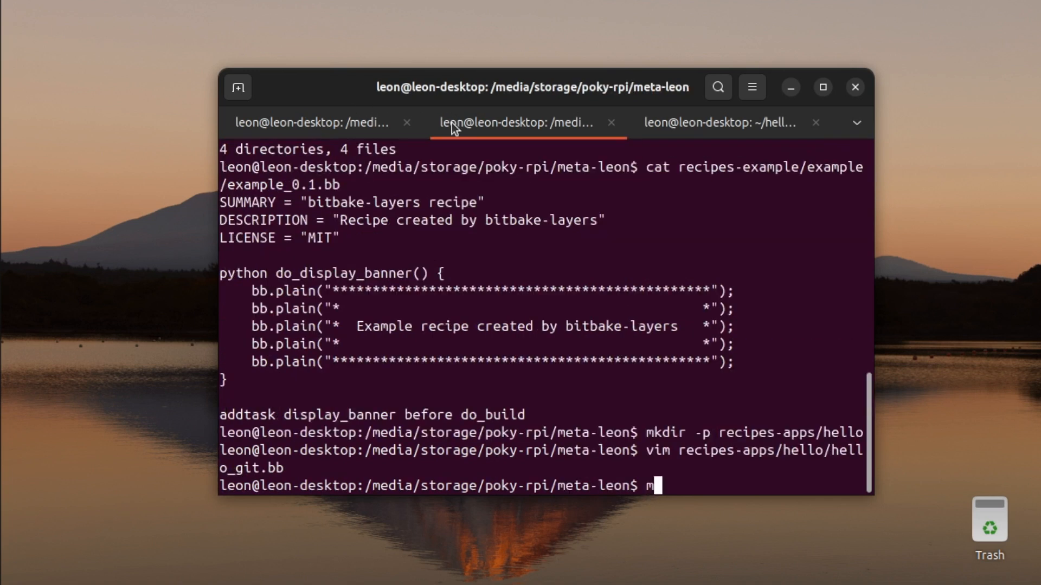
Create recipes-core/images and open core-image-base.bbappend in vim.
type("kdir -p")
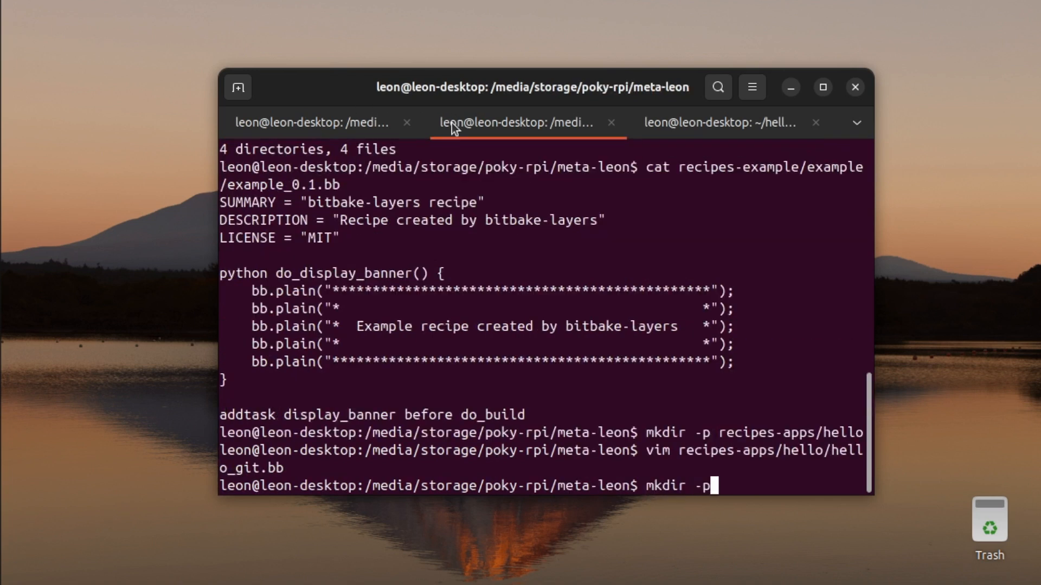
type("recipes-")
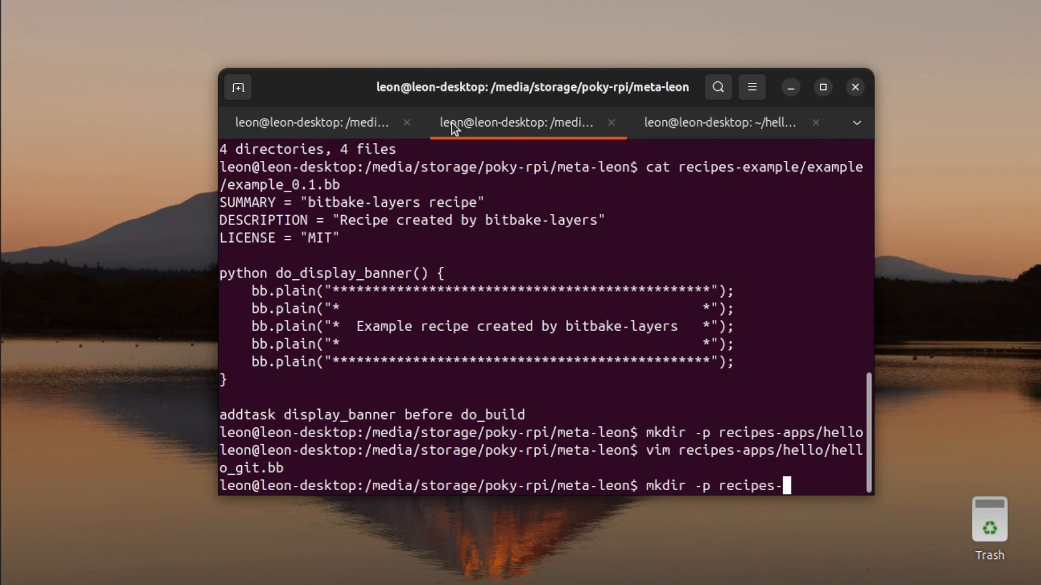
type("core/images/")
type("vi")
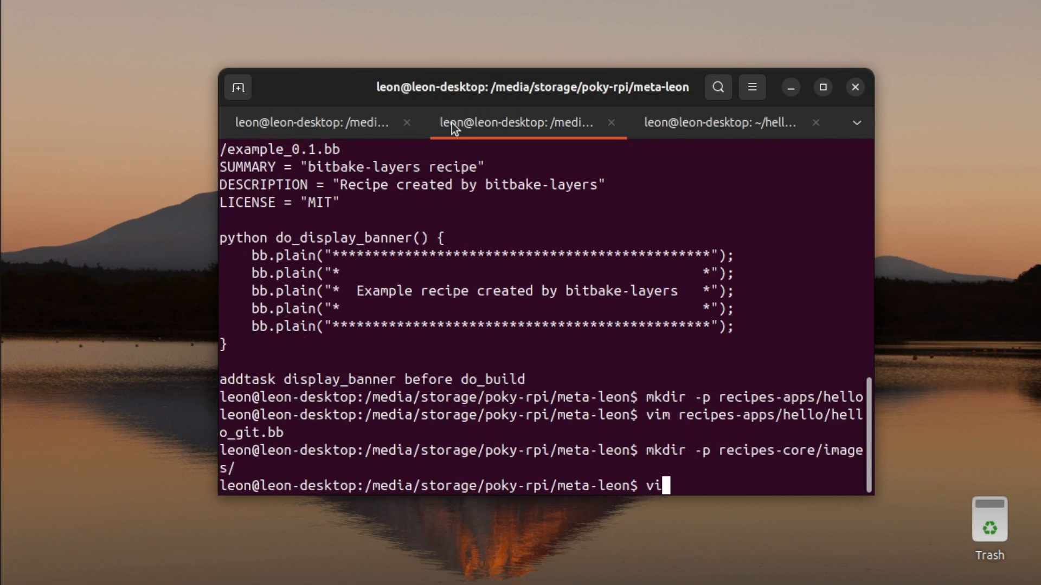
type("m recipes-core/images/")
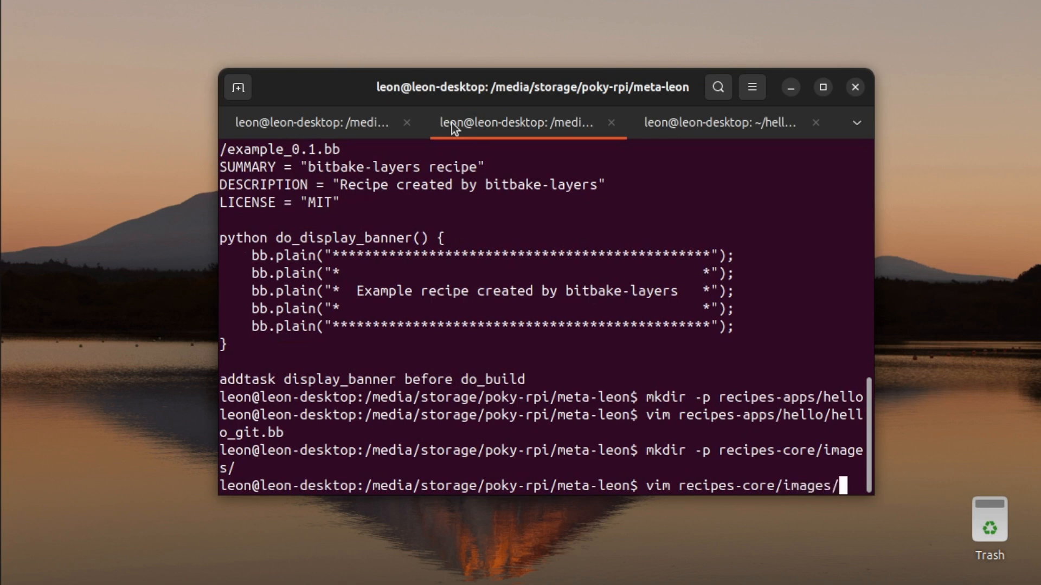
type("core")
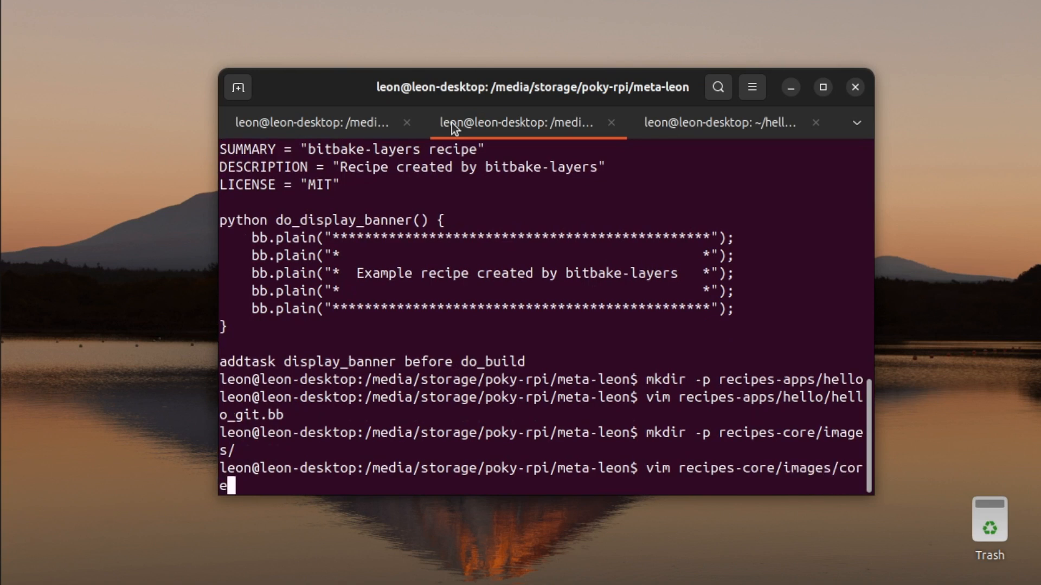
type("-image-bas")
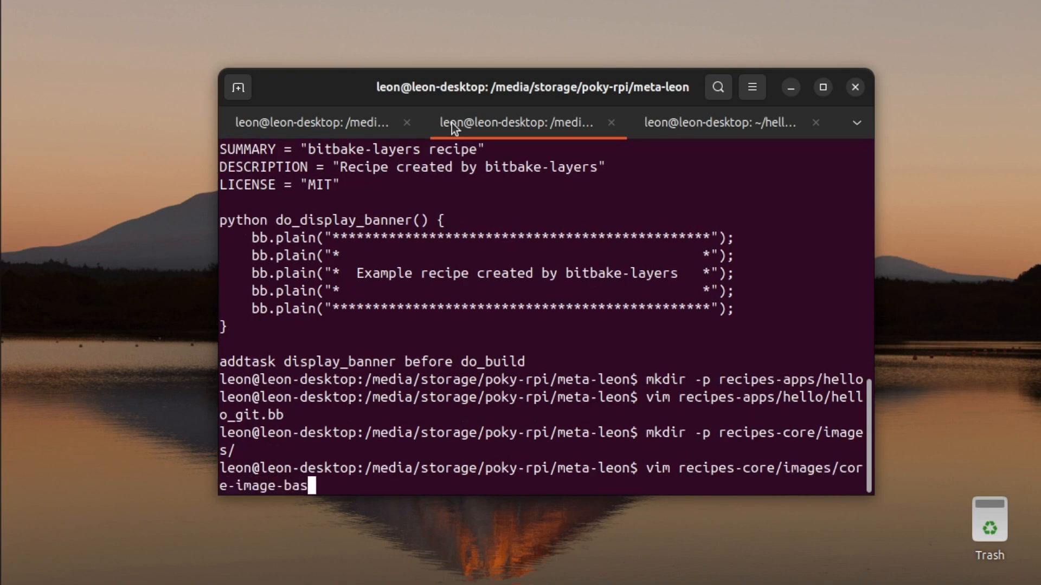
type(".bbap")
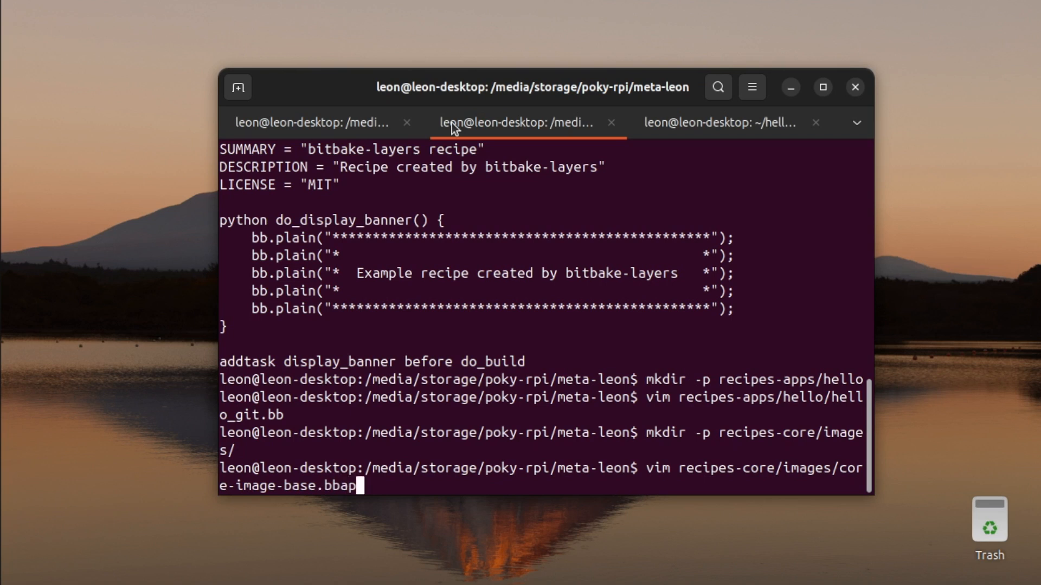
type("end")
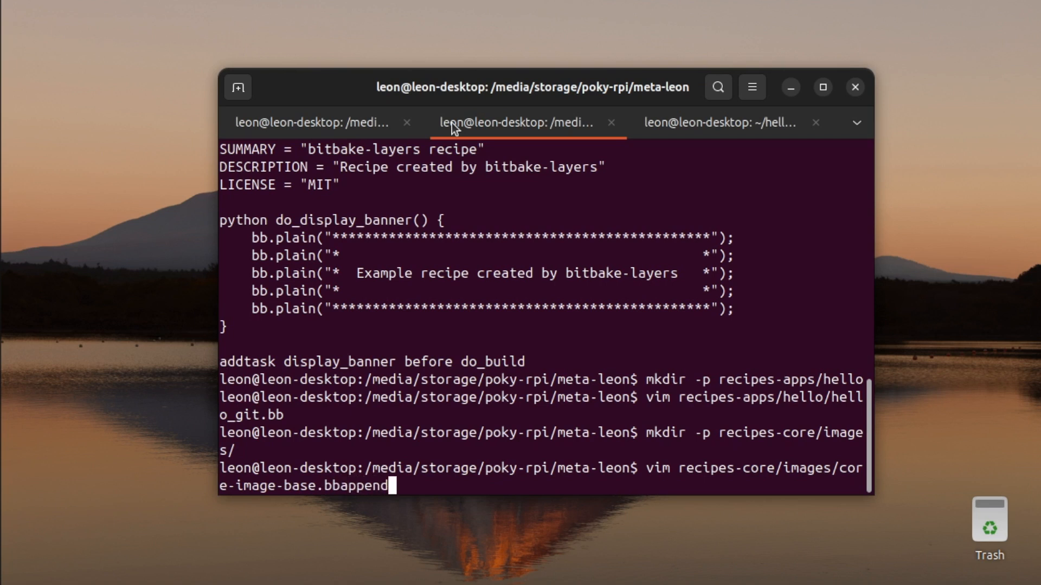
key("Return")
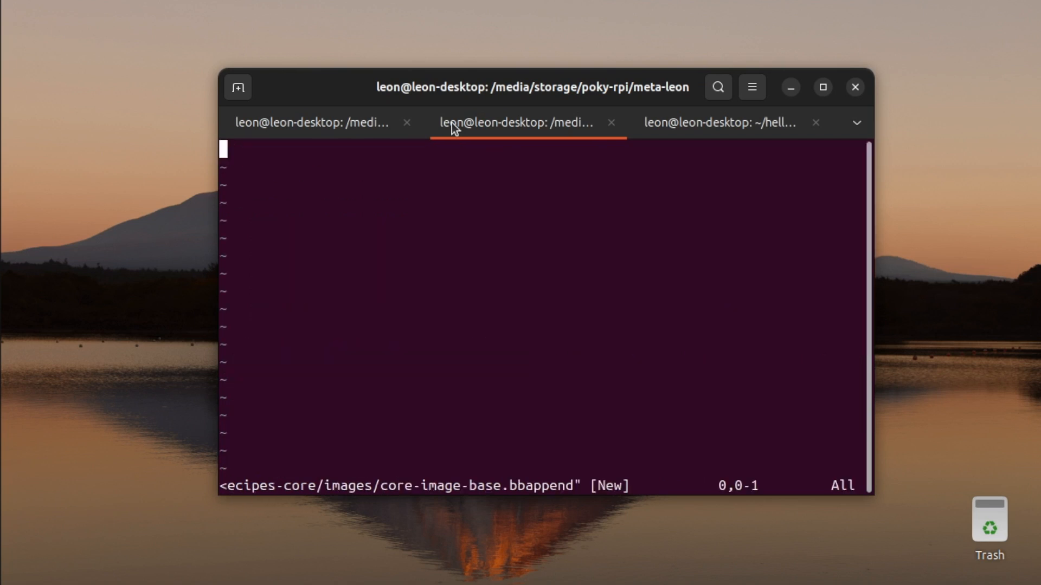
Add IMAGE_INSTALL:append = " hello" to the append file and save it.
type("IMAGE")
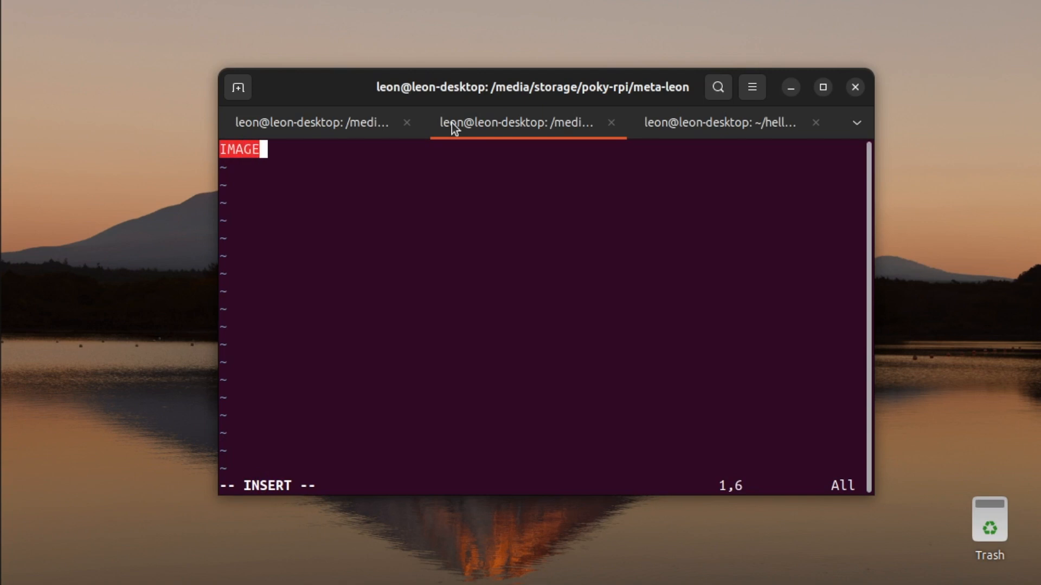
type("_INSTALL:append")
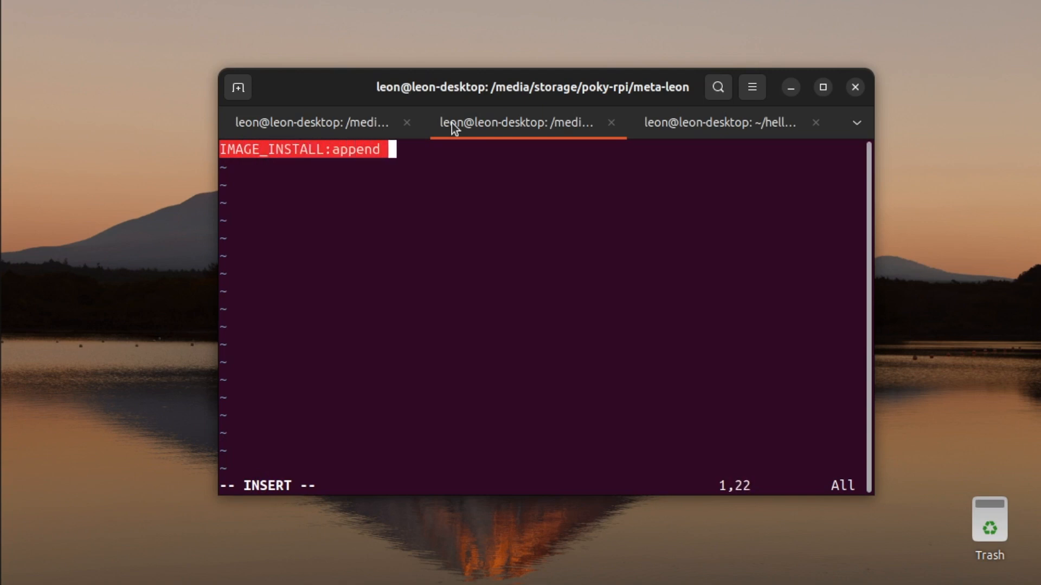
type("= \"")
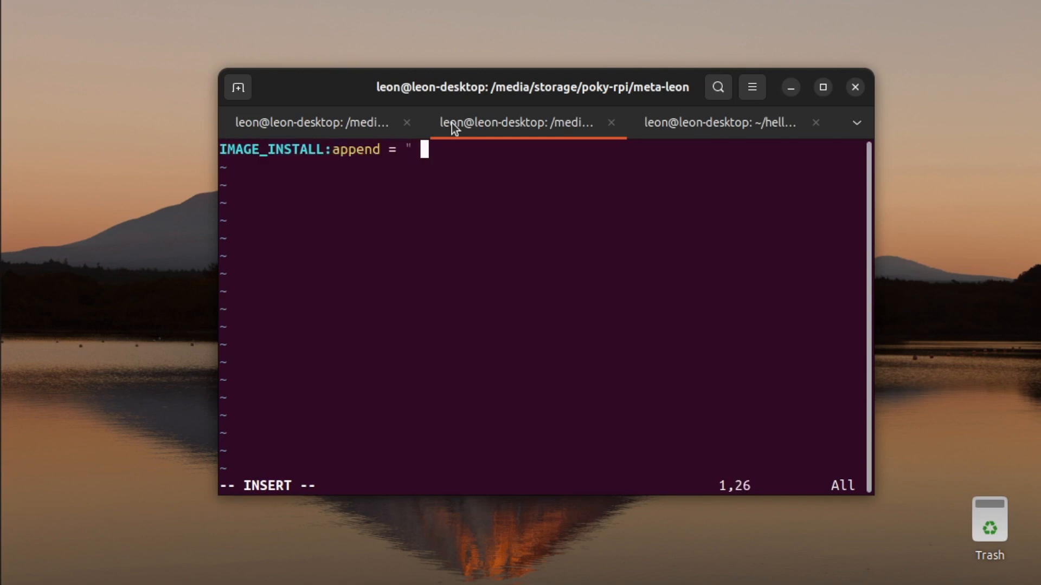
type("hello")
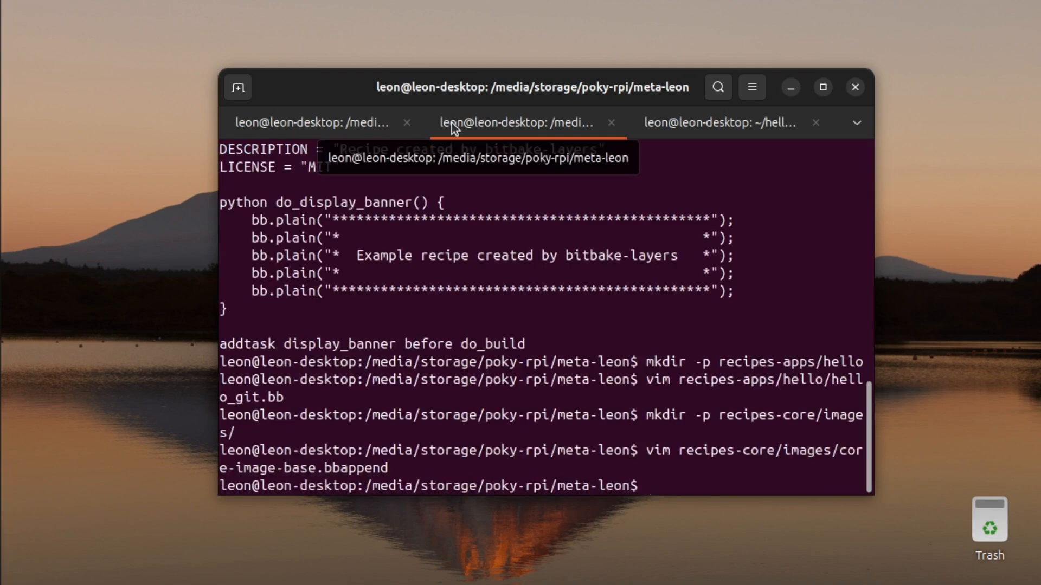
mouse_move(312, 122)
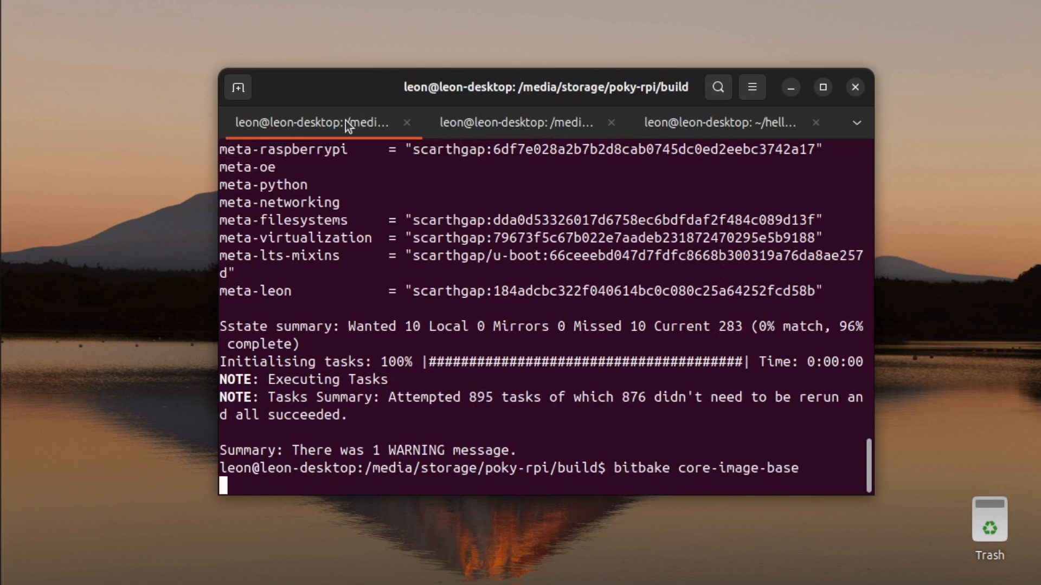
Launch the bitbake core-image-base build that now includes the meta-leon hello recipe.
key("Return")
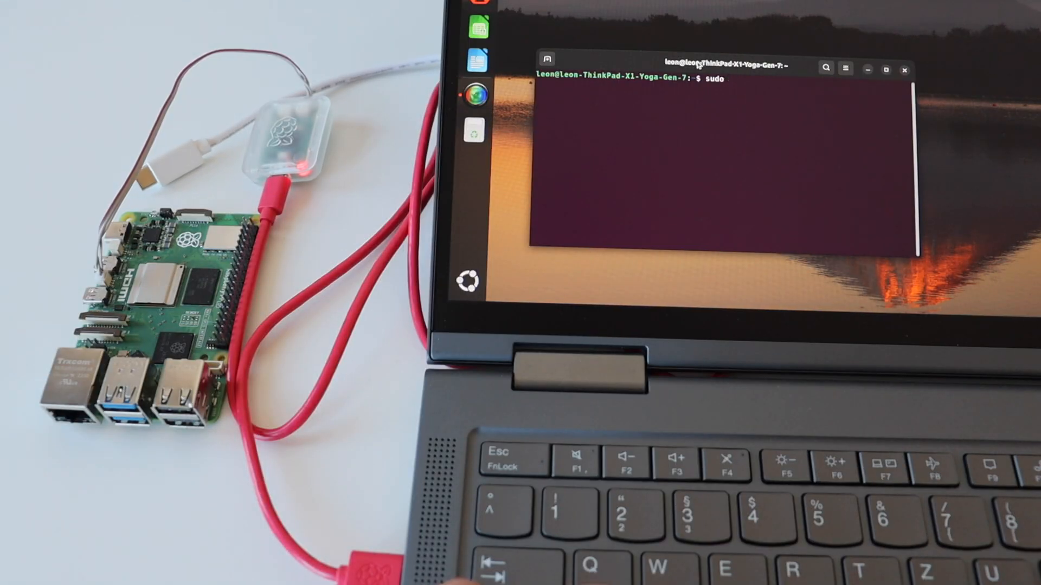
Open a serial console to the Raspberry Pi with screen /dev/ttyACM0 at 115200 baud.
type("screen /d")
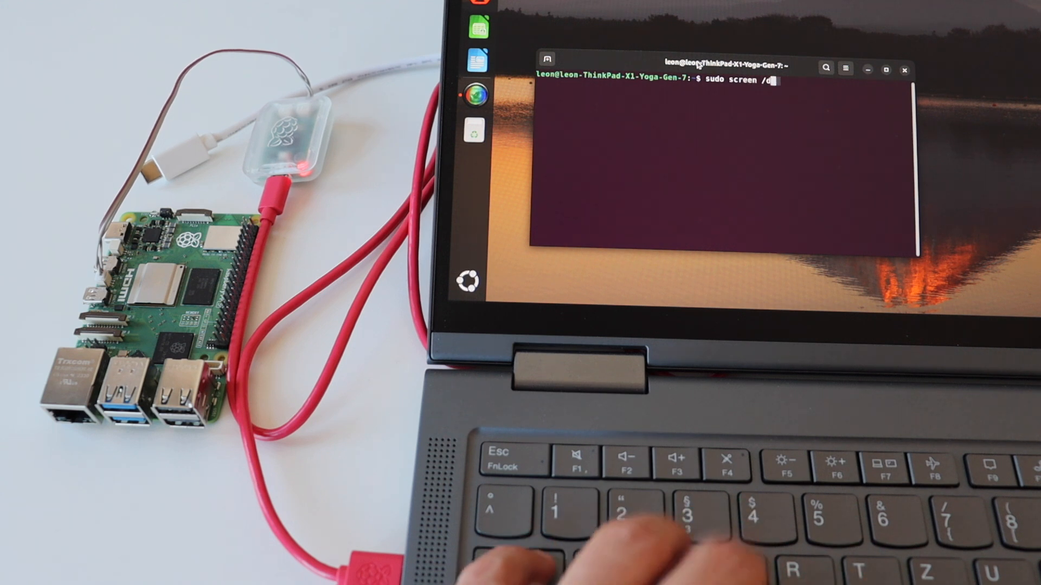
type("ev/ttyACM0 1152")
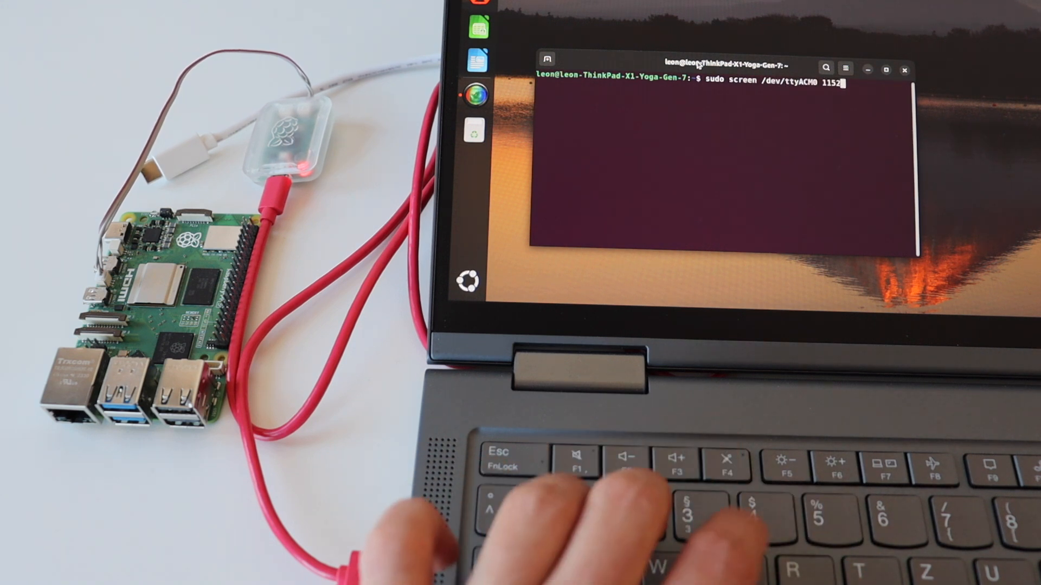
key("Return")
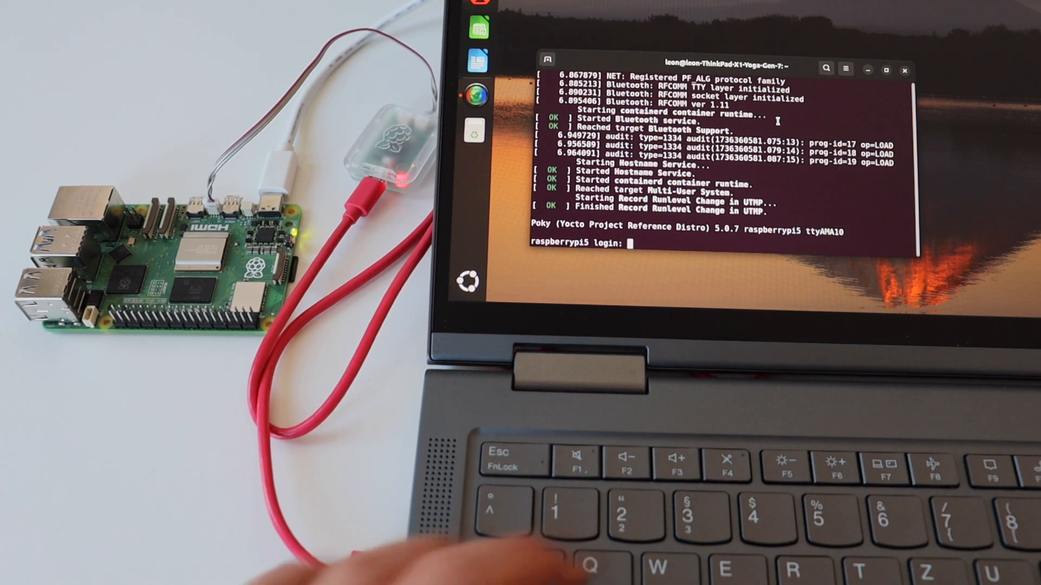
Log in as root, run hello, and start typing a which command.
type("root")
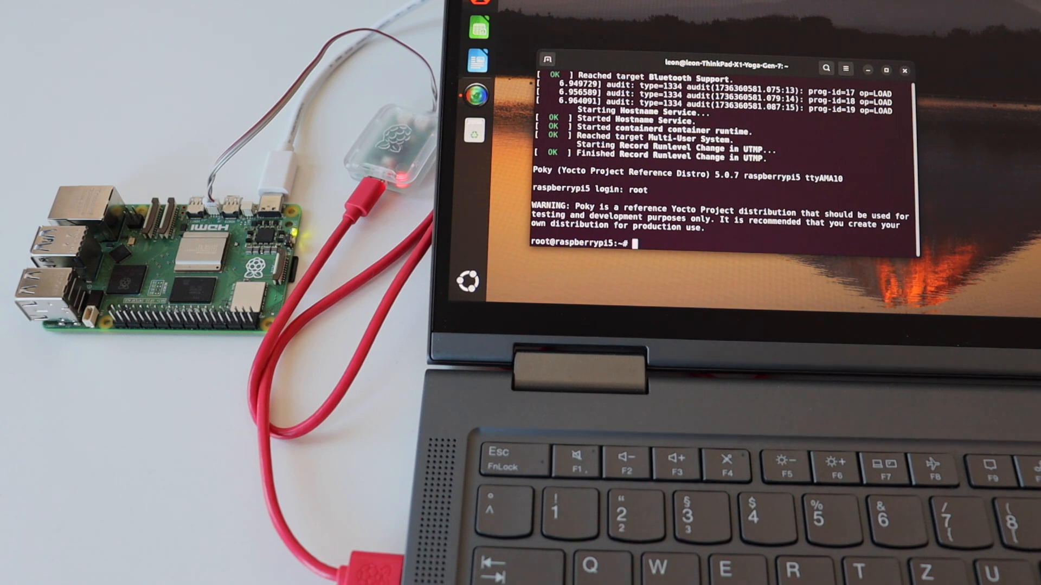
type("hello")
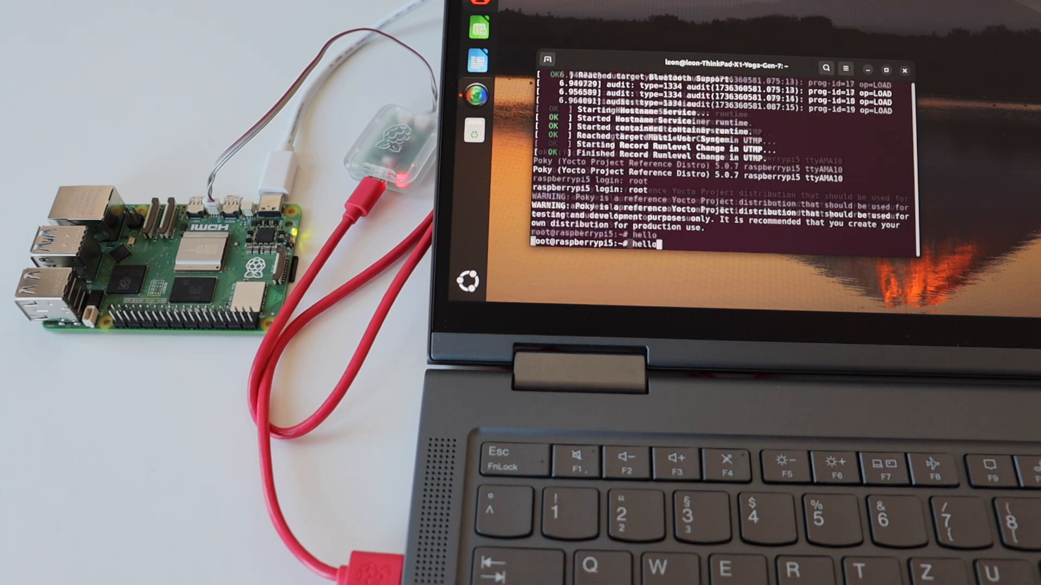
key("Return")
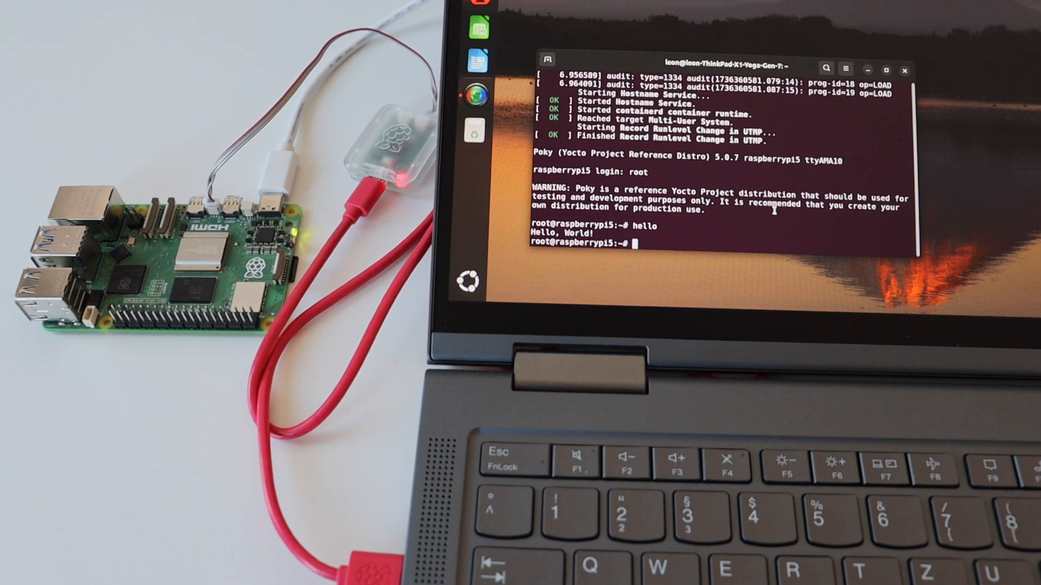
type("whic")
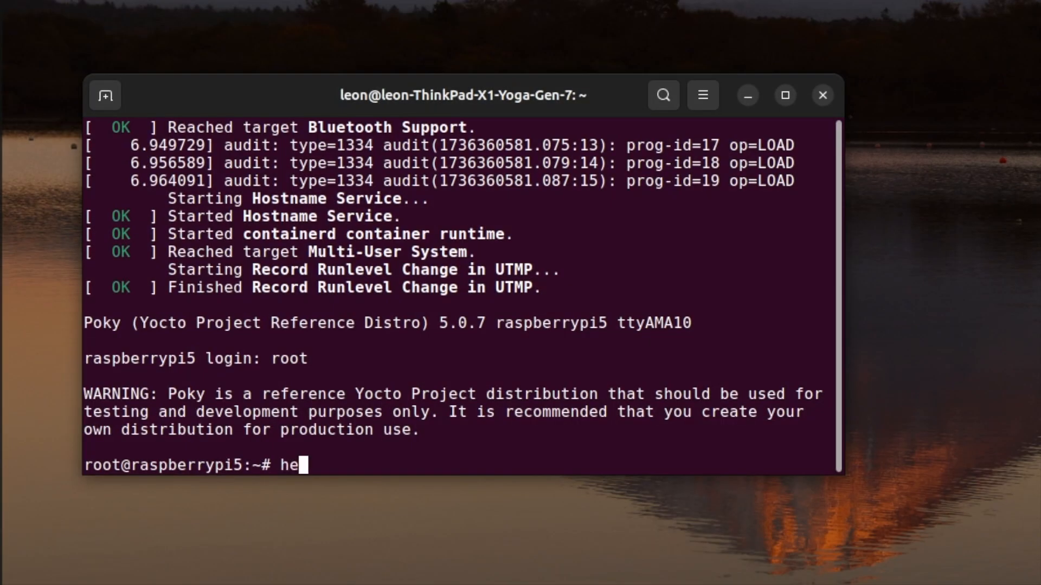
Run hello on the board to print 'Hello, World!', then begin typing which.
key("Return")
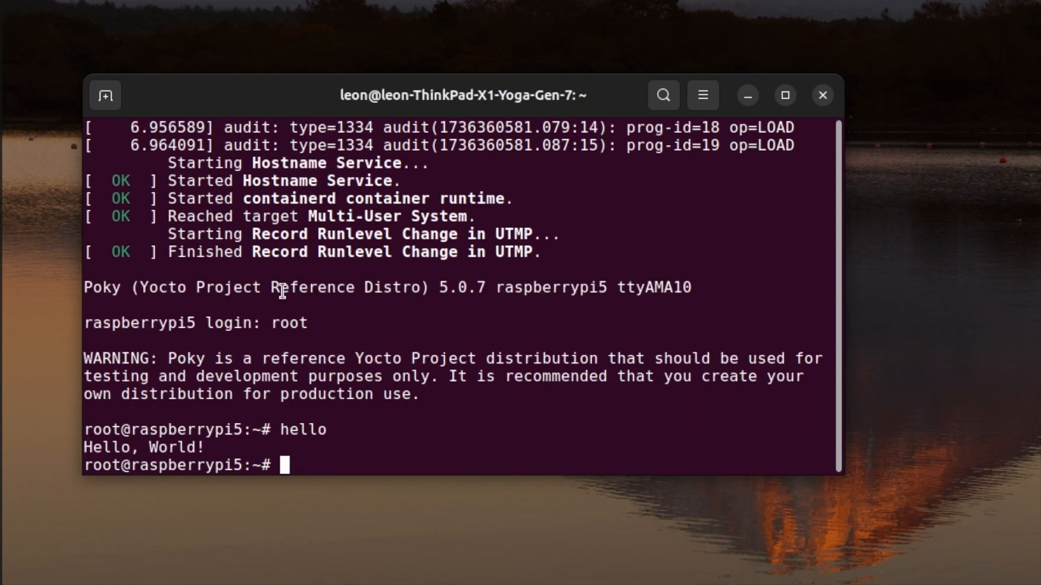
mouse_move(212, 444)
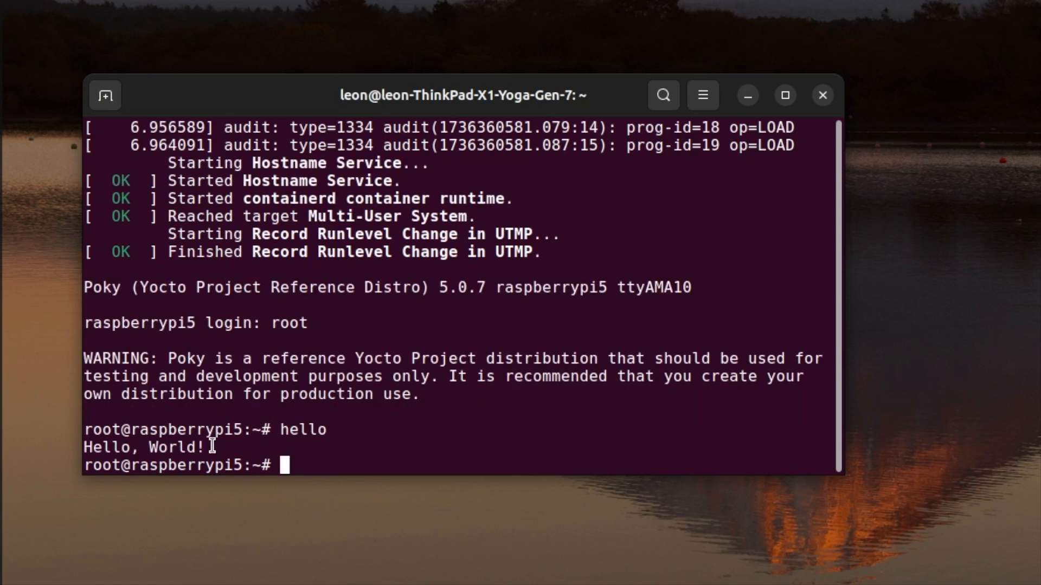
type("w")
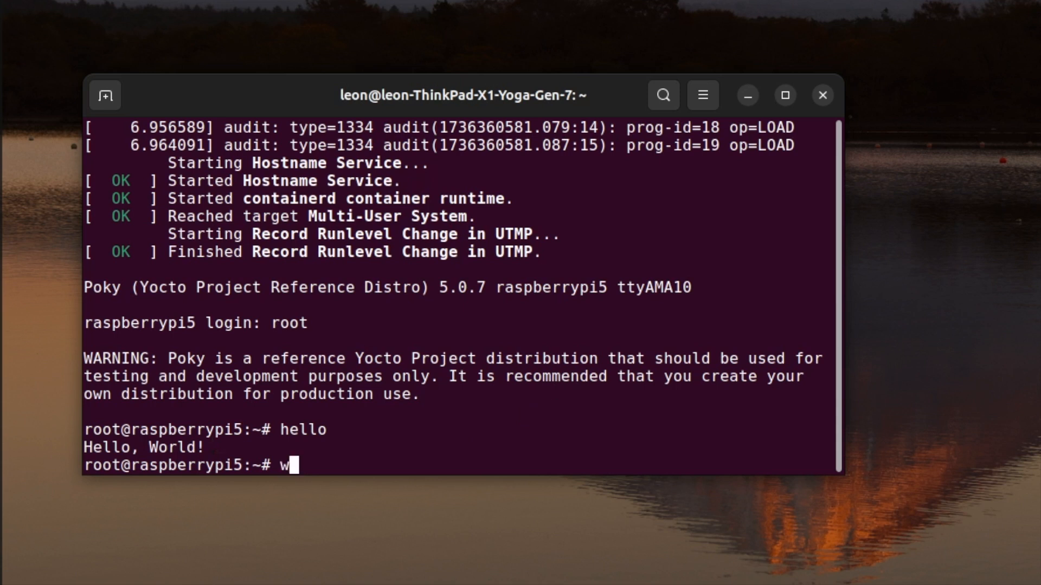
type("hich")
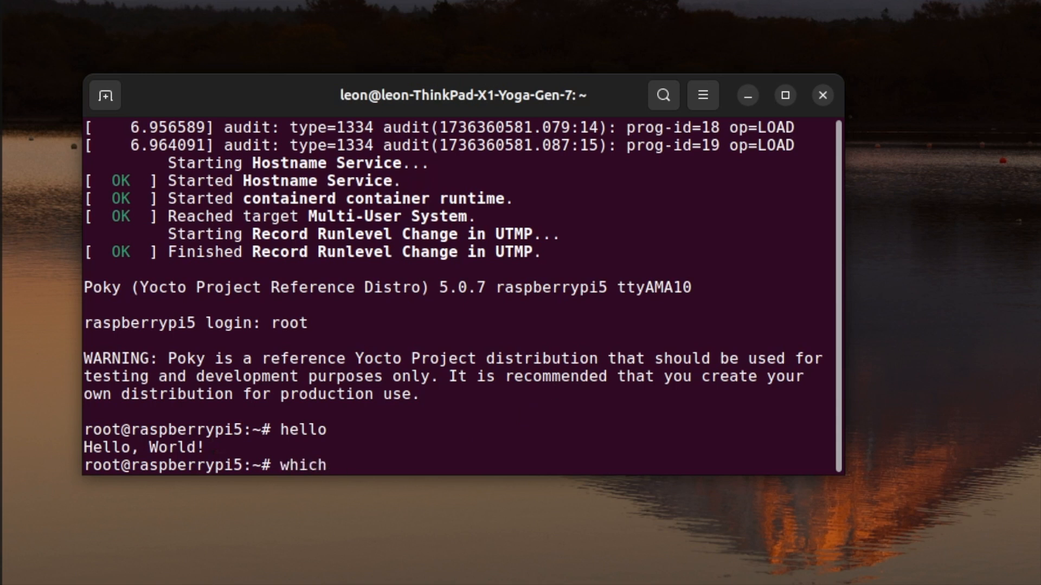